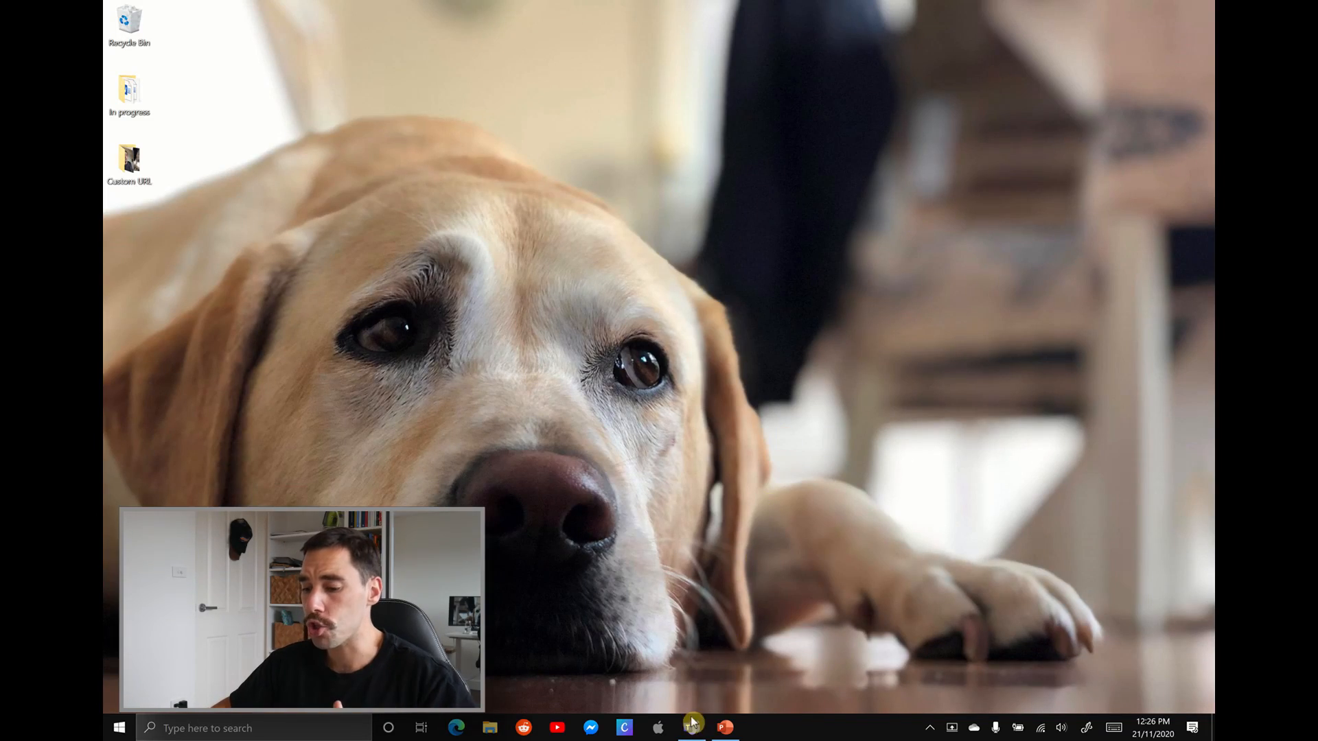
- Launch Teams and open the Sales and Marketing team's Monthly Reports channel
{"action": "left_click", "coordinate": [692, 728]}
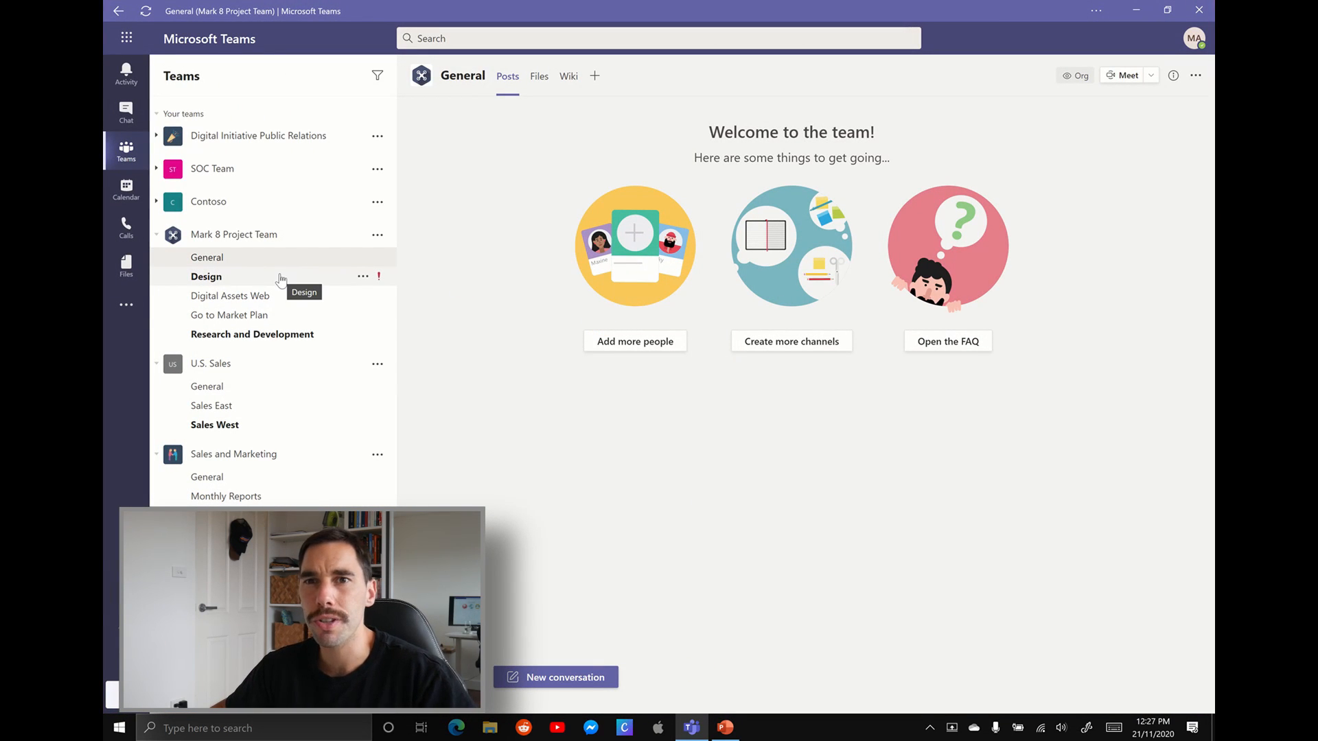
{"action": "mouse_move", "coordinate": [258, 341]}
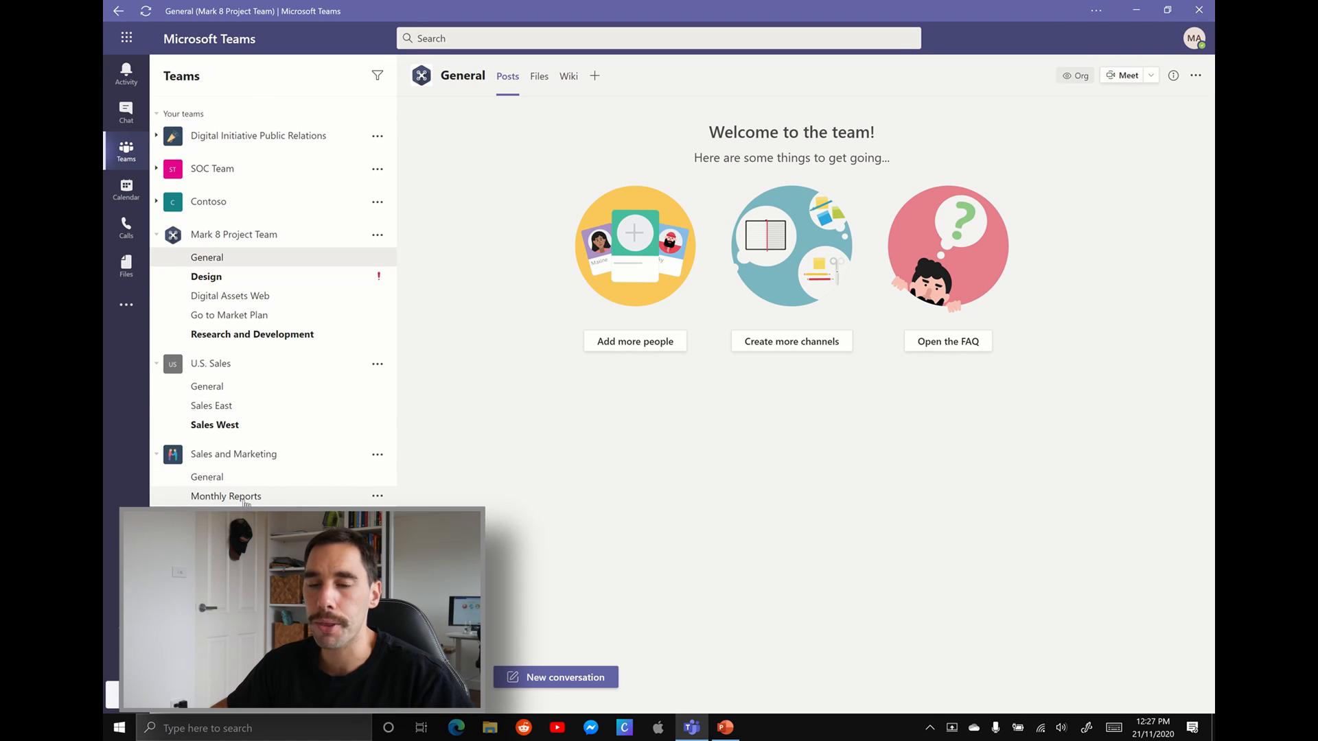
{"action": "left_click", "coordinate": [226, 495]}
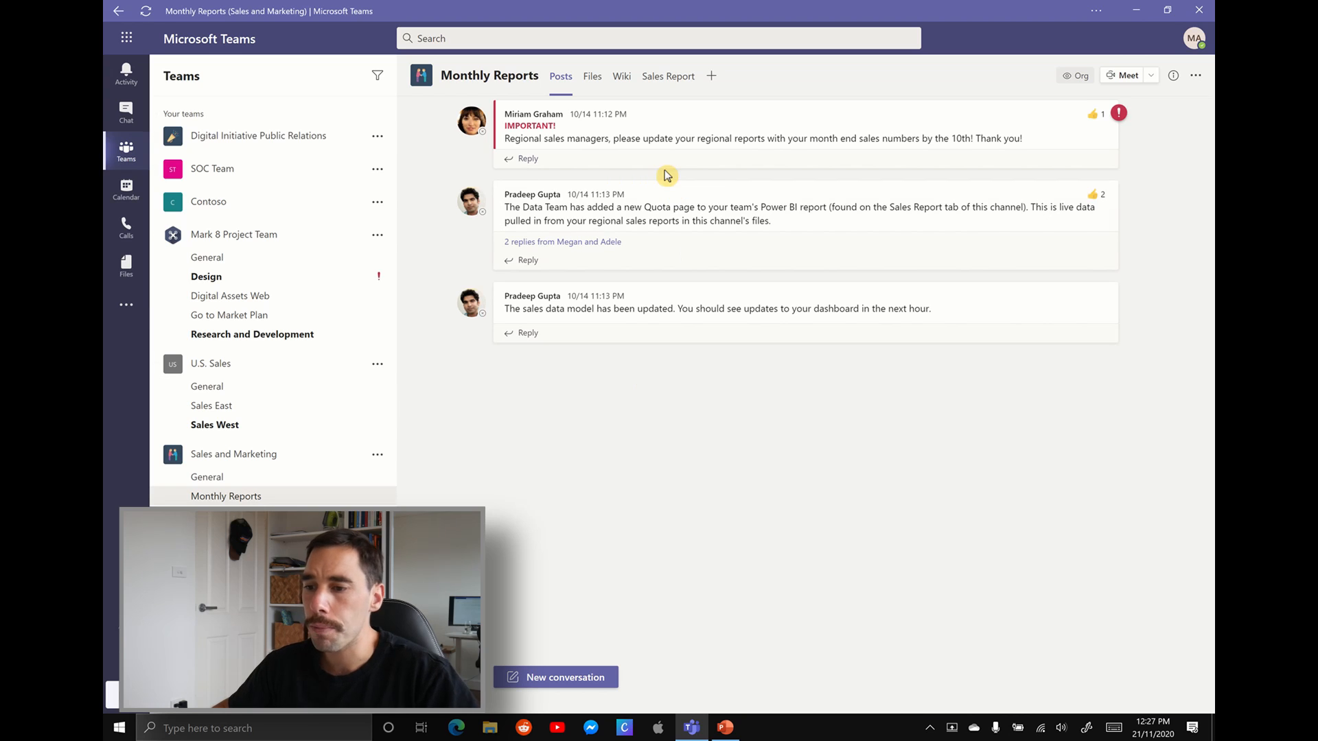
{"action": "mouse_move", "coordinate": [612, 89]}
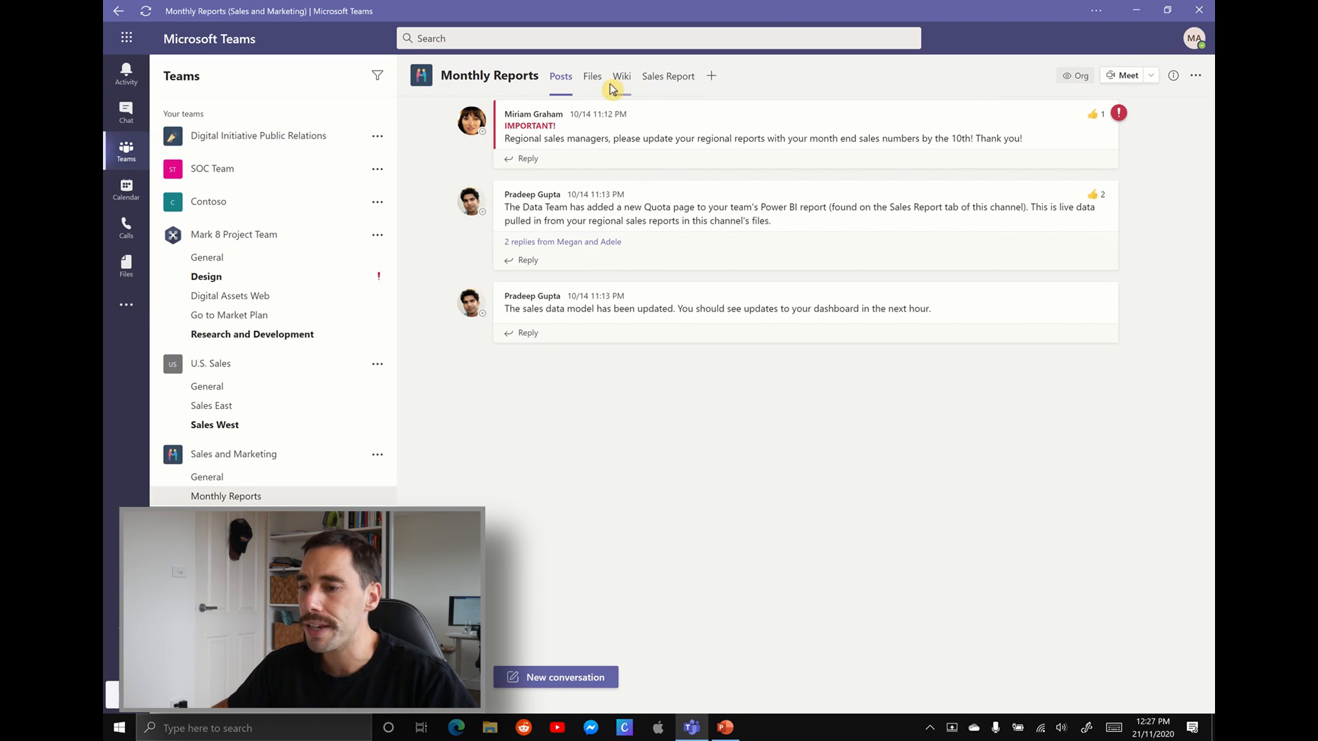
- Show the Monthly Reports files, listing Australia Sales and Germany Sales Demo spreadsheets
{"action": "left_click", "coordinate": [592, 75]}
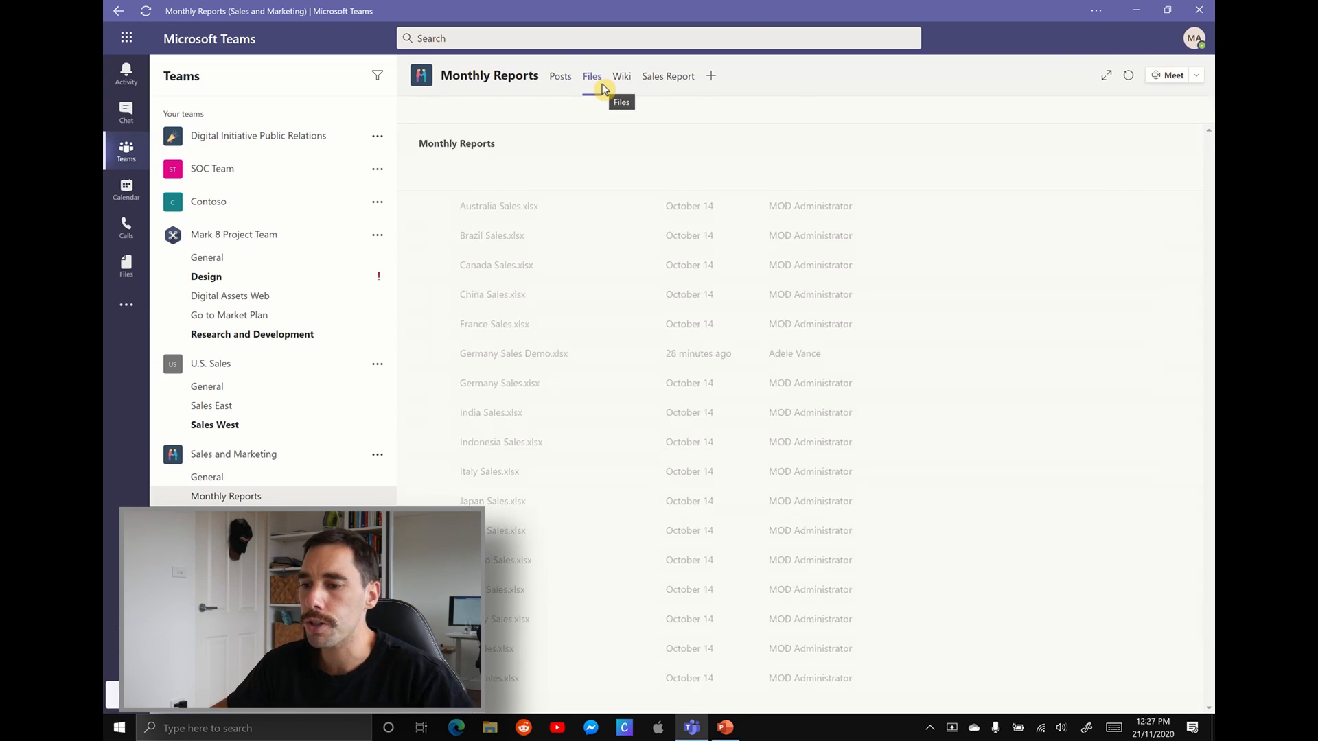
{"action": "left_click", "coordinate": [592, 75]}
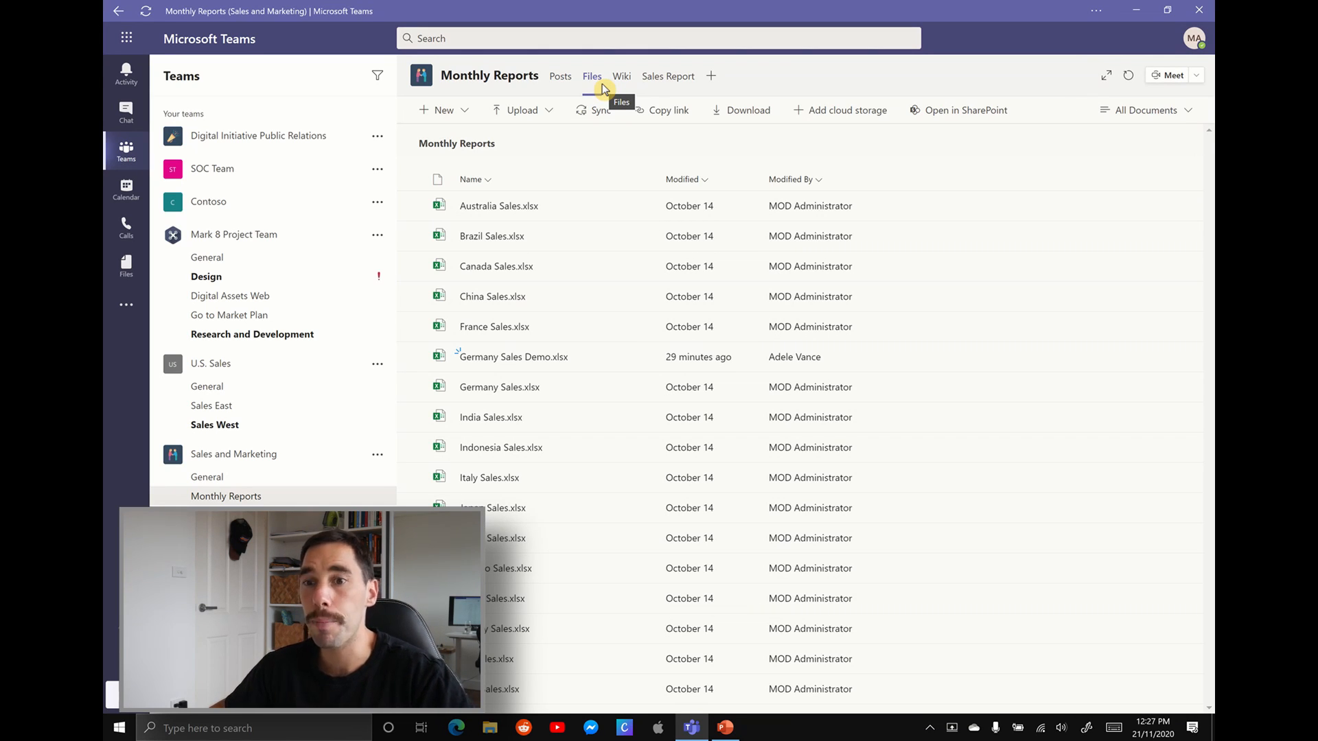
{"action": "mouse_move", "coordinate": [602, 158]}
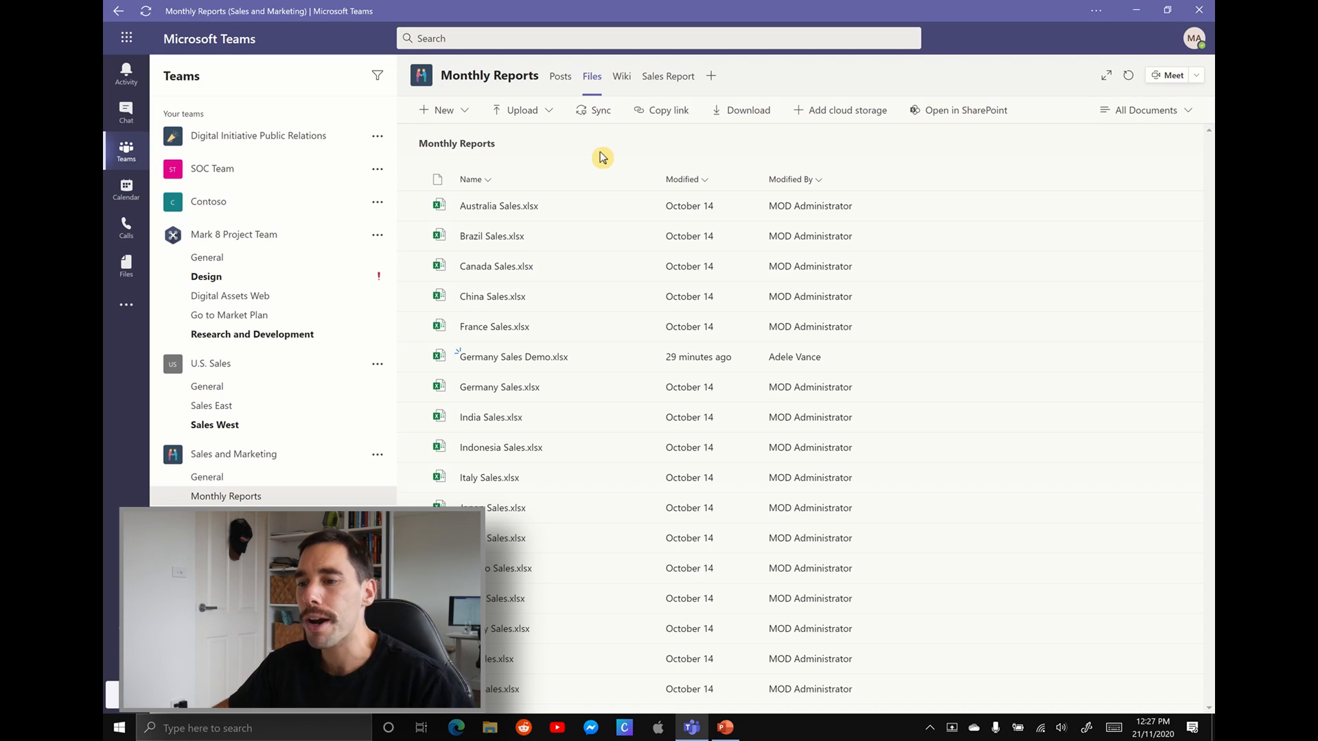
{"action": "mouse_move", "coordinate": [721, 146]}
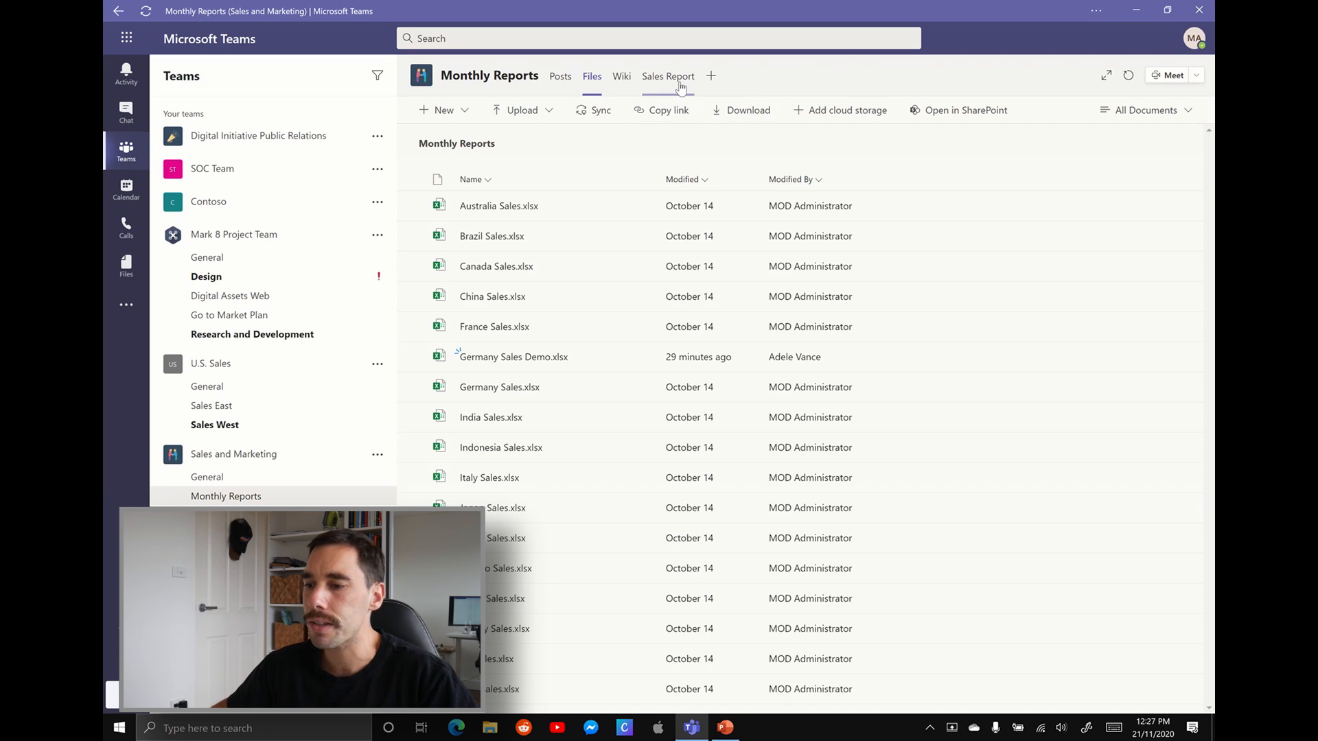
{"action": "mouse_move", "coordinate": [726, 82]}
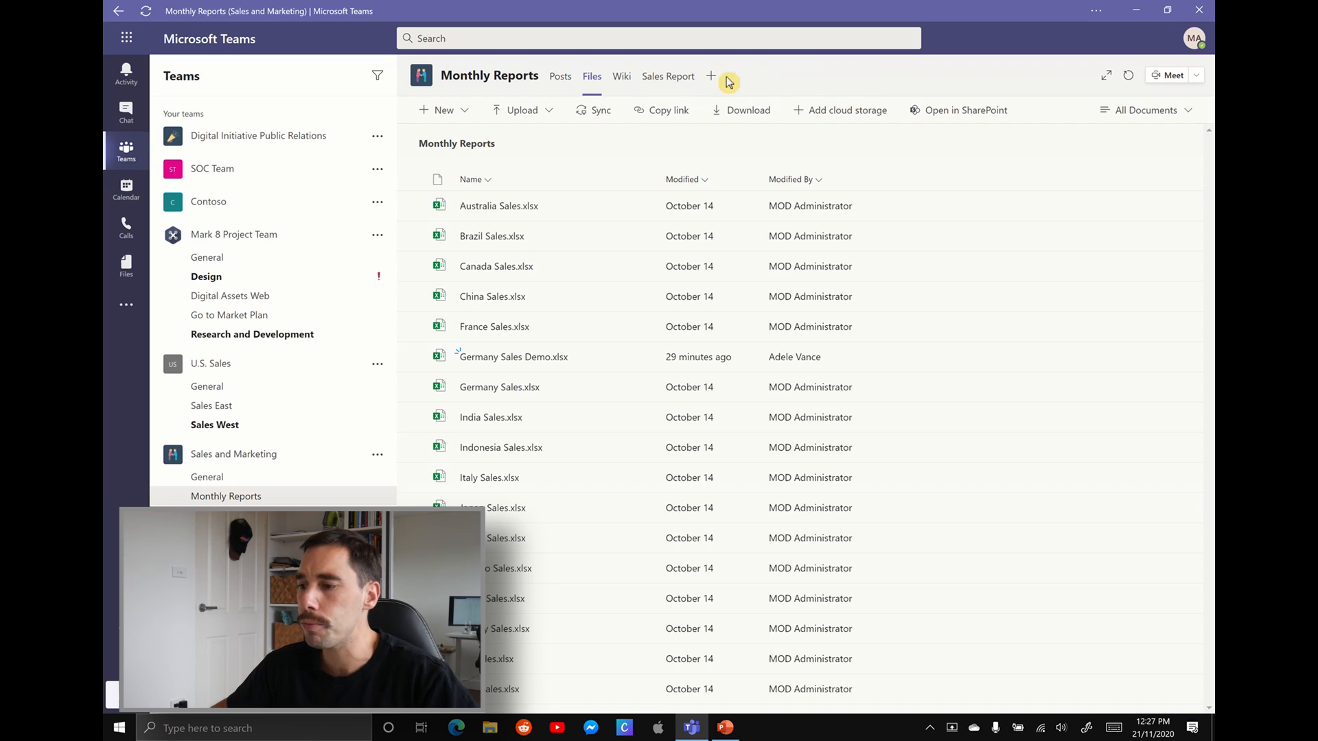
- Add a new tab by searching 'list', choosing Lists, and saving
{"action": "left_click", "coordinate": [711, 76]}
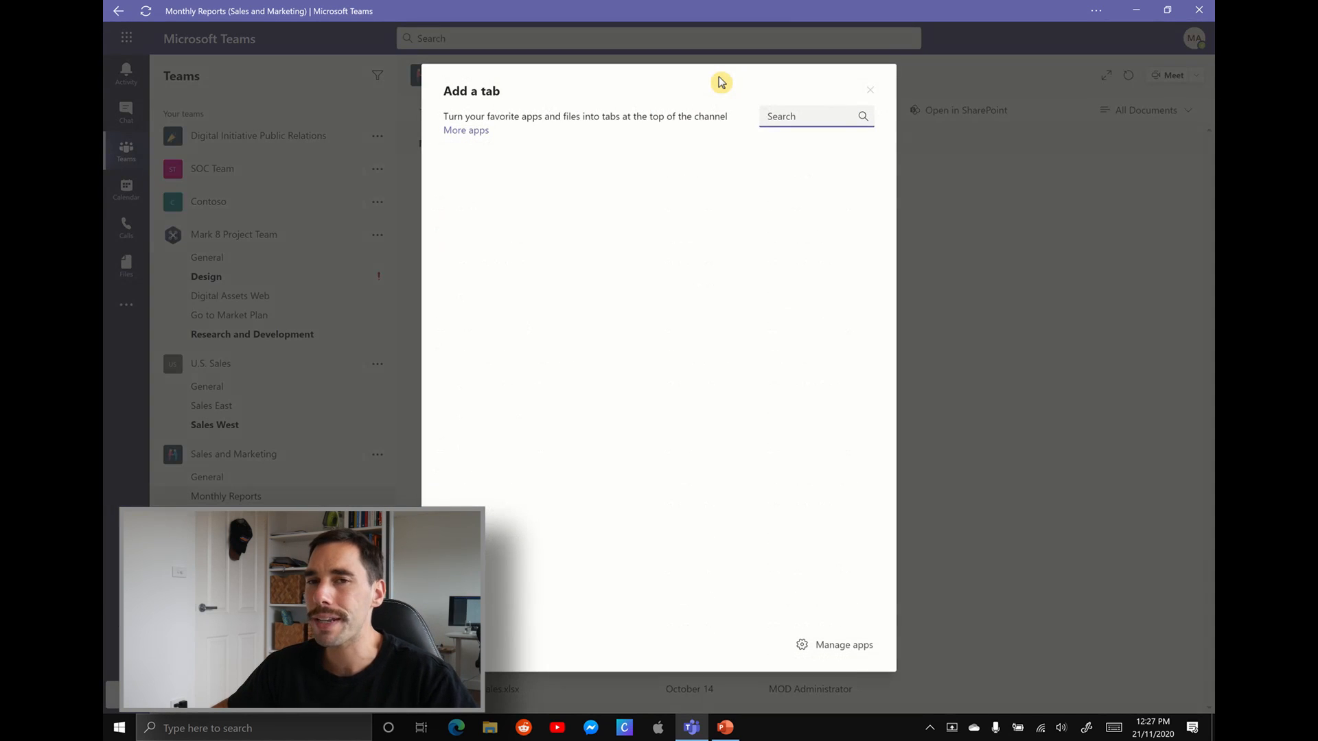
{"action": "left_click", "coordinate": [807, 116]}
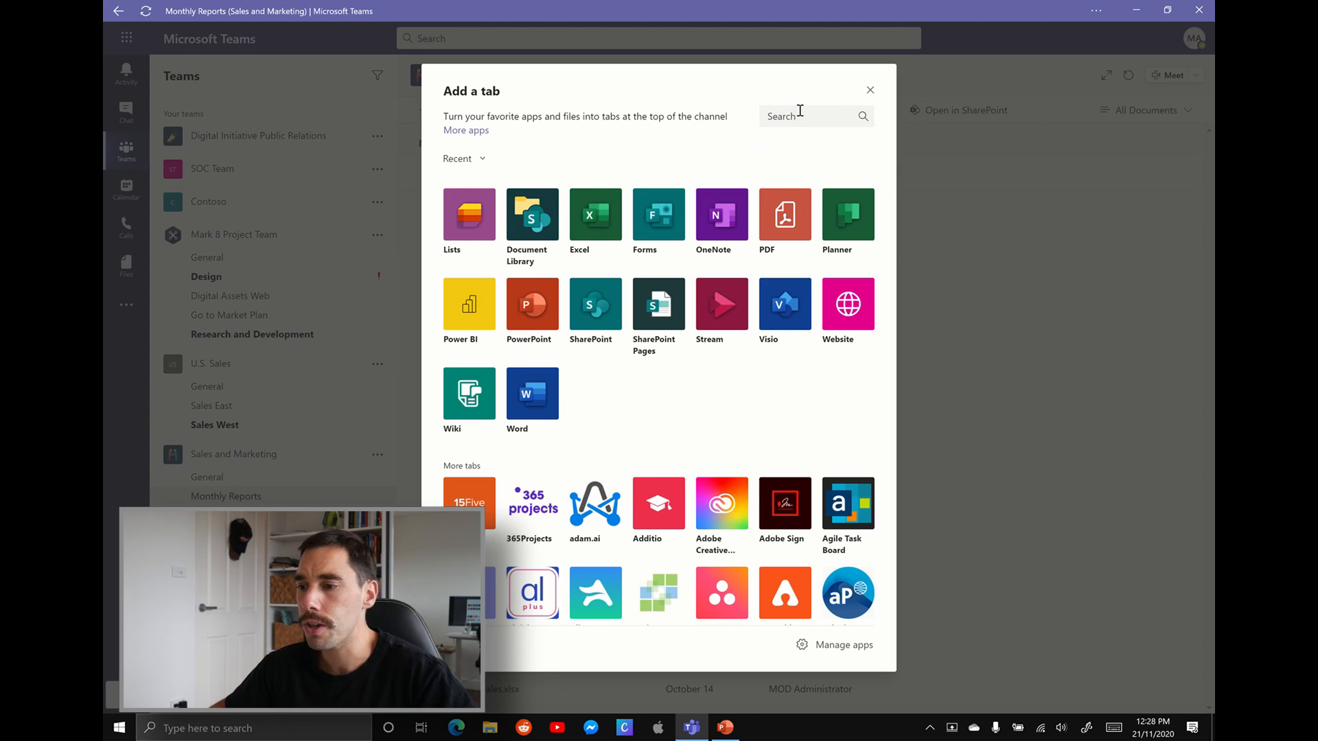
{"action": "type", "text": "list"}
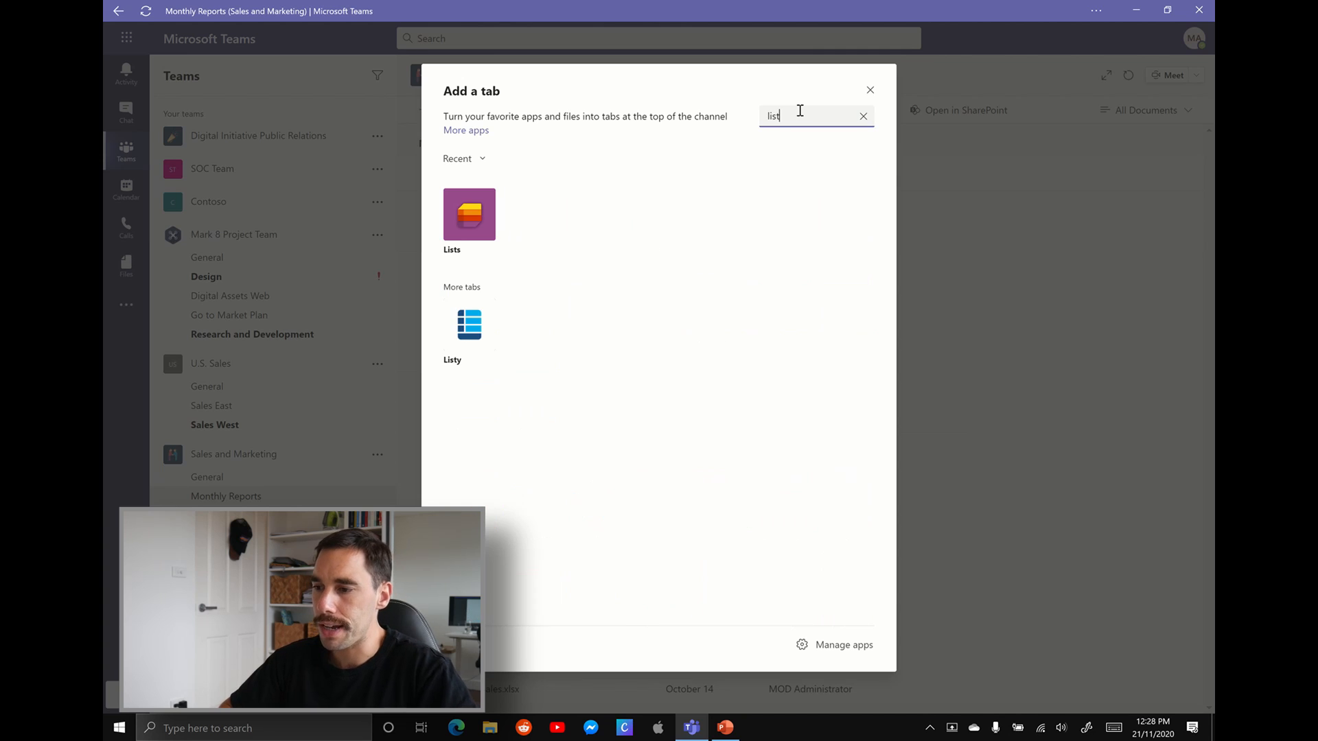
{"action": "mouse_move", "coordinate": [469, 214]}
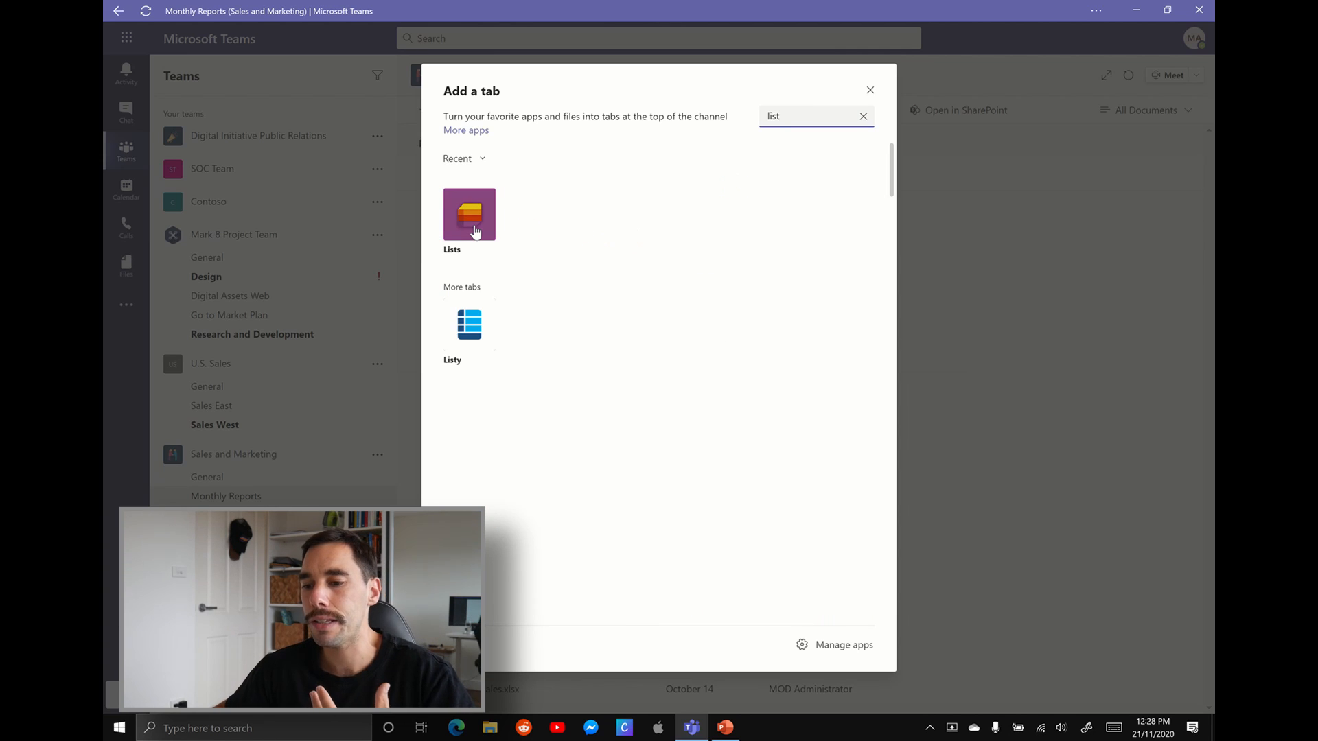
{"action": "left_click", "coordinate": [870, 90]}
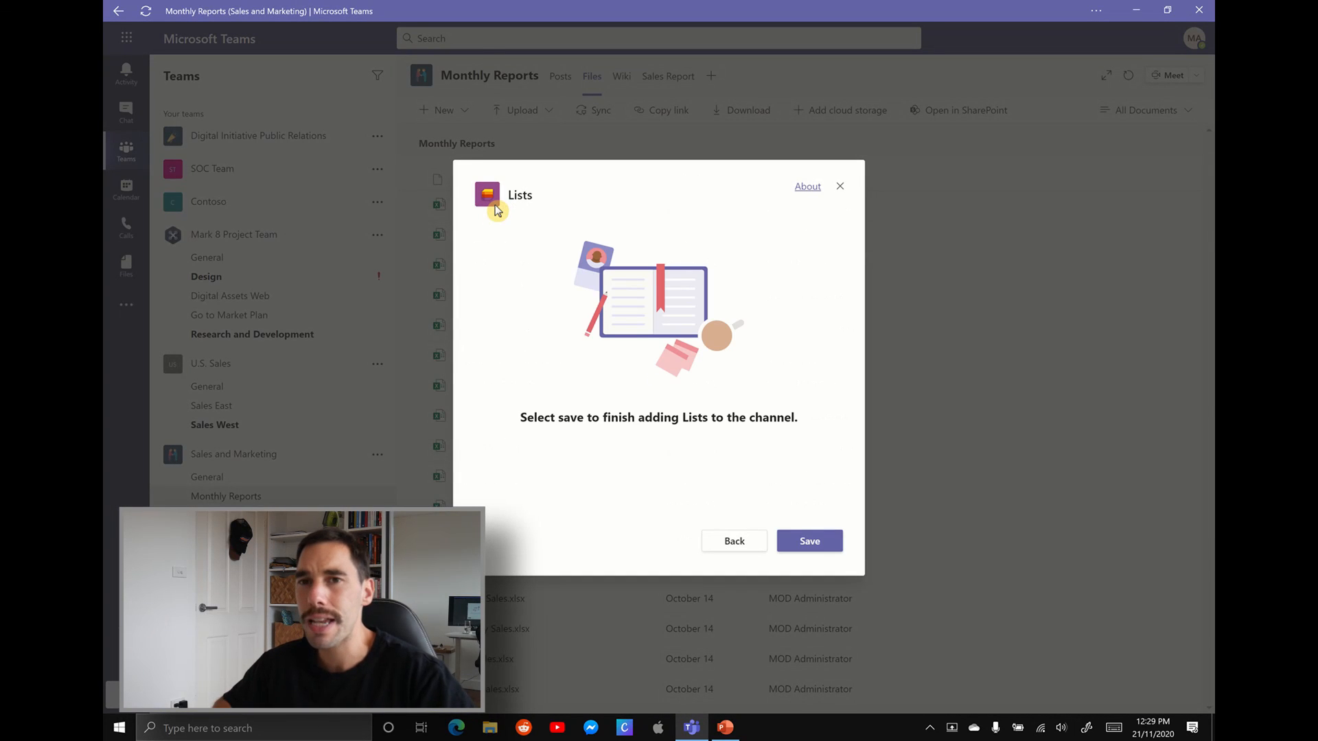
{"action": "mouse_move", "coordinate": [710, 437]}
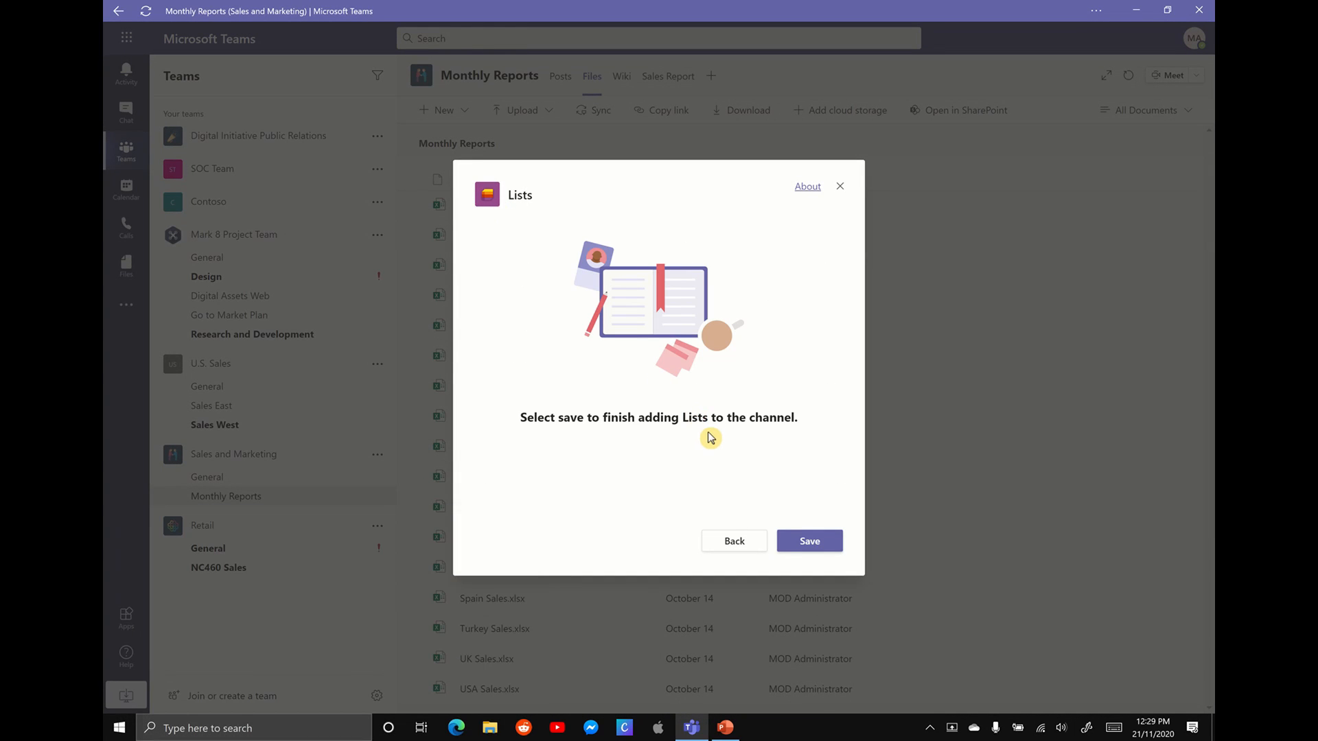
{"action": "mouse_move", "coordinate": [712, 433]}
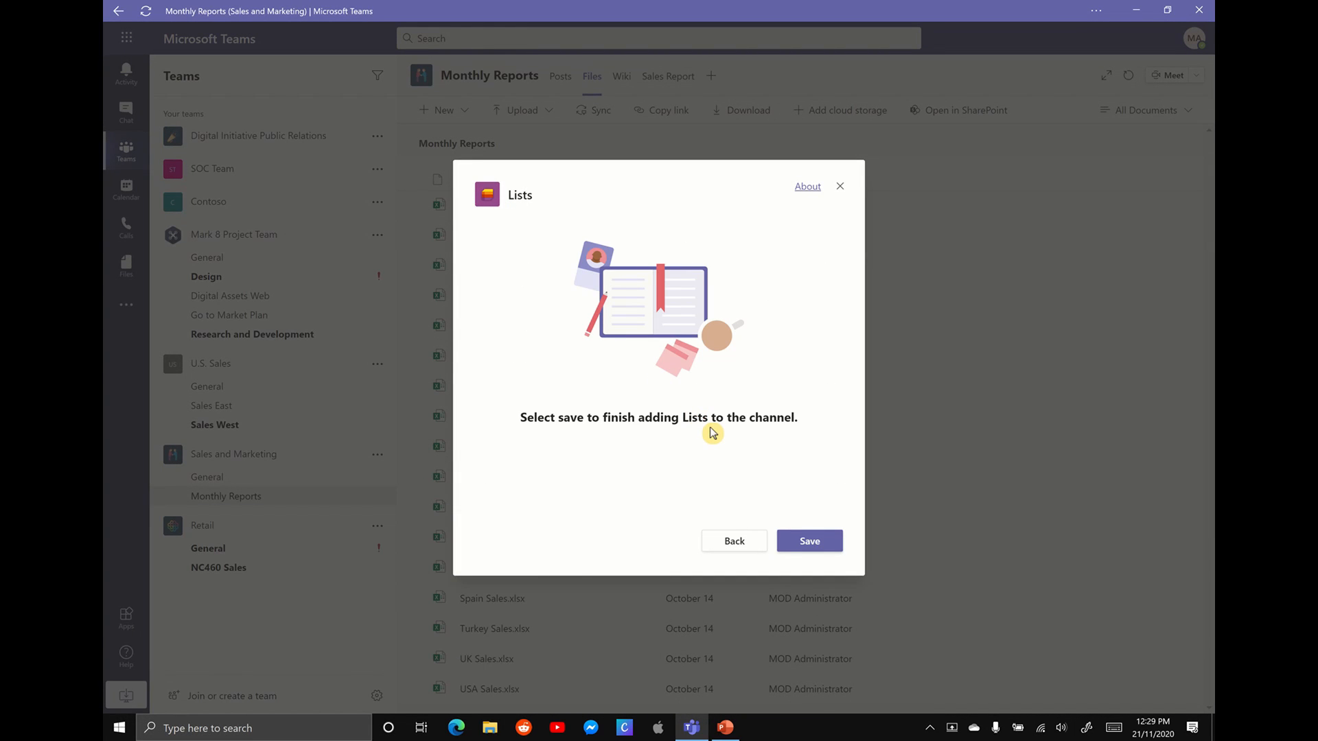
{"action": "left_click", "coordinate": [809, 540]}
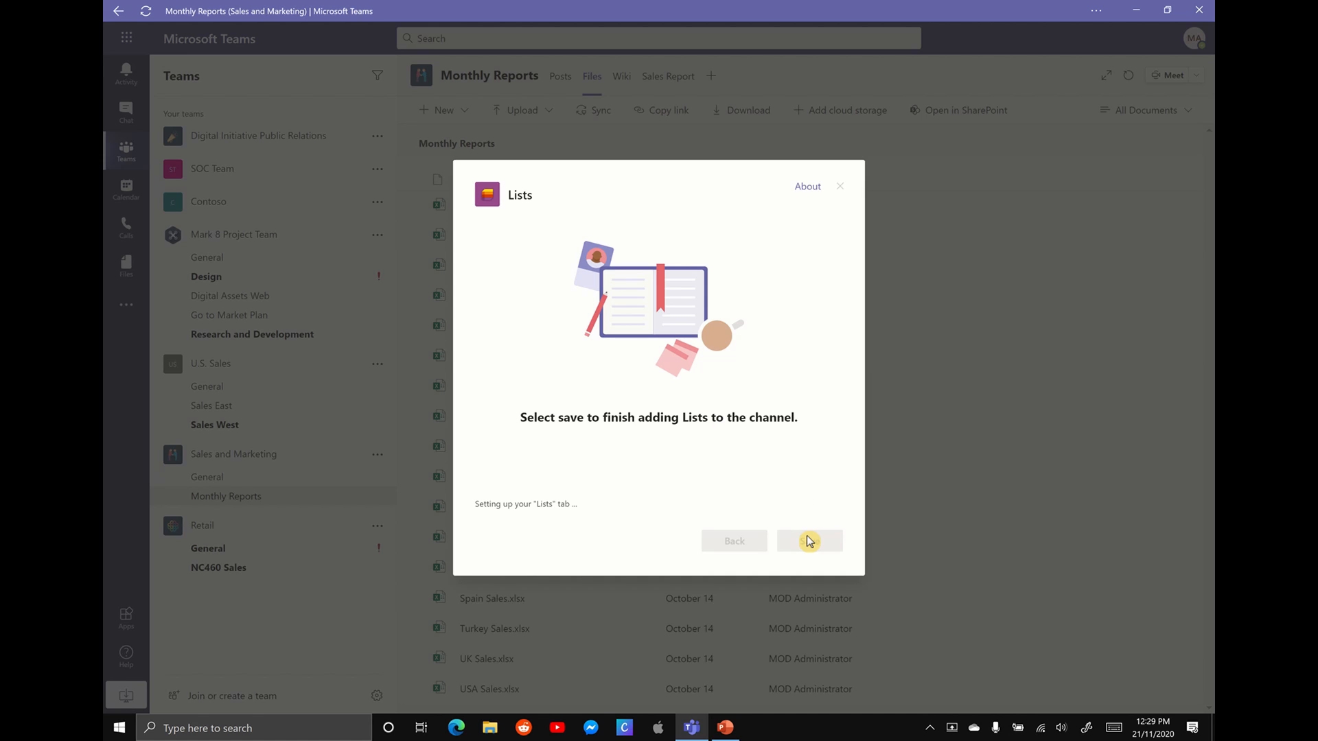
- Show the Lists tab welcome page with Blank list, From Excel and template options
{"action": "left_click", "coordinate": [809, 541]}
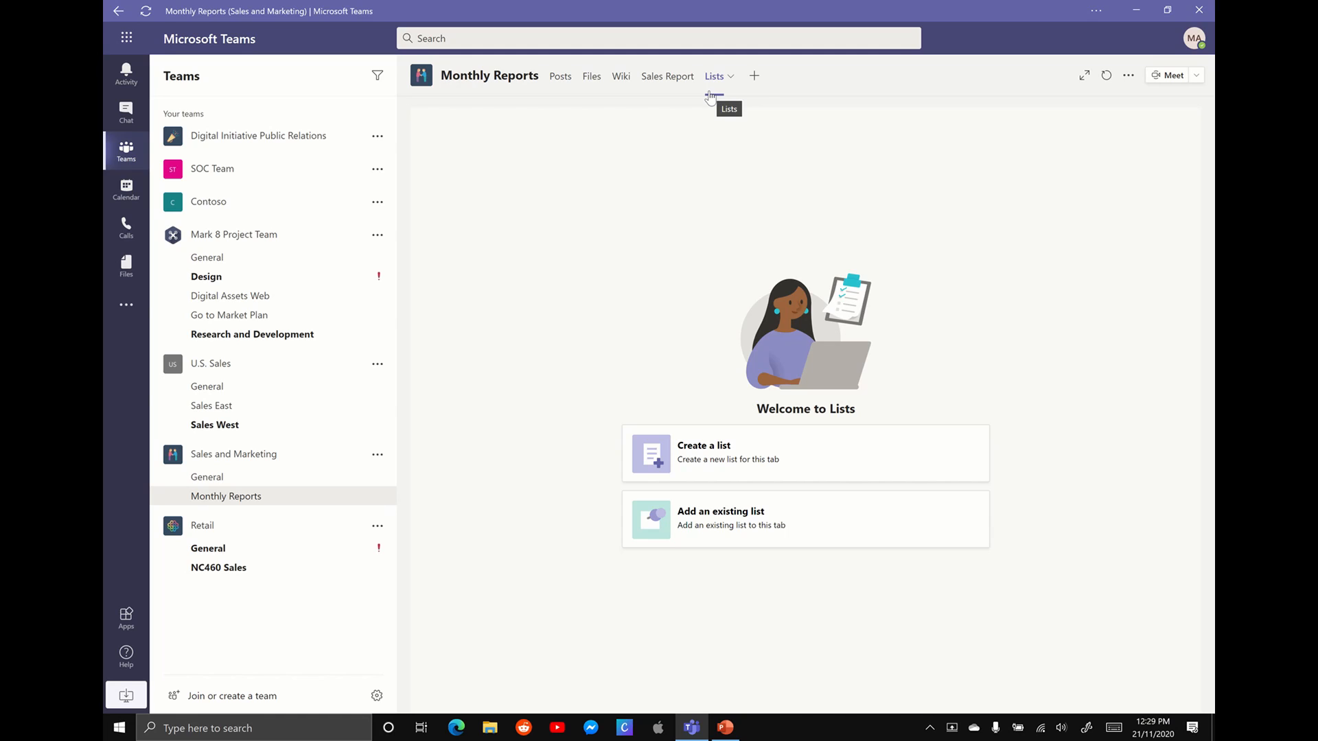
{"action": "mouse_move", "coordinate": [732, 152]}
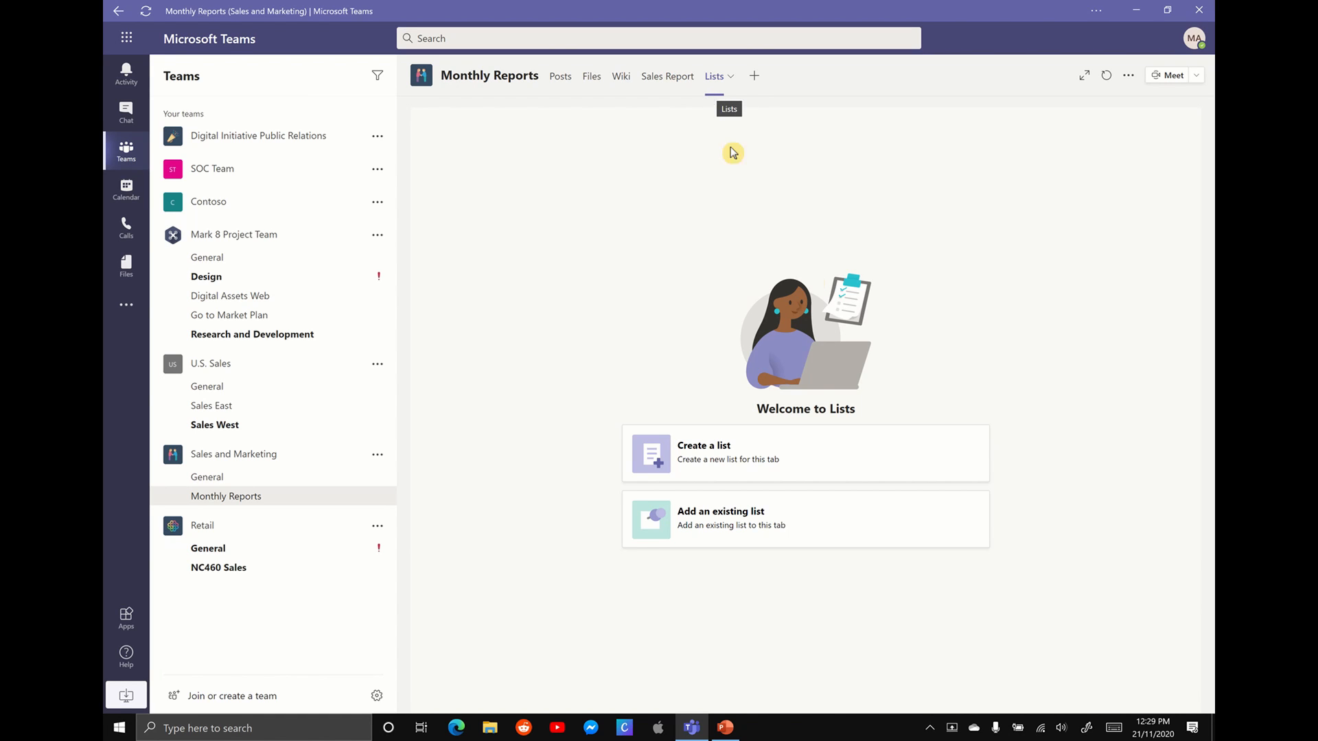
{"action": "mouse_move", "coordinate": [805, 454]}
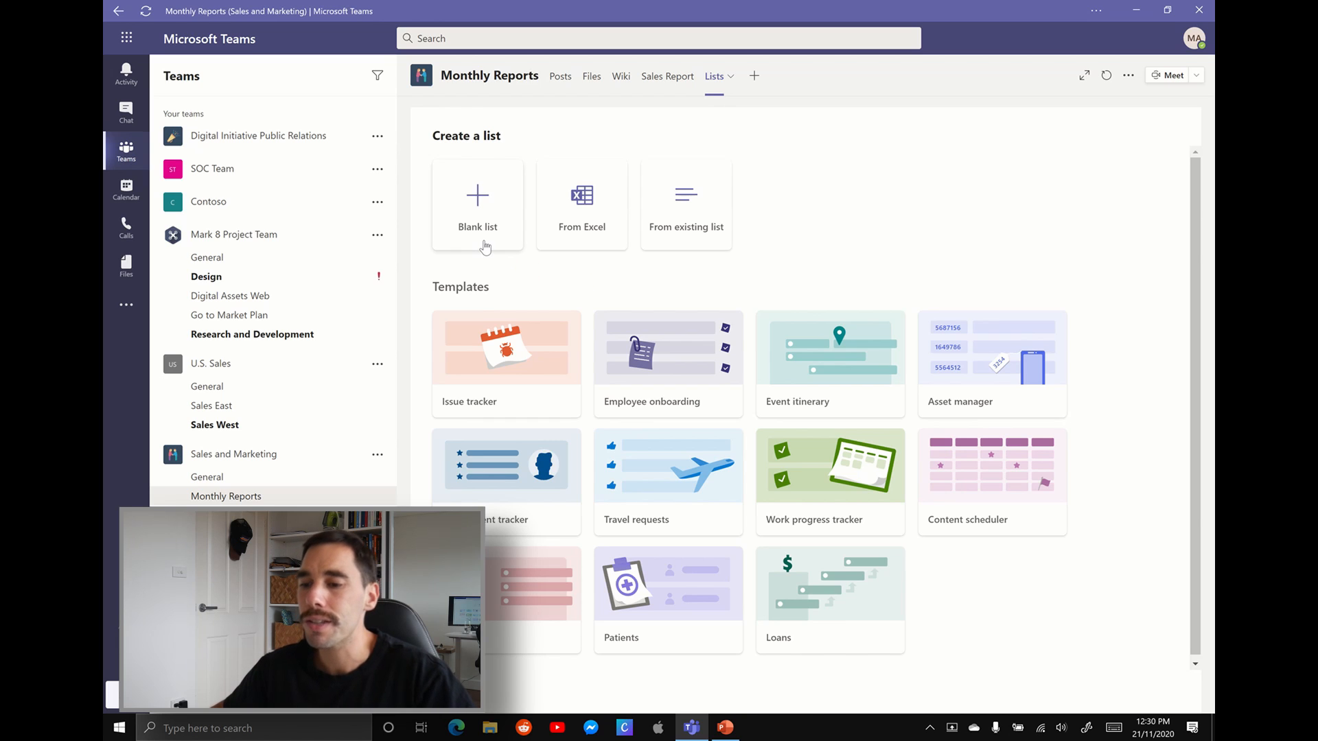
{"action": "mouse_move", "coordinate": [570, 217]}
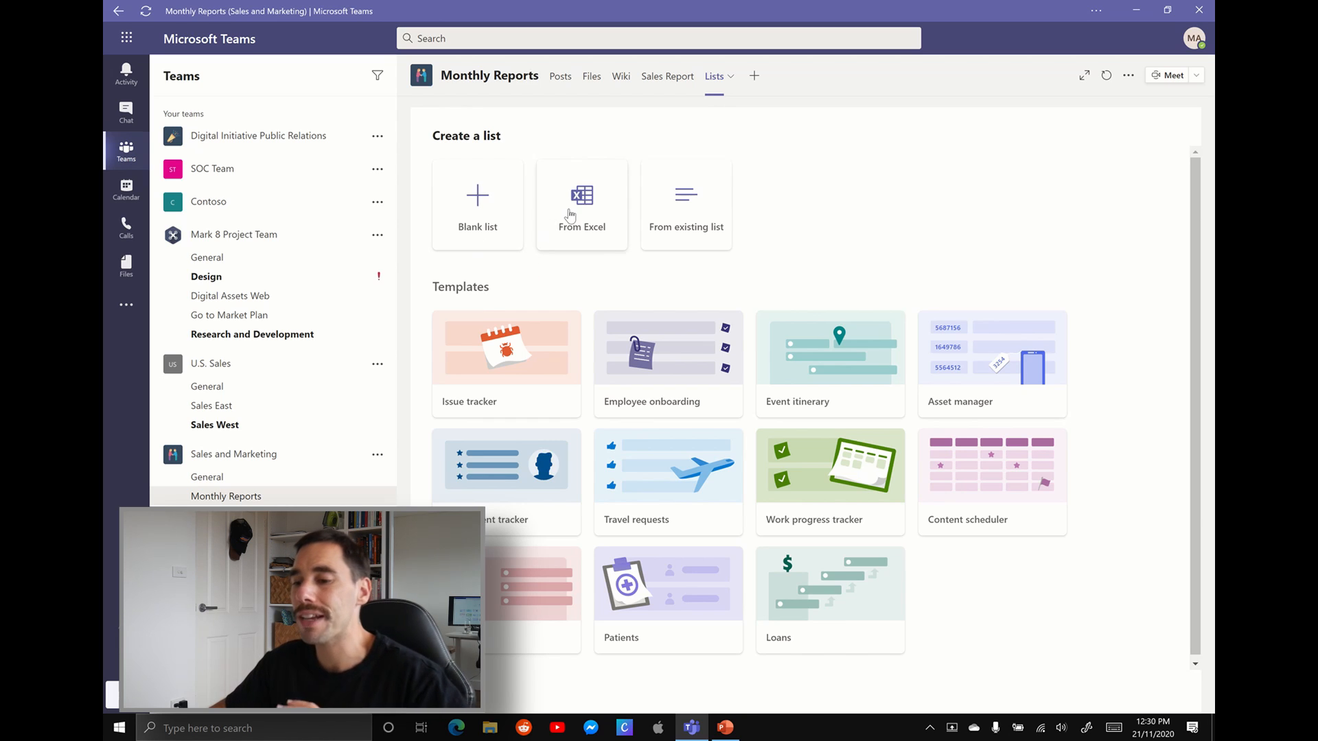
{"action": "mouse_move", "coordinate": [648, 207]}
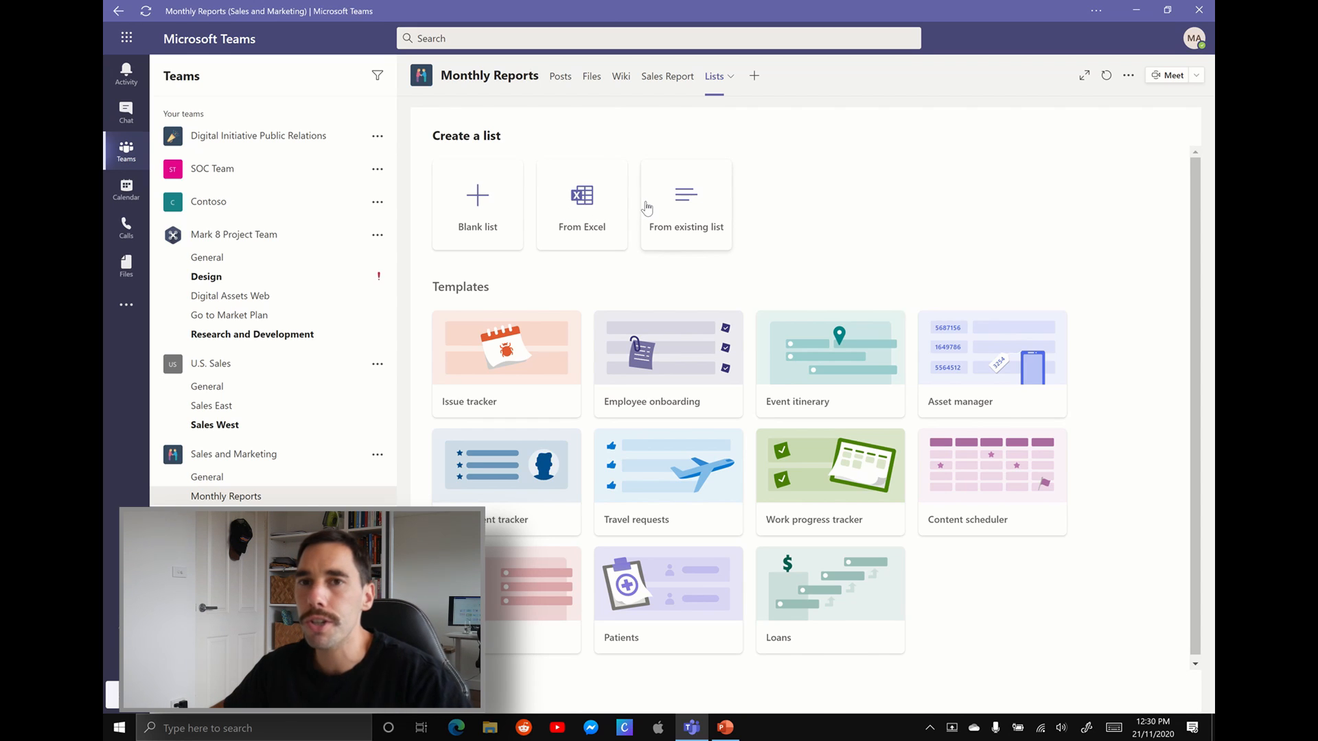
- Start a list from Excel and pick Germany Sales Demo.xlsx from Monthly Reports
{"action": "left_click", "coordinate": [580, 205]}
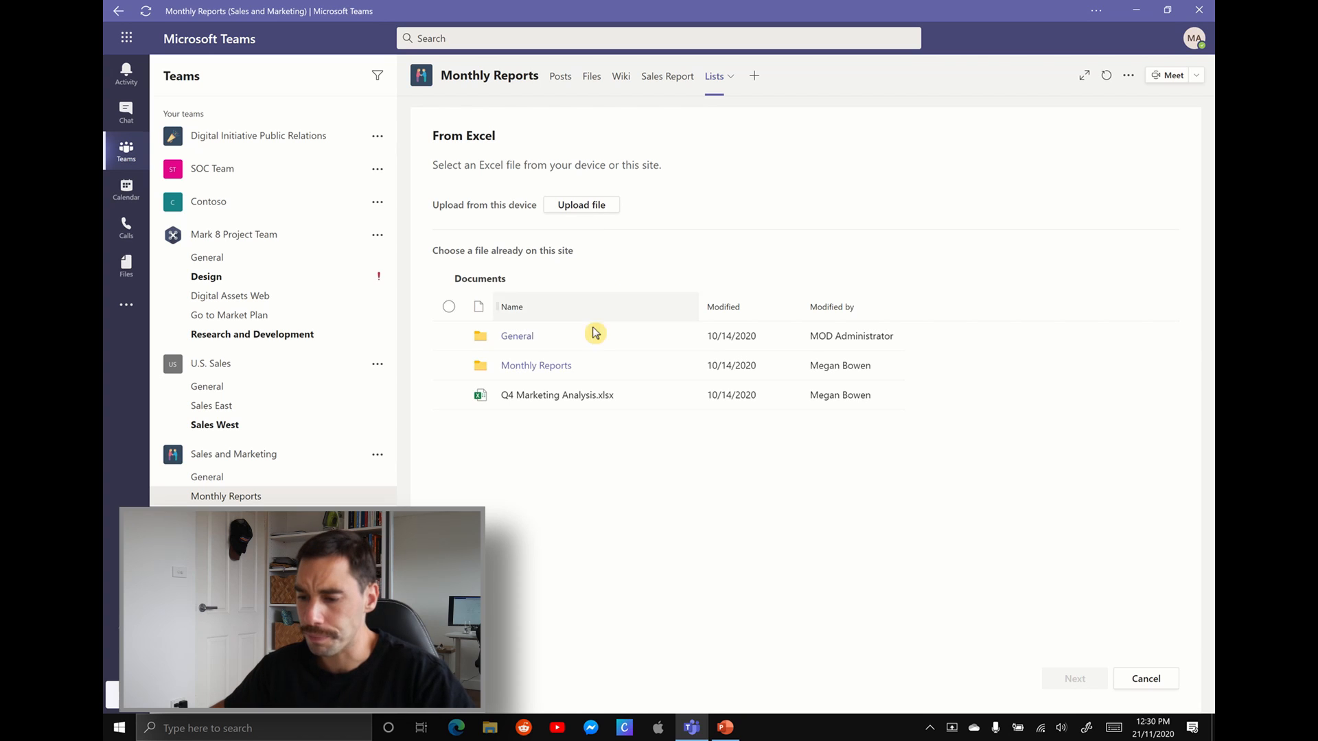
{"action": "mouse_move", "coordinate": [535, 364]}
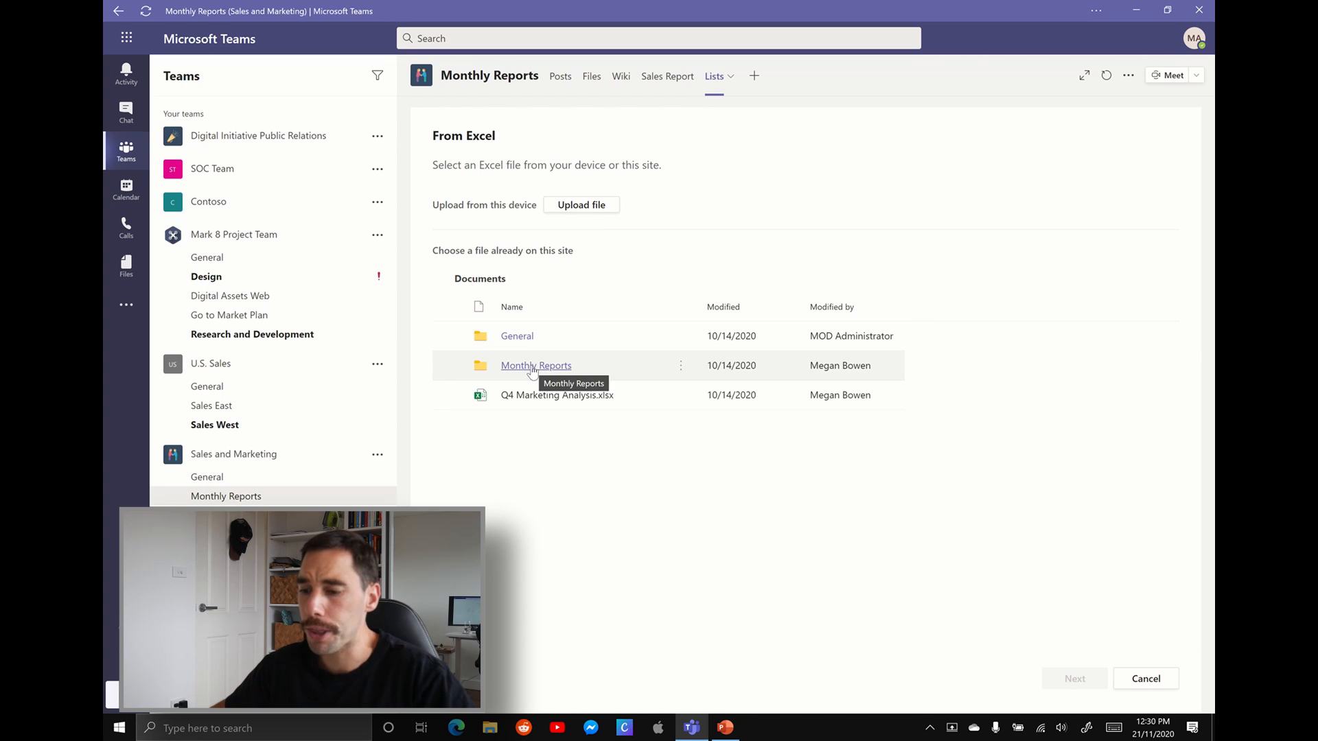
{"action": "left_click", "coordinate": [535, 364]}
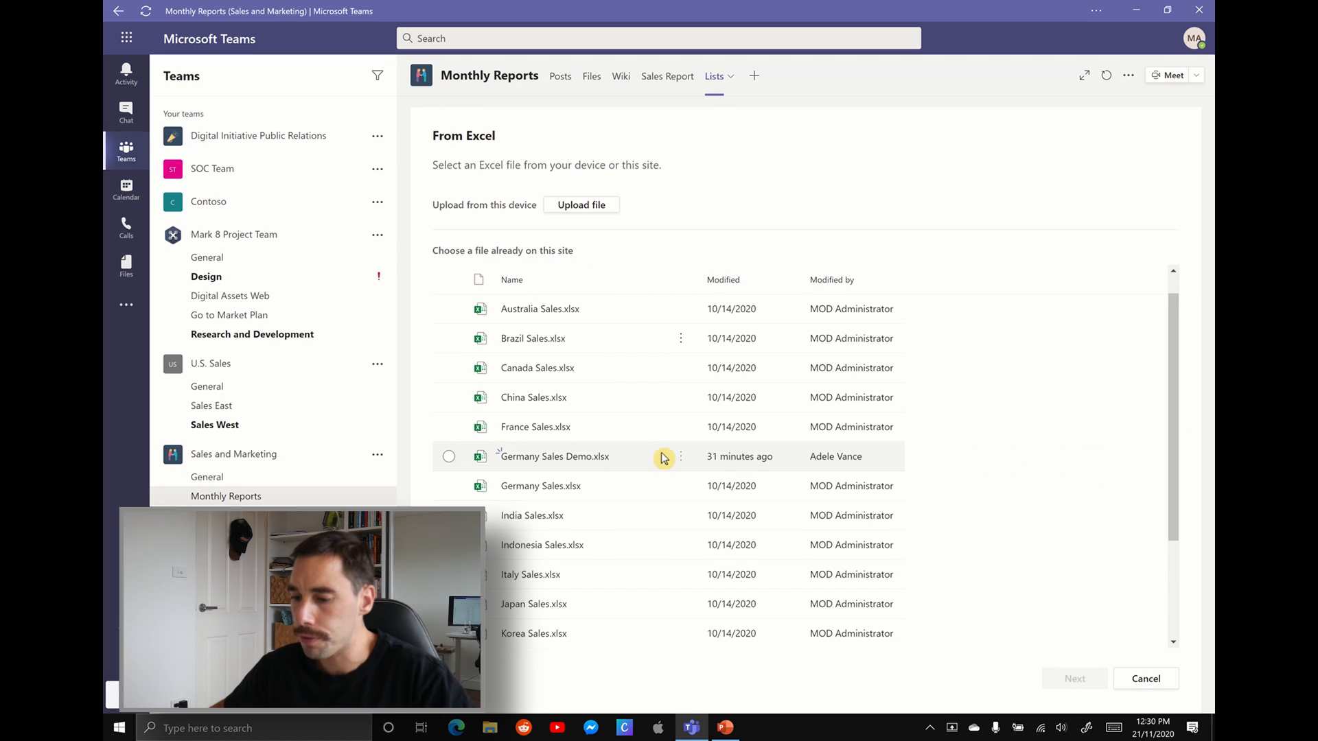
{"action": "mouse_move", "coordinate": [543, 468]}
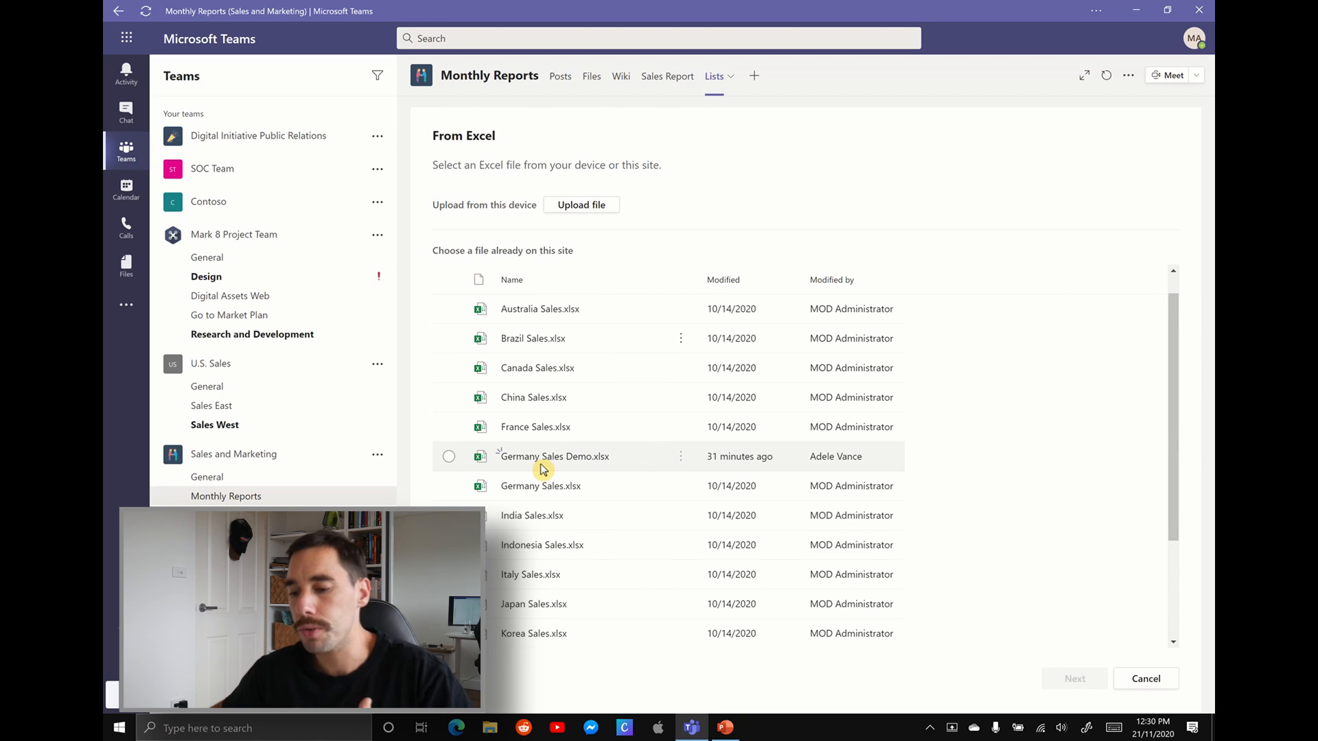
{"action": "left_click", "coordinate": [449, 456]}
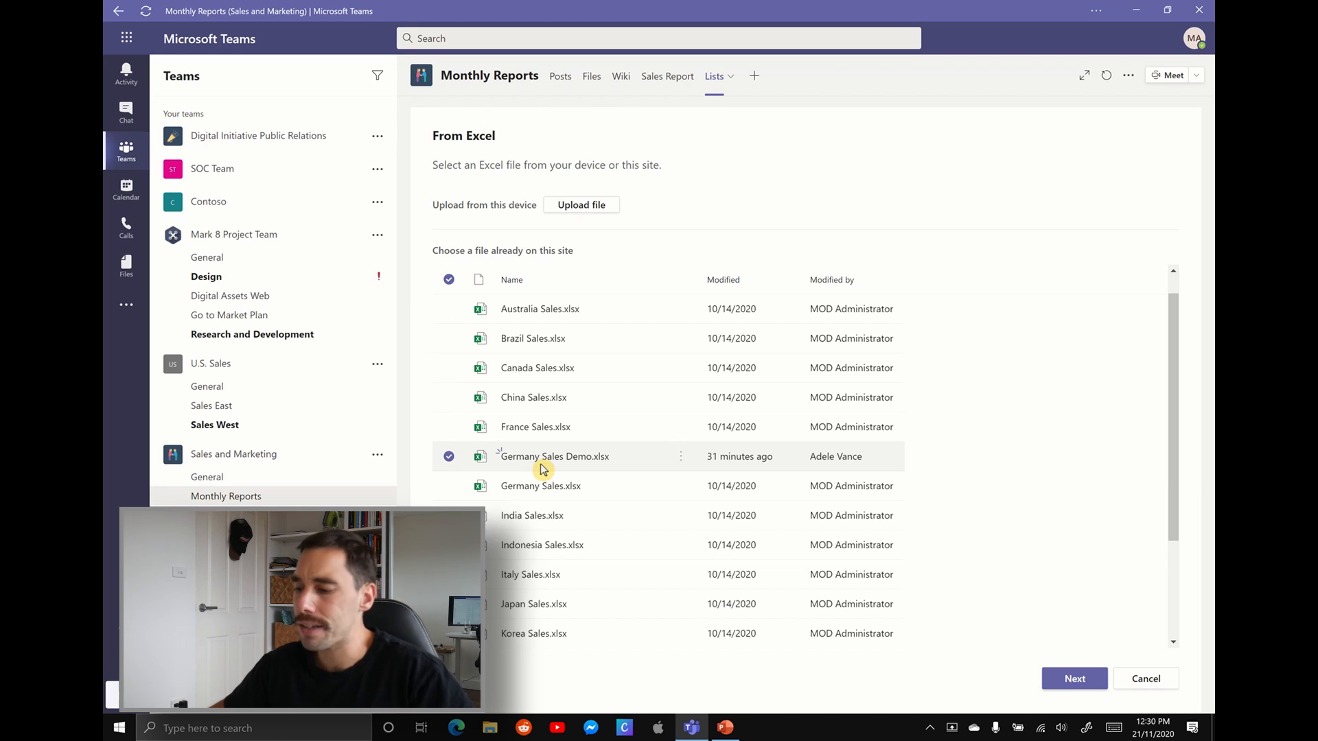
- Review Table1's suggested column types such as Title, text and Number
{"action": "left_click", "coordinate": [1075, 678]}
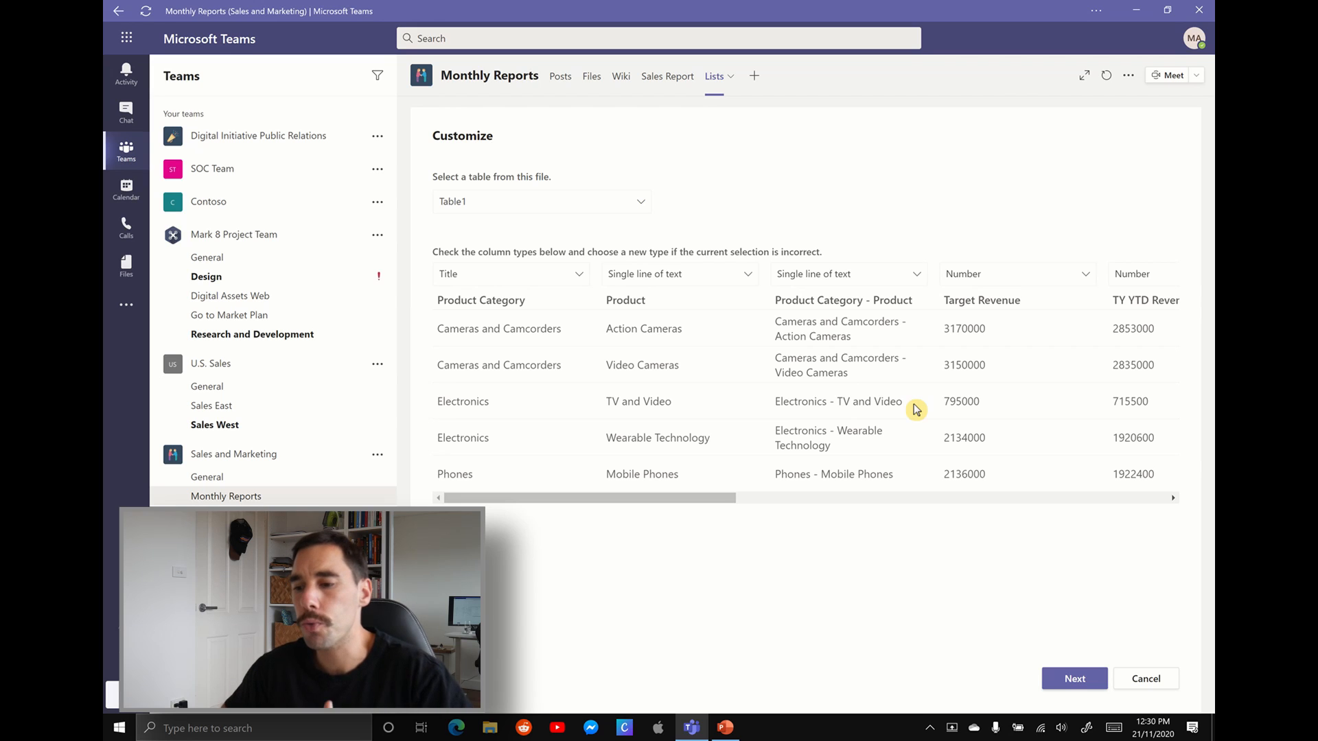
{"action": "mouse_move", "coordinate": [599, 268]}
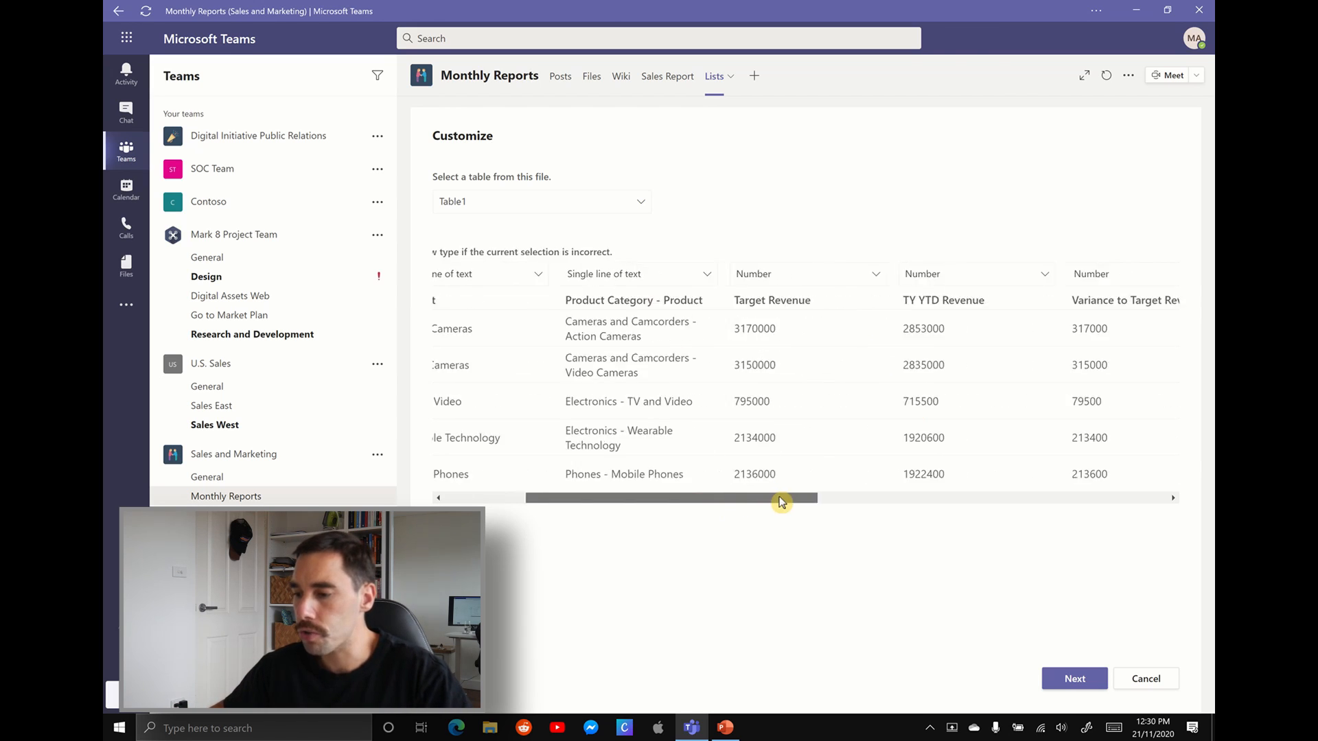
{"action": "scroll", "scroll_direction": "right", "scroll_amount": 3}
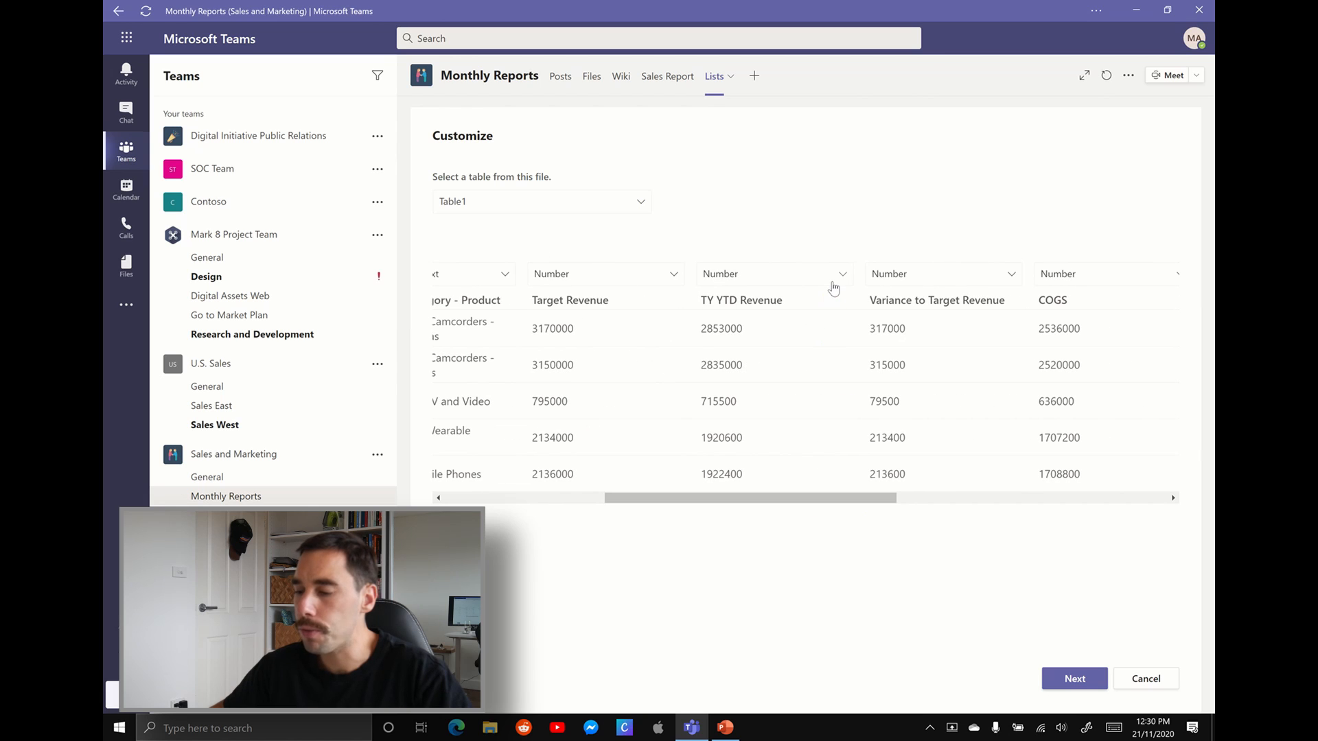
{"action": "left_click", "coordinate": [840, 274]}
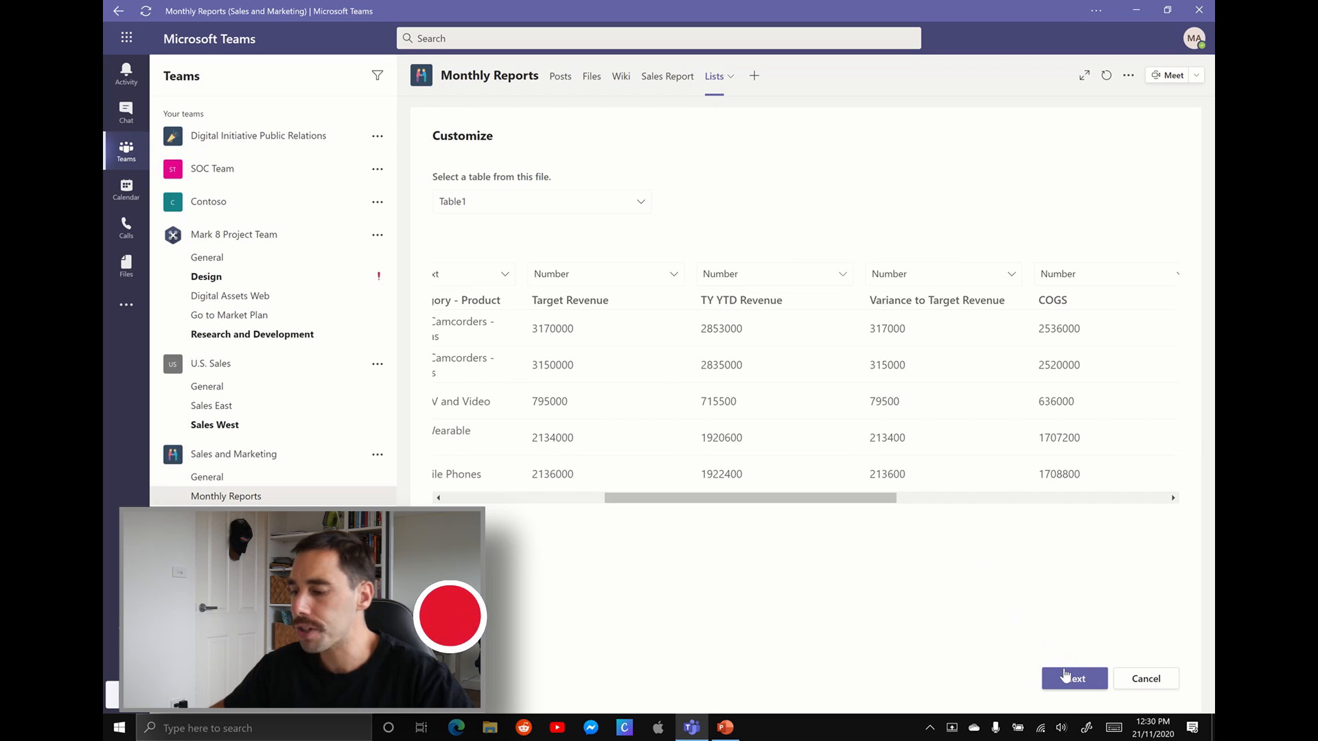
- Name the list Germany Sales with teal colour and lightbulb icon, and create it
{"action": "left_click", "coordinate": [1074, 678]}
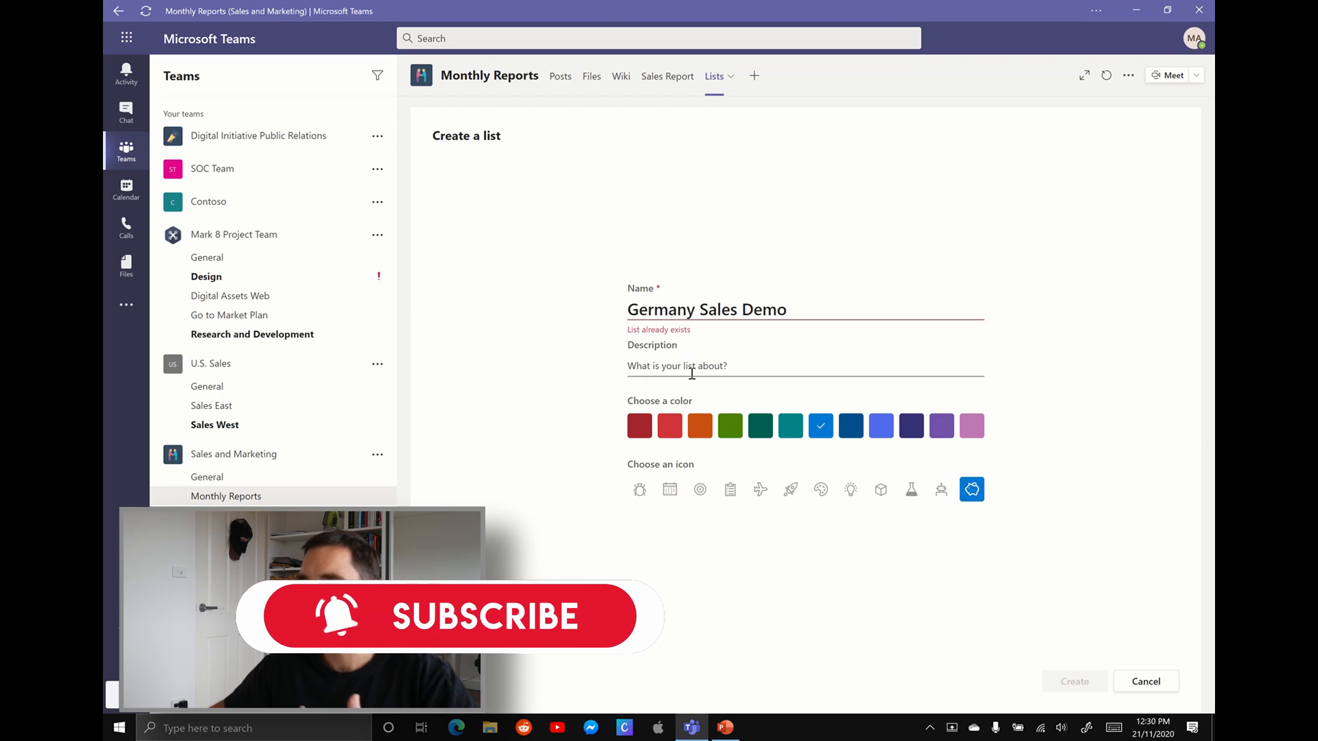
{"action": "left_click", "coordinate": [790, 425]}
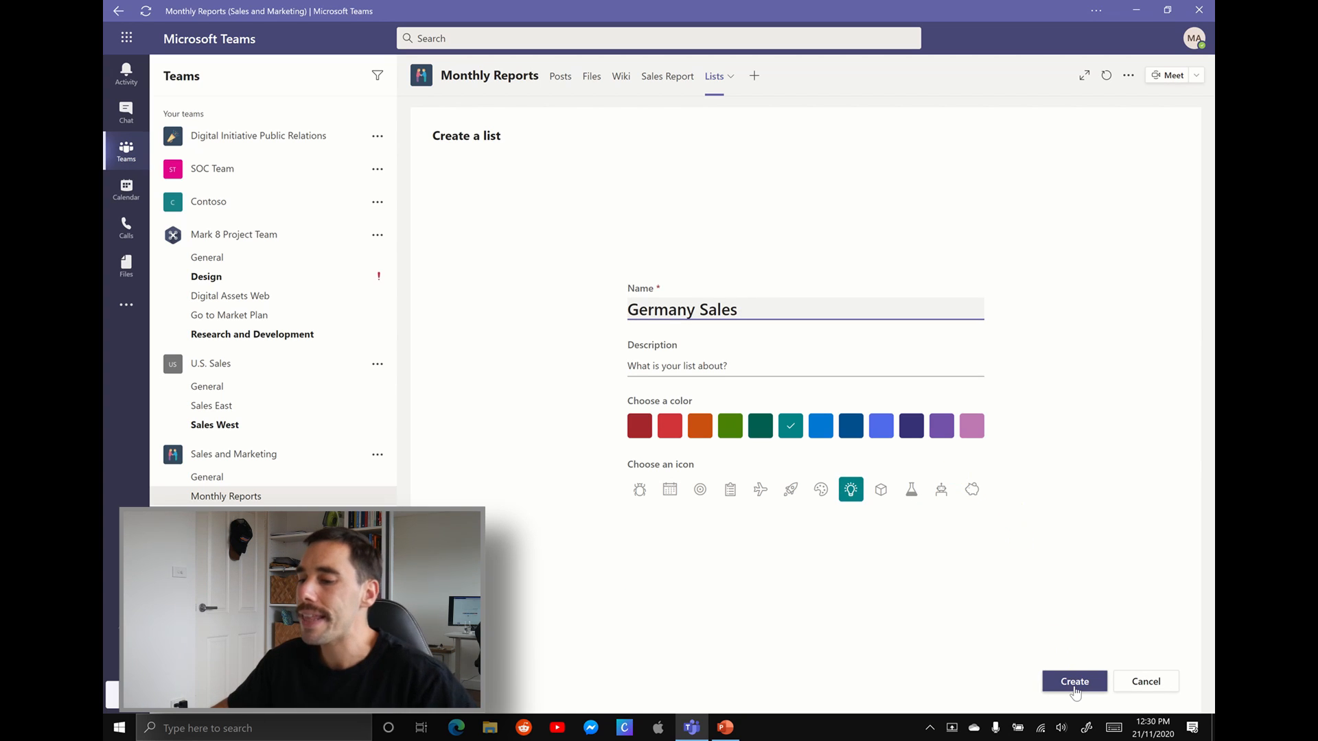
{"action": "left_click", "coordinate": [1073, 681]}
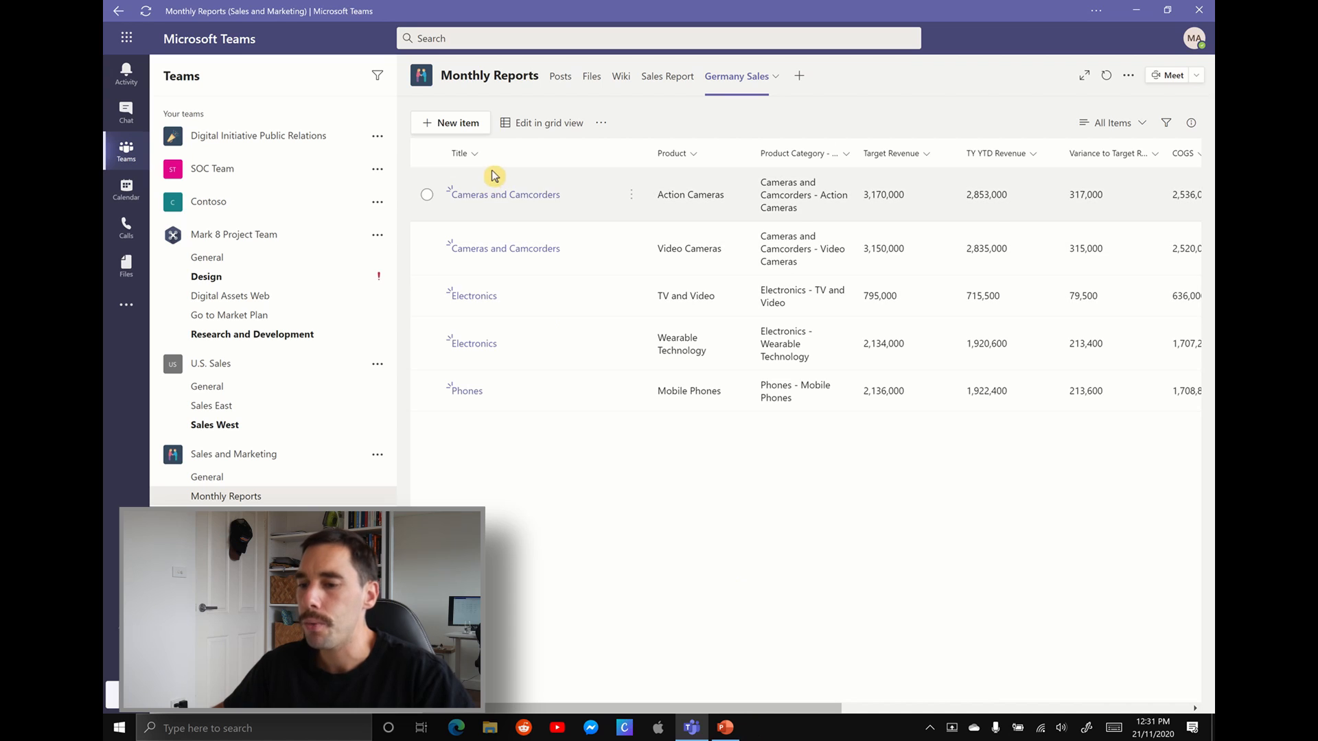
{"action": "mouse_move", "coordinate": [819, 719]}
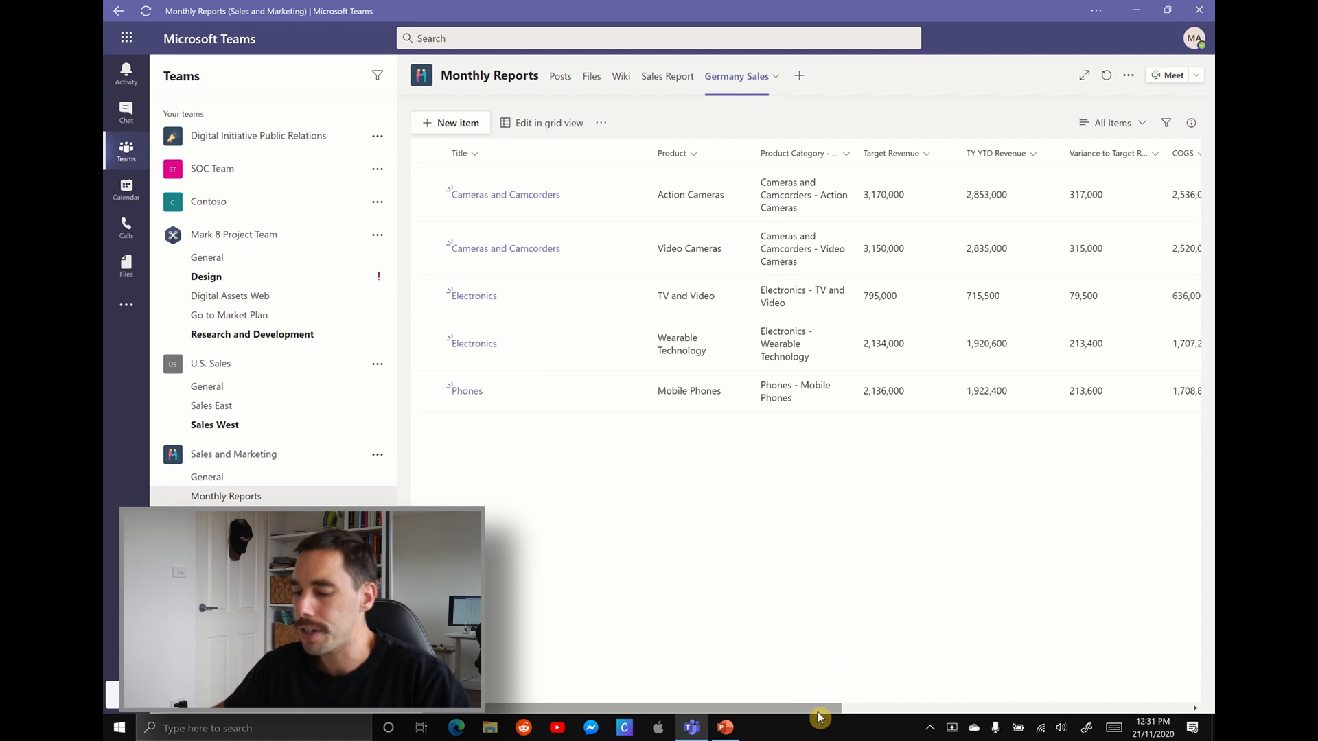
- Scroll the Germany Sales list right to Target Margin and back to Title
{"action": "scroll", "scroll_direction": "right", "scroll_amount": 3}
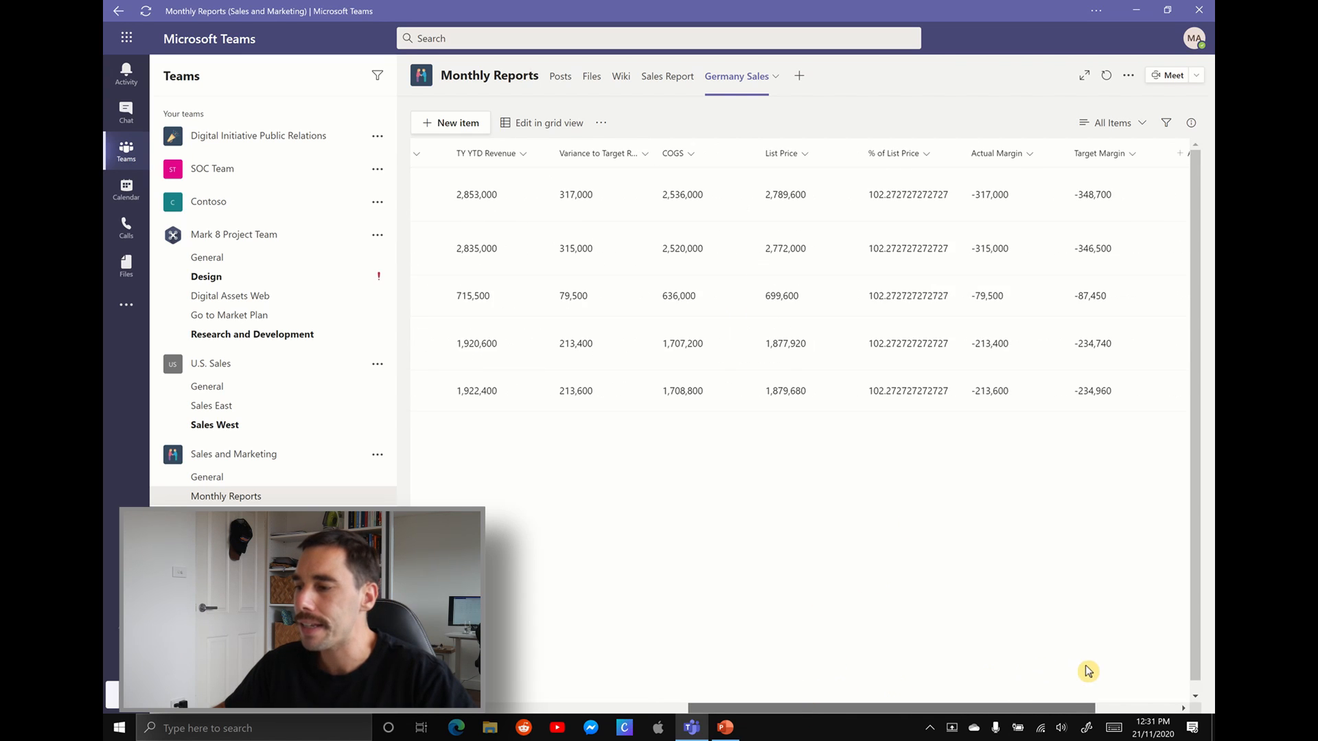
{"action": "scroll", "scroll_direction": "right", "scroll_amount": 3}
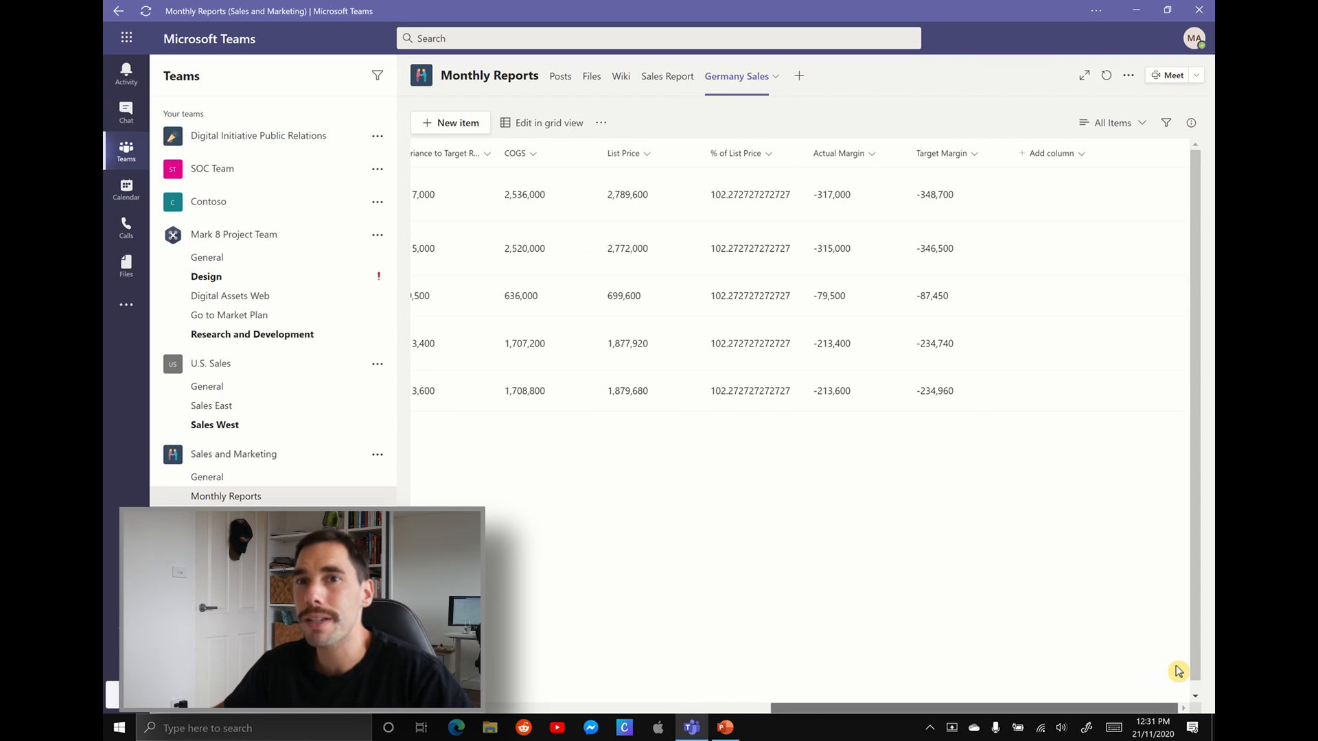
{"action": "scroll", "scroll_direction": "left", "scroll_amount": 3}
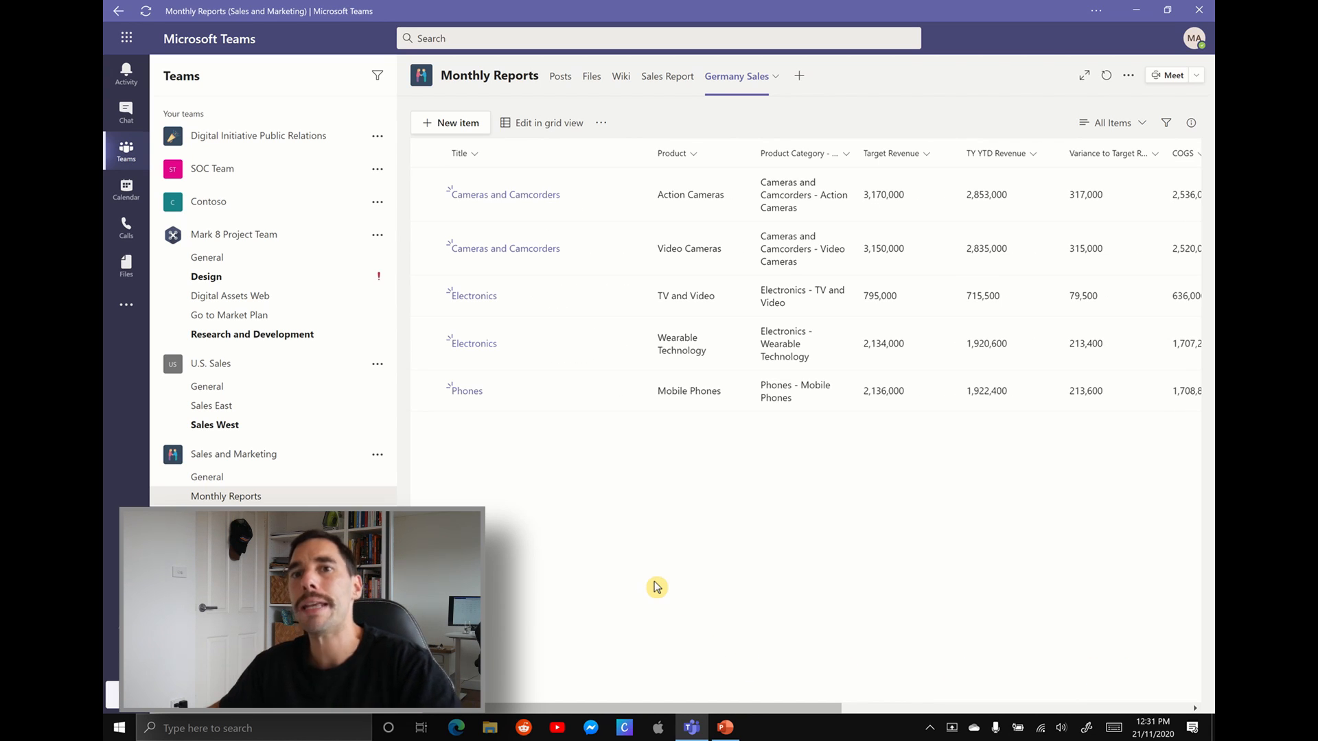
{"action": "mouse_move", "coordinate": [692, 135]}
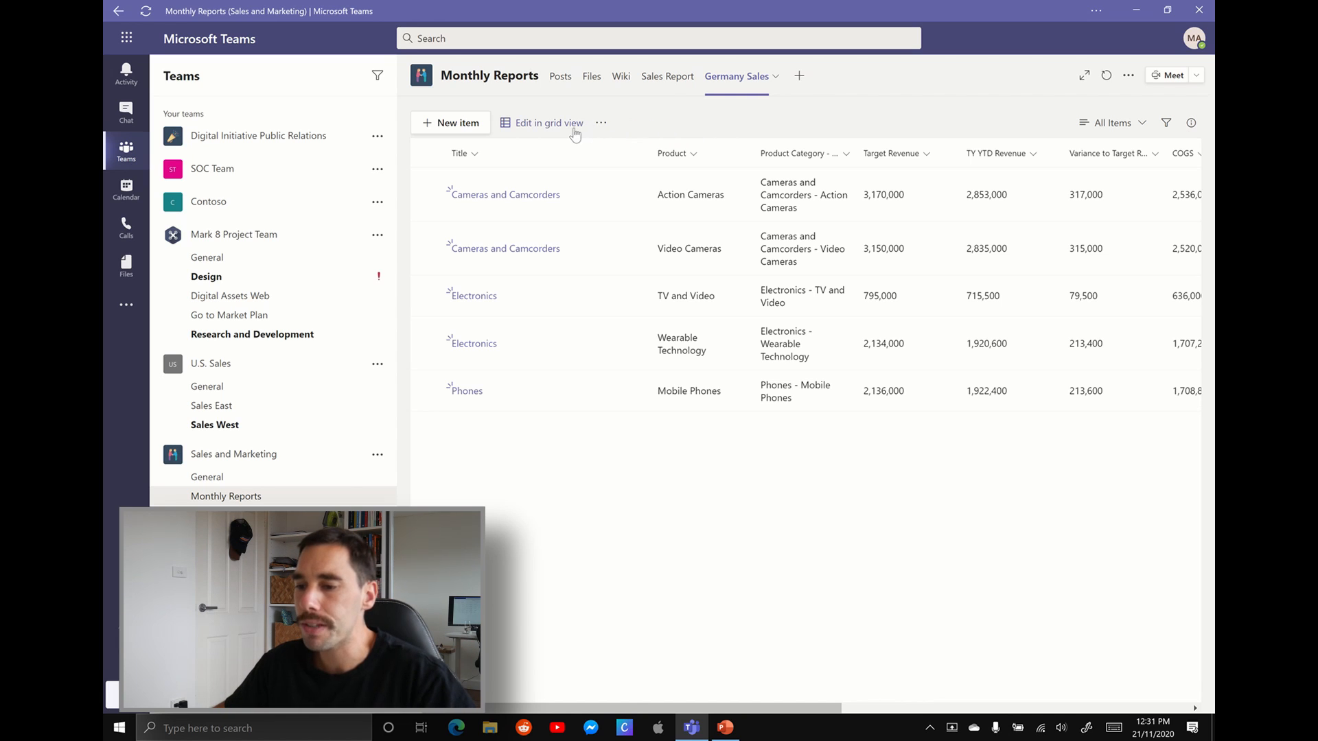
- Open the Germany Sales list in SharePoint from the list's more-options menu
{"action": "left_click", "coordinate": [602, 123]}
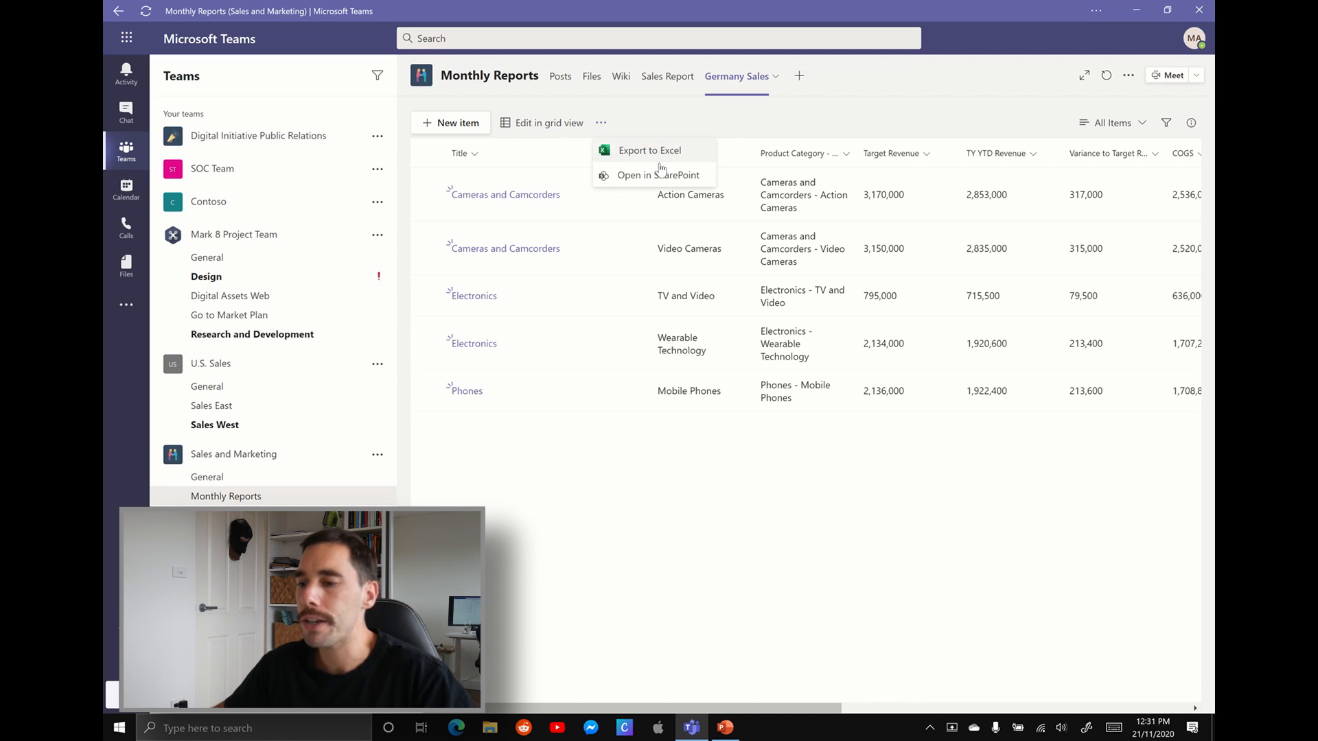
{"action": "left_click", "coordinate": [657, 175]}
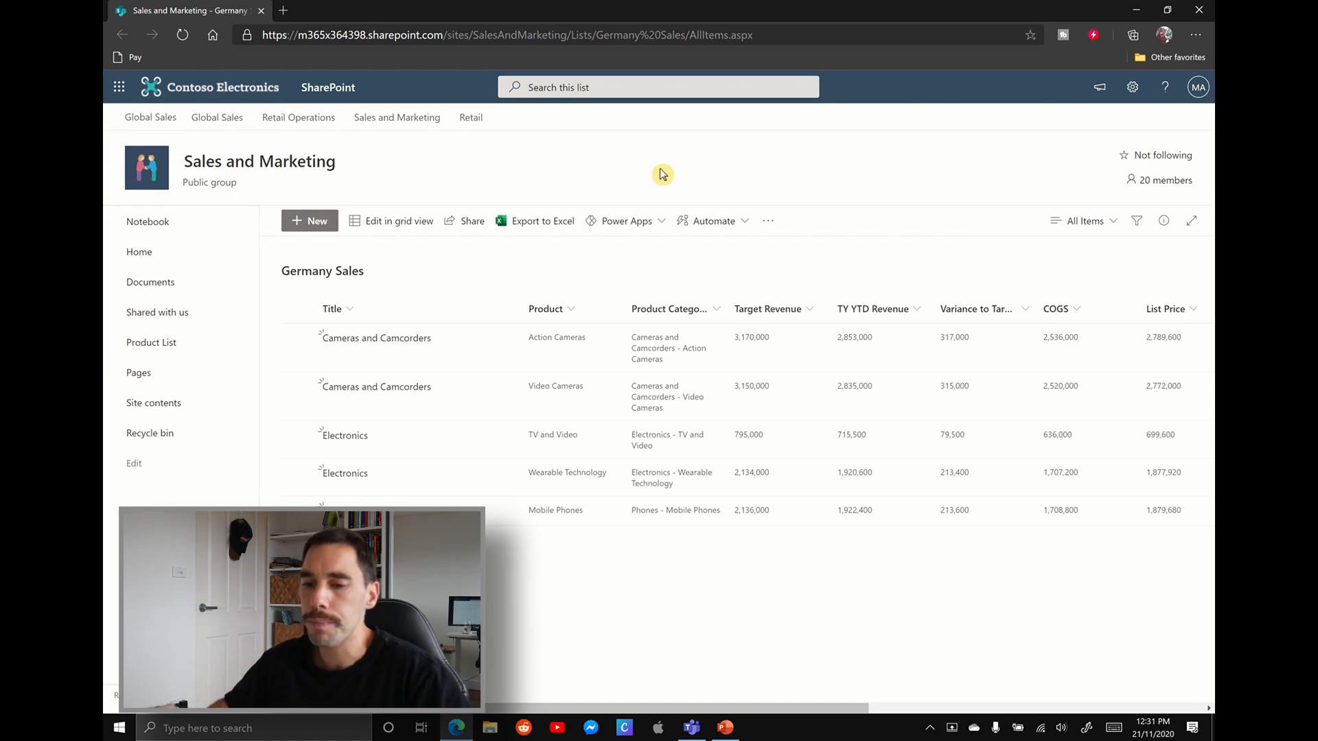
{"action": "mouse_move", "coordinate": [517, 262]}
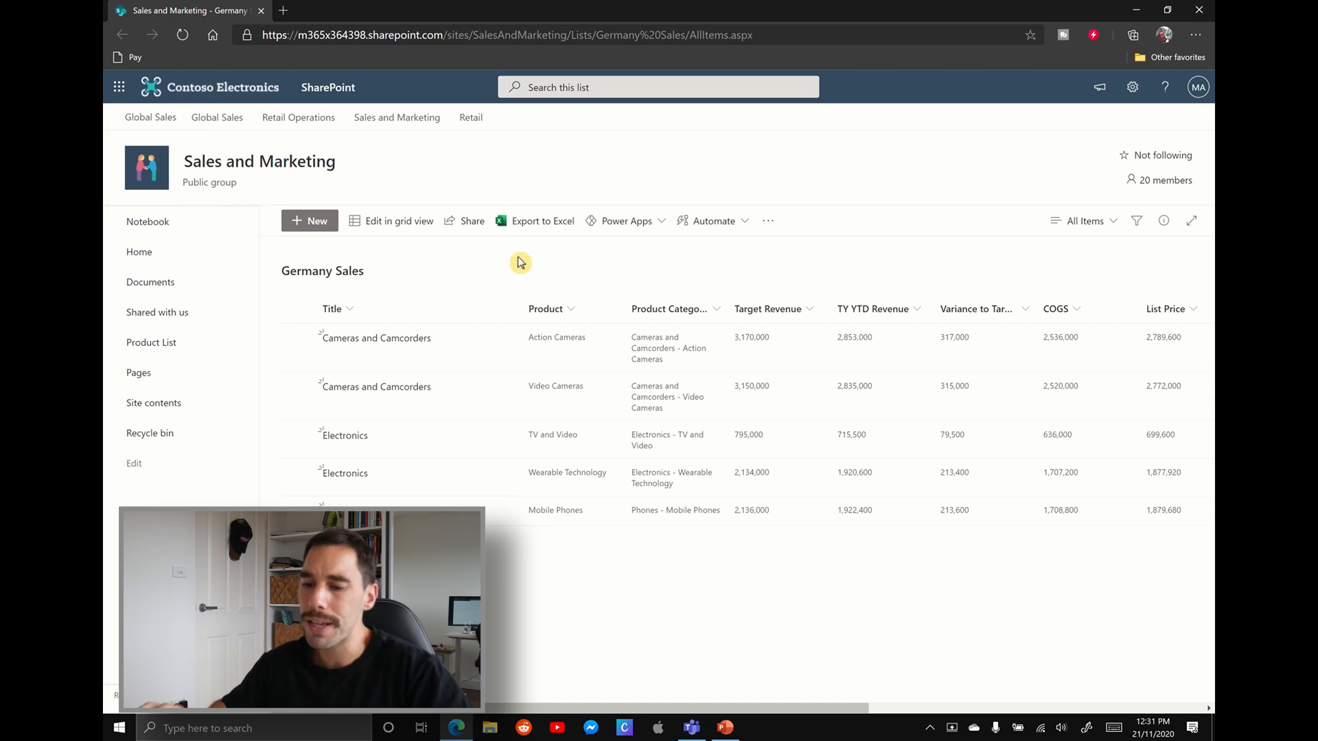
{"action": "mouse_move", "coordinate": [238, 288]}
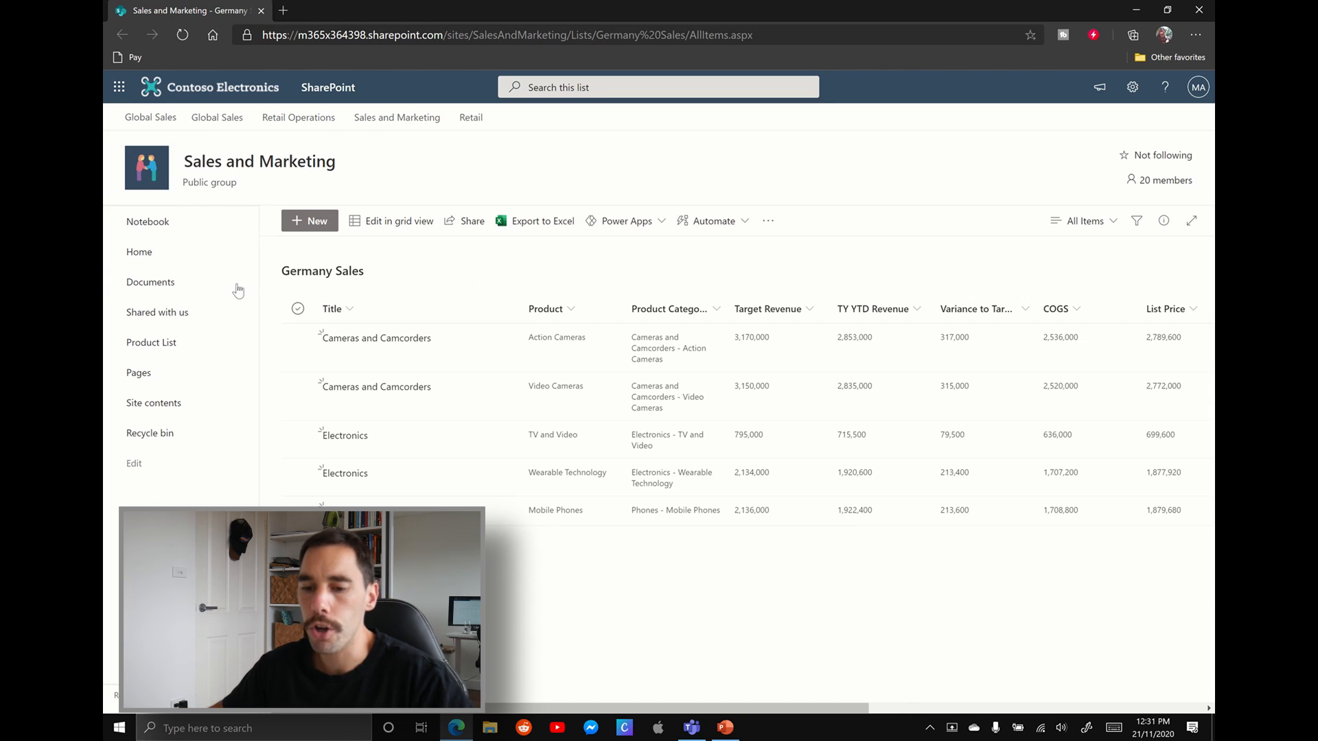
{"action": "mouse_move", "coordinate": [151, 468]}
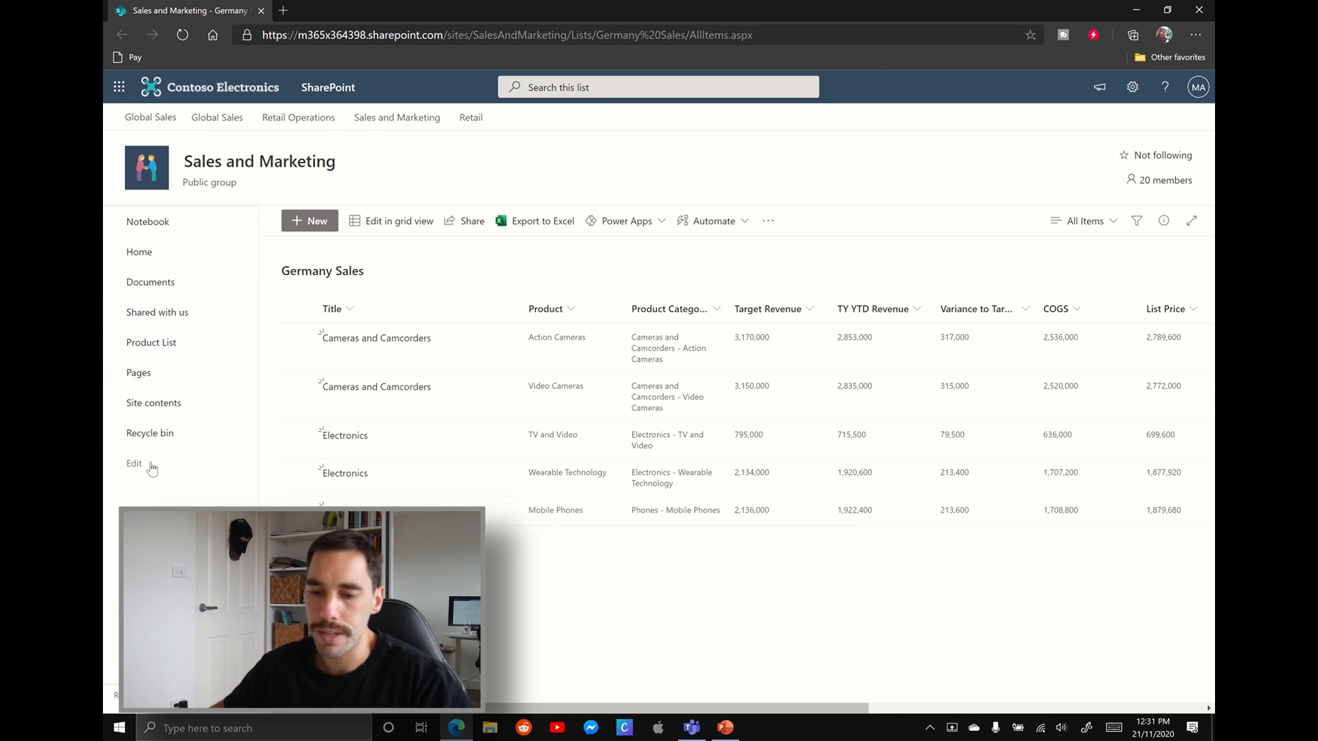
{"action": "mouse_move", "coordinate": [149, 433]}
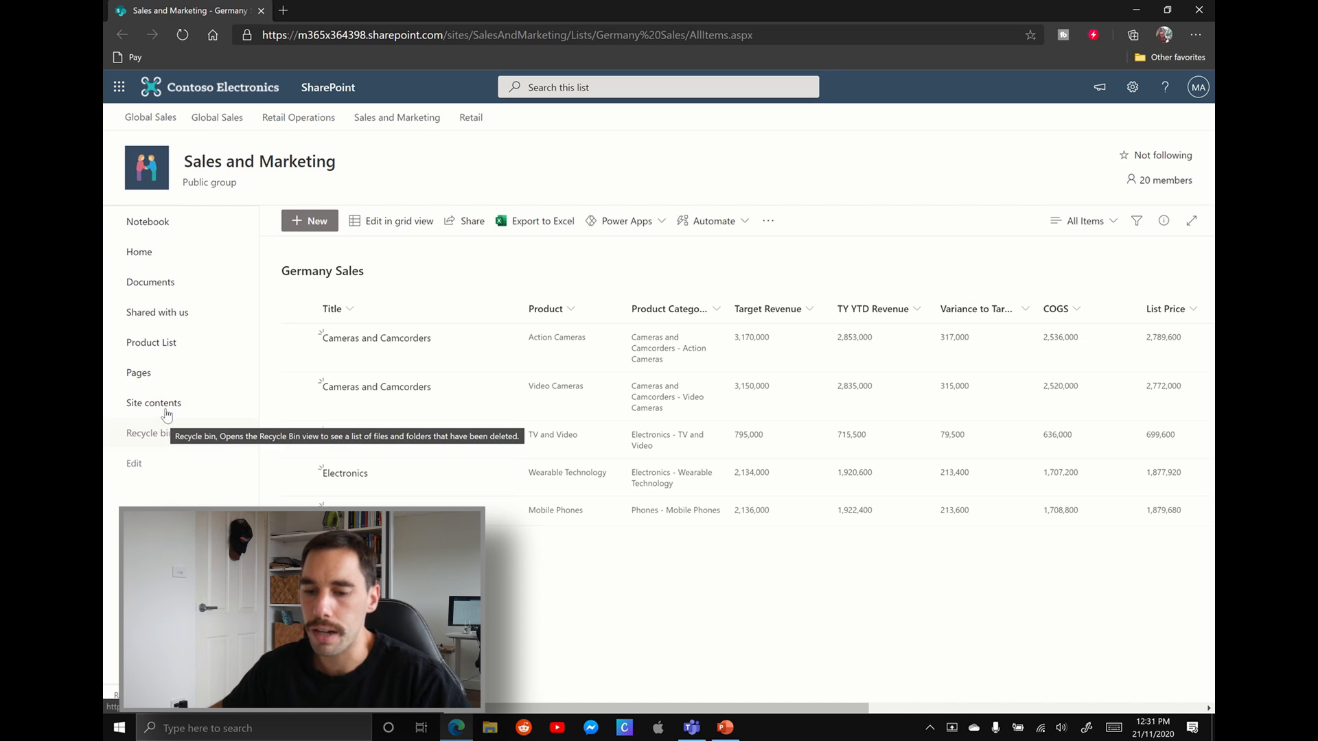
- Go to the Sales and Marketing site home via Home in the left navigation
{"action": "left_click", "coordinate": [139, 252]}
{"action": "type", "text": "p"}
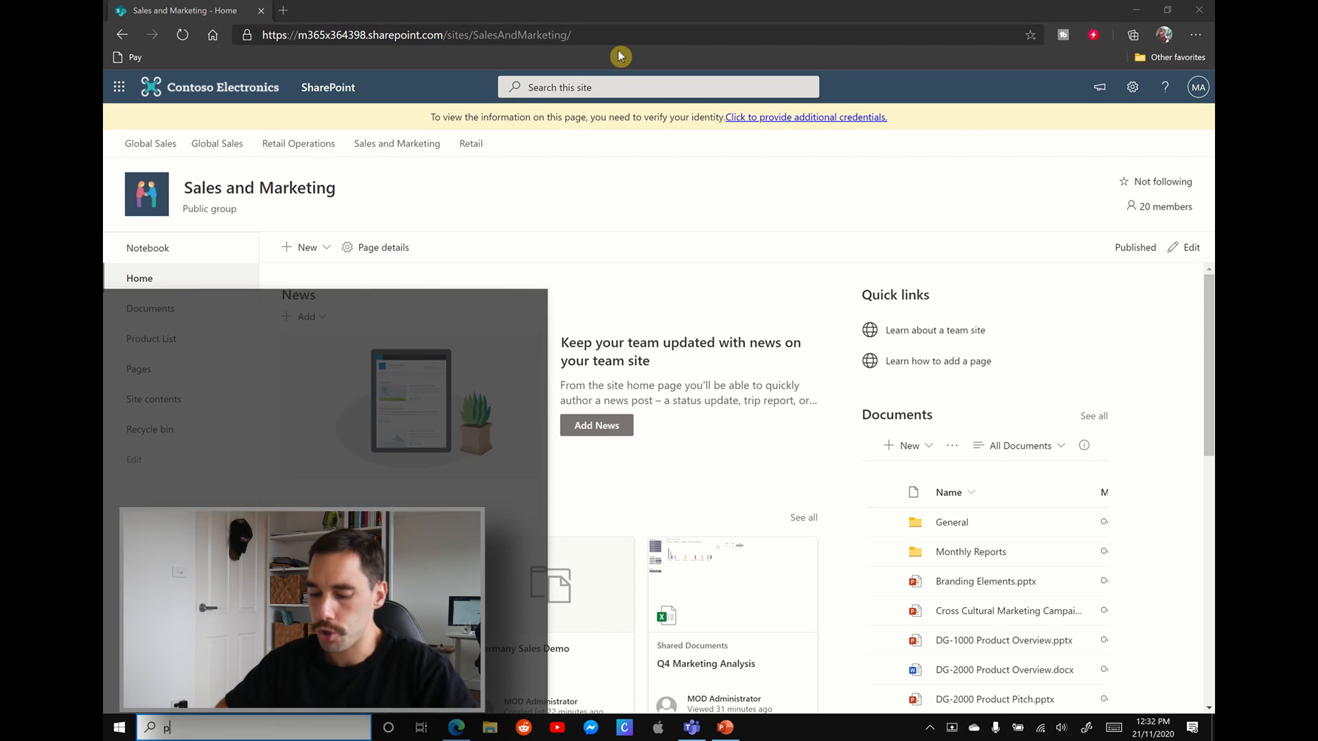
- Search 'power' from the Windows taskbar and launch Power BI Desktop
{"action": "type", "text": "ower"}
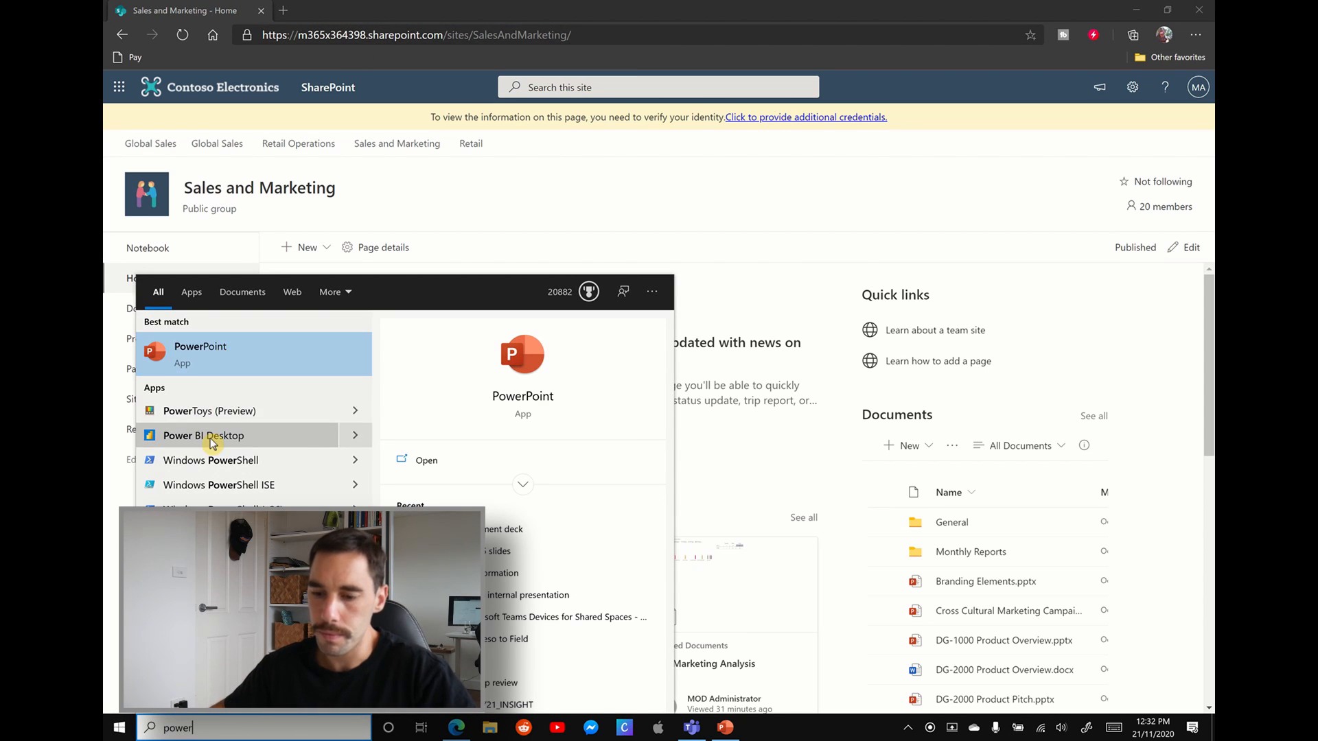
{"action": "left_click", "coordinate": [203, 435]}
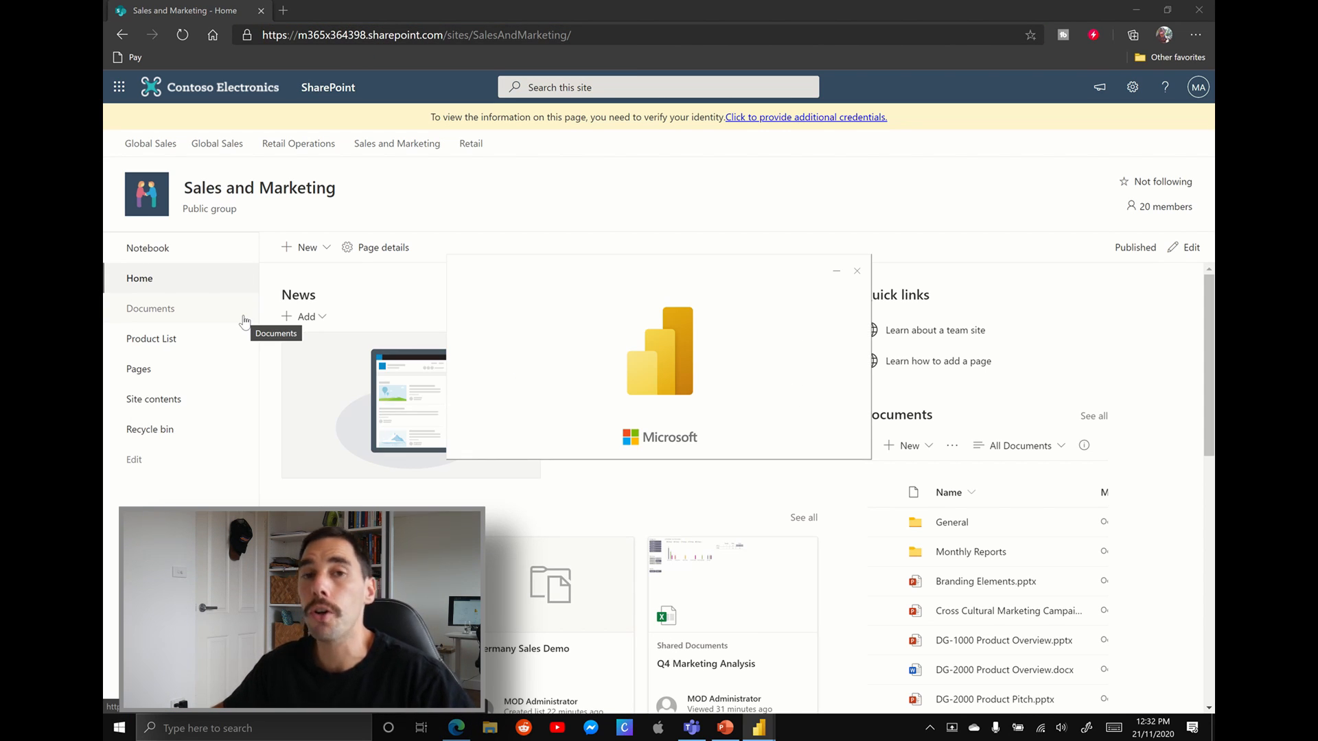
{"action": "left_click", "coordinate": [757, 727]}
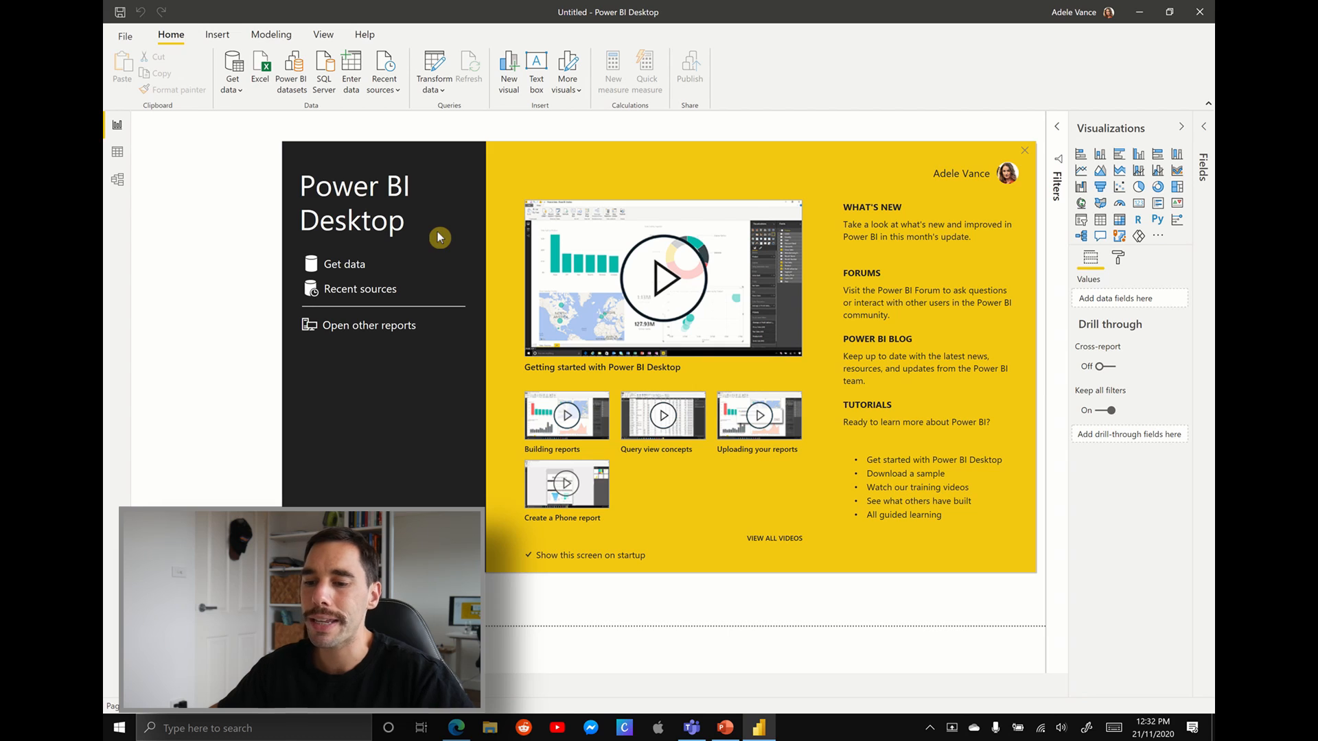
{"action": "mouse_move", "coordinate": [377, 294]}
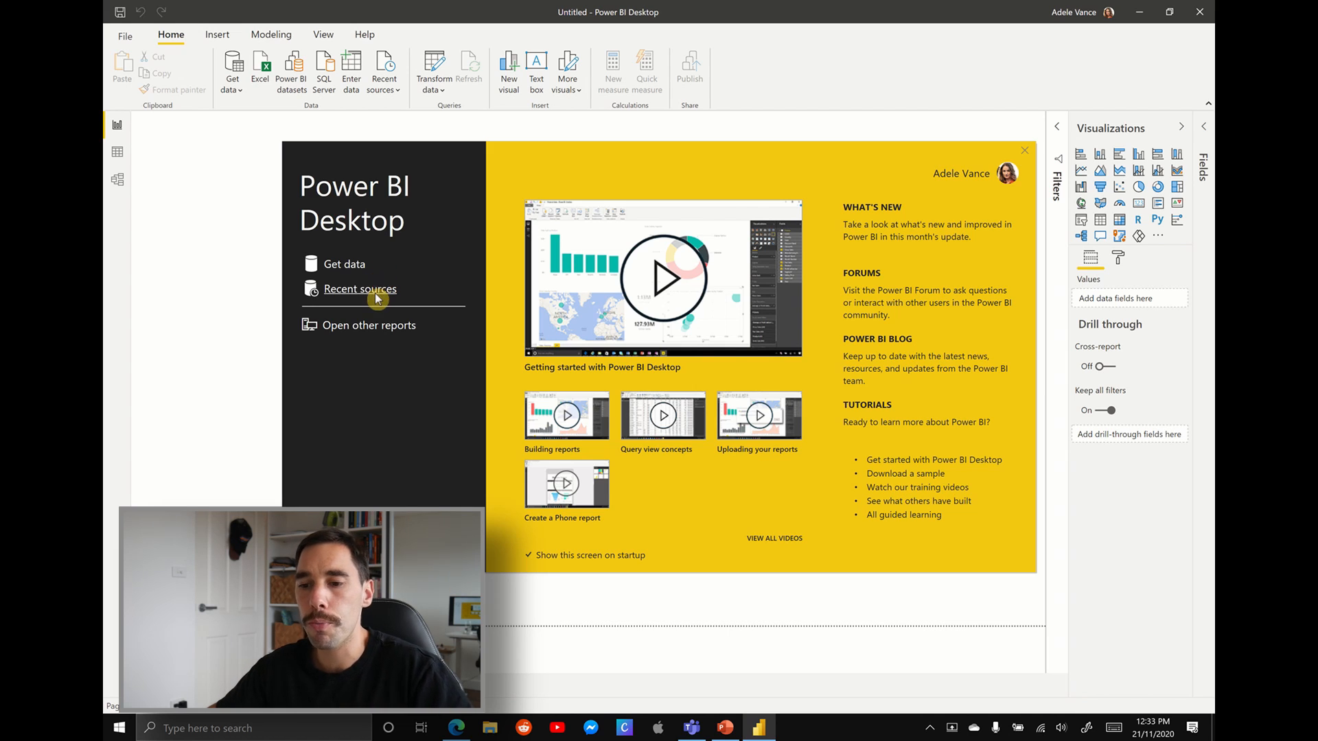
{"action": "mouse_move", "coordinate": [355, 277]}
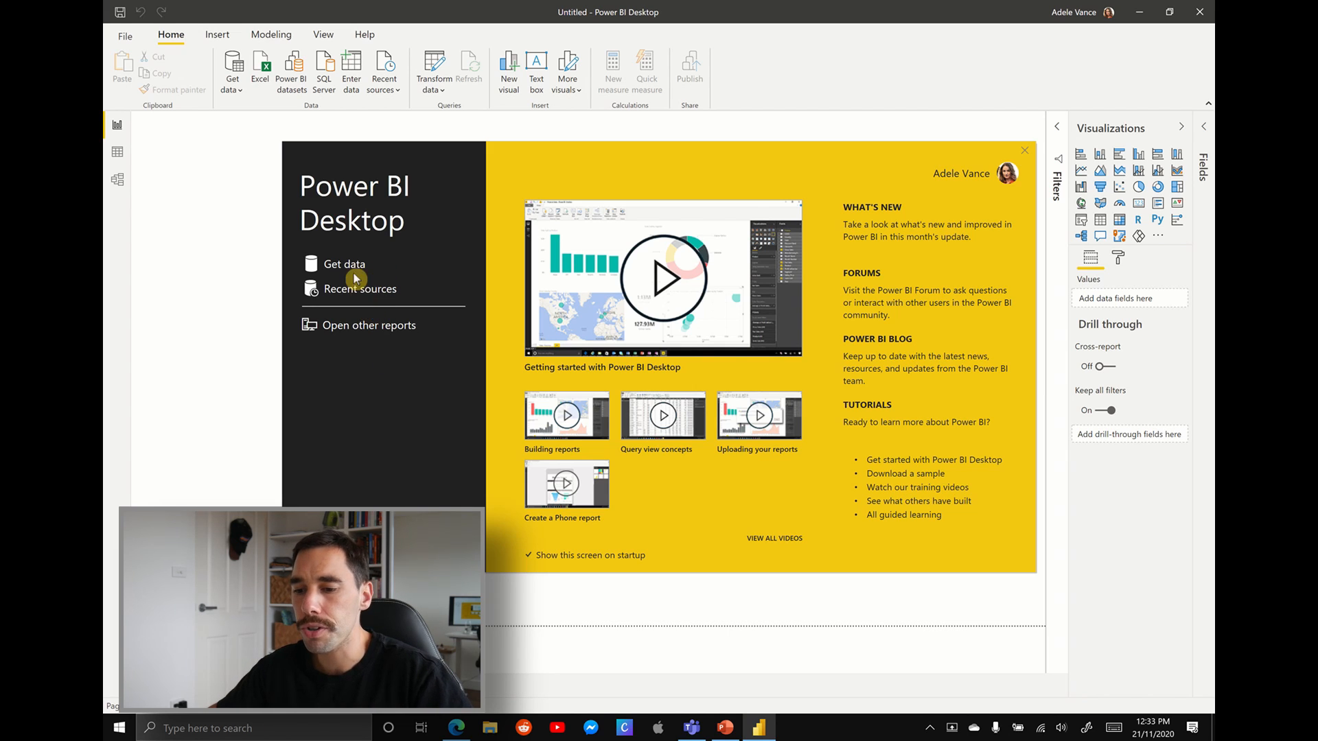
- Open Get Data and show the Online Services connector category
{"action": "left_click", "coordinate": [1023, 150]}
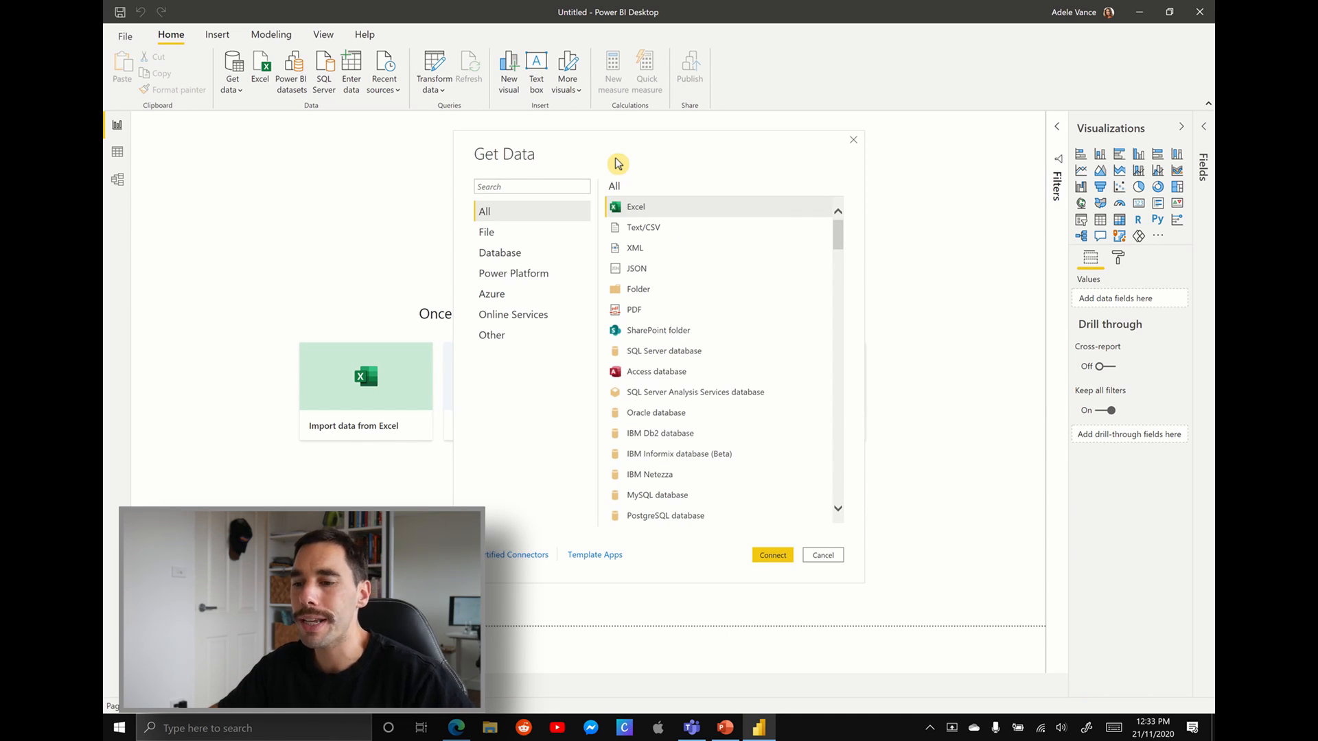
{"action": "mouse_move", "coordinate": [769, 251]}
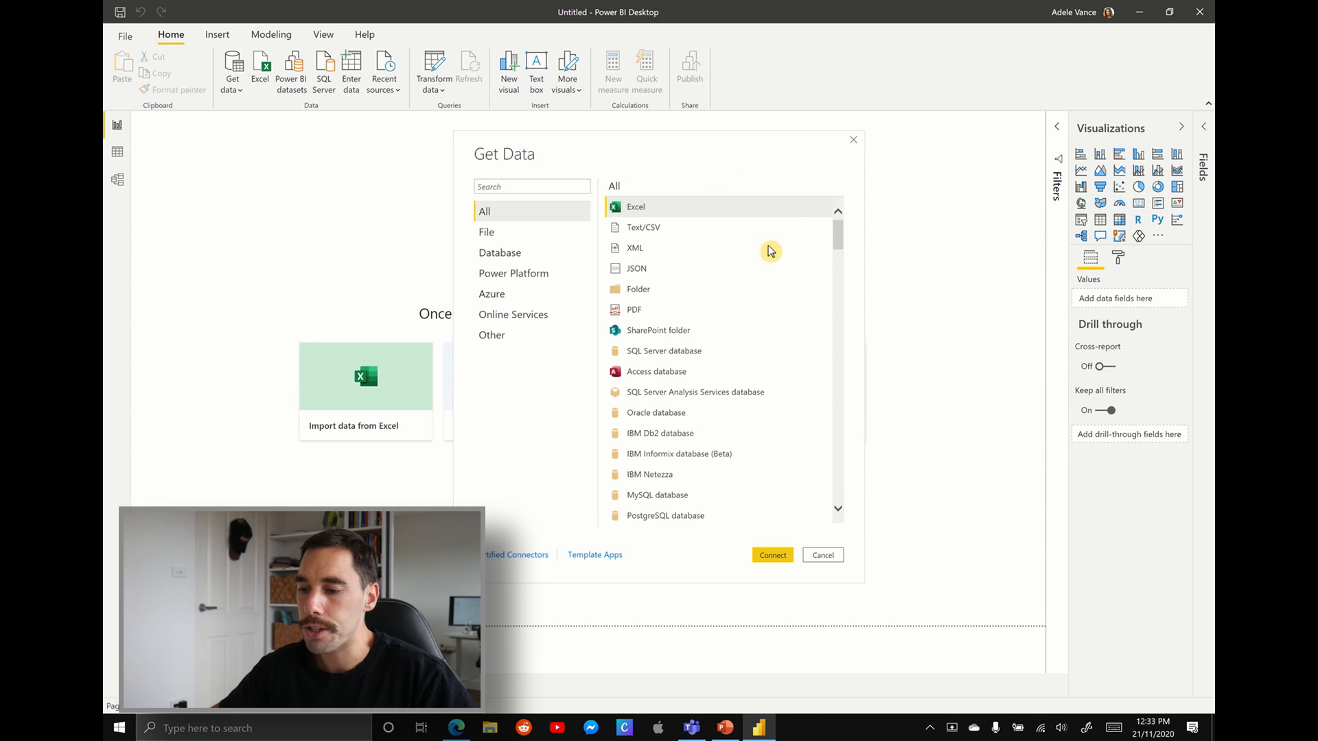
{"action": "mouse_move", "coordinate": [658, 149]}
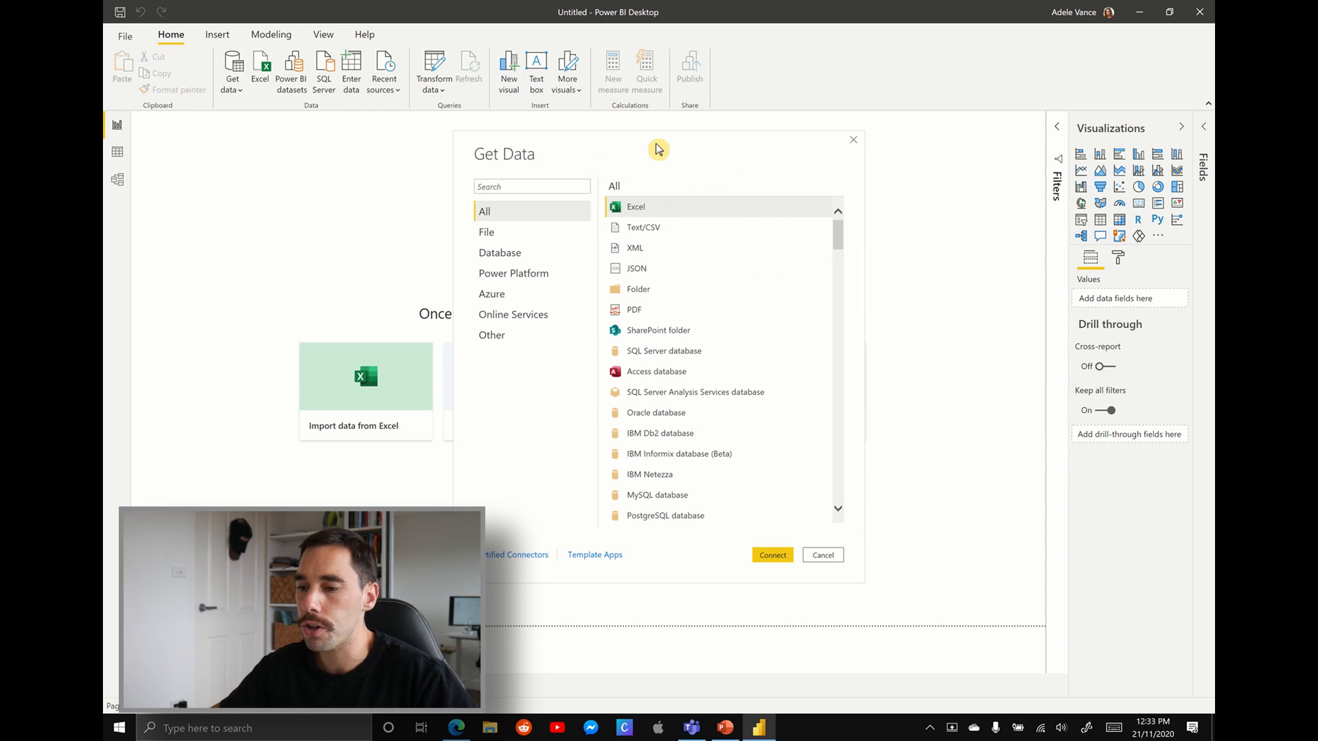
{"action": "mouse_move", "coordinate": [551, 323]}
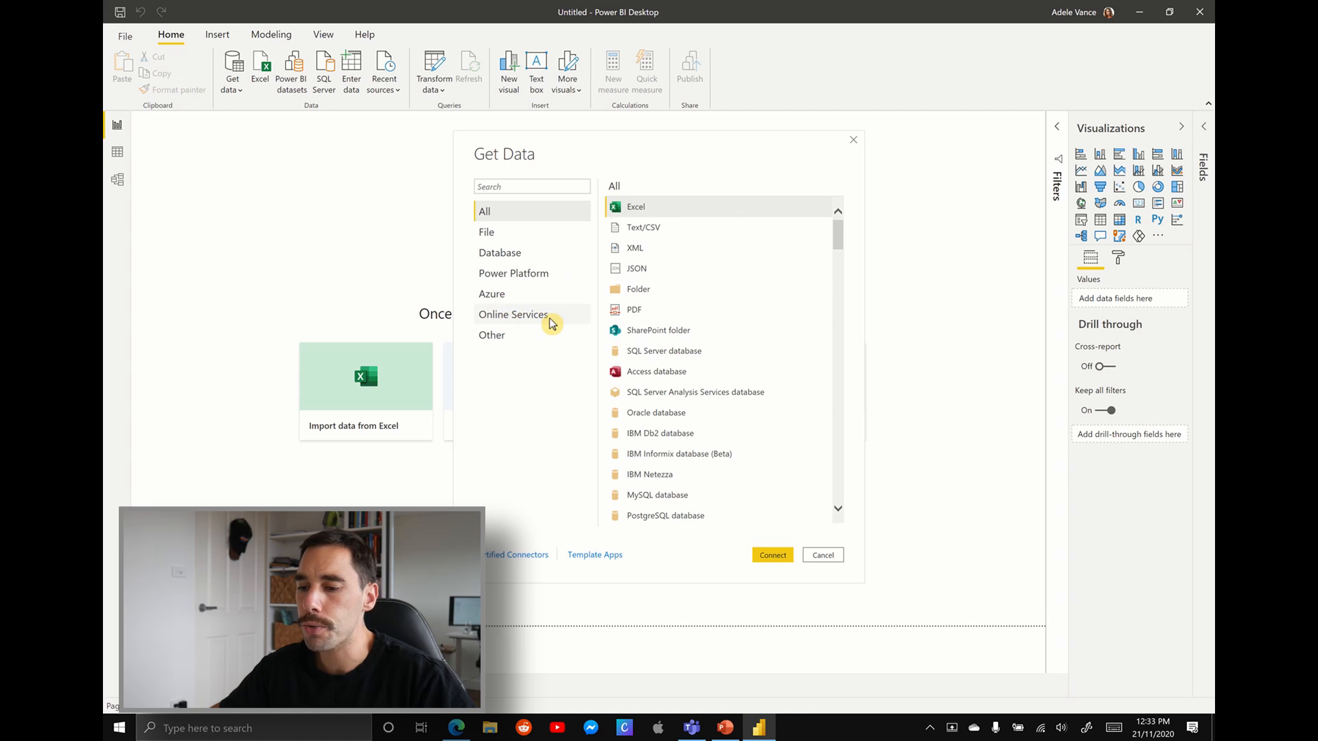
{"action": "left_click", "coordinate": [513, 314]}
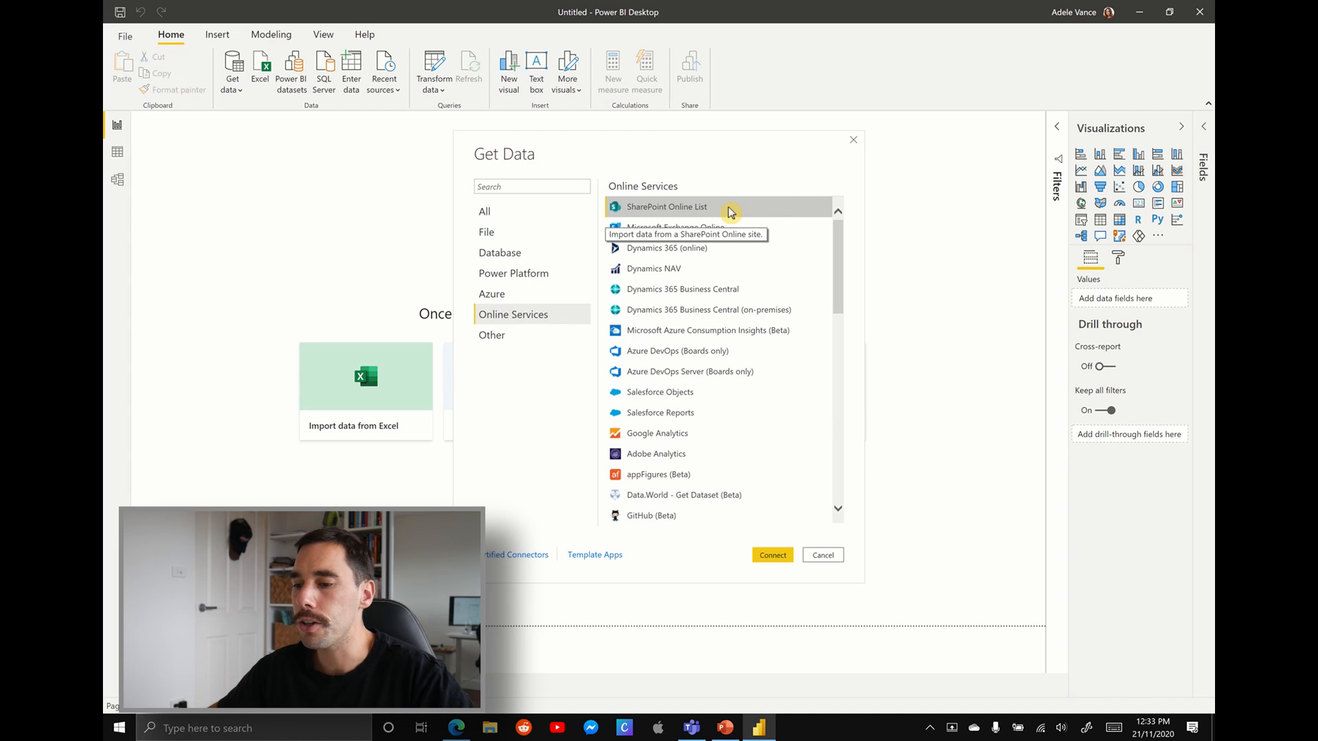
{"action": "mouse_move", "coordinate": [777, 506]}
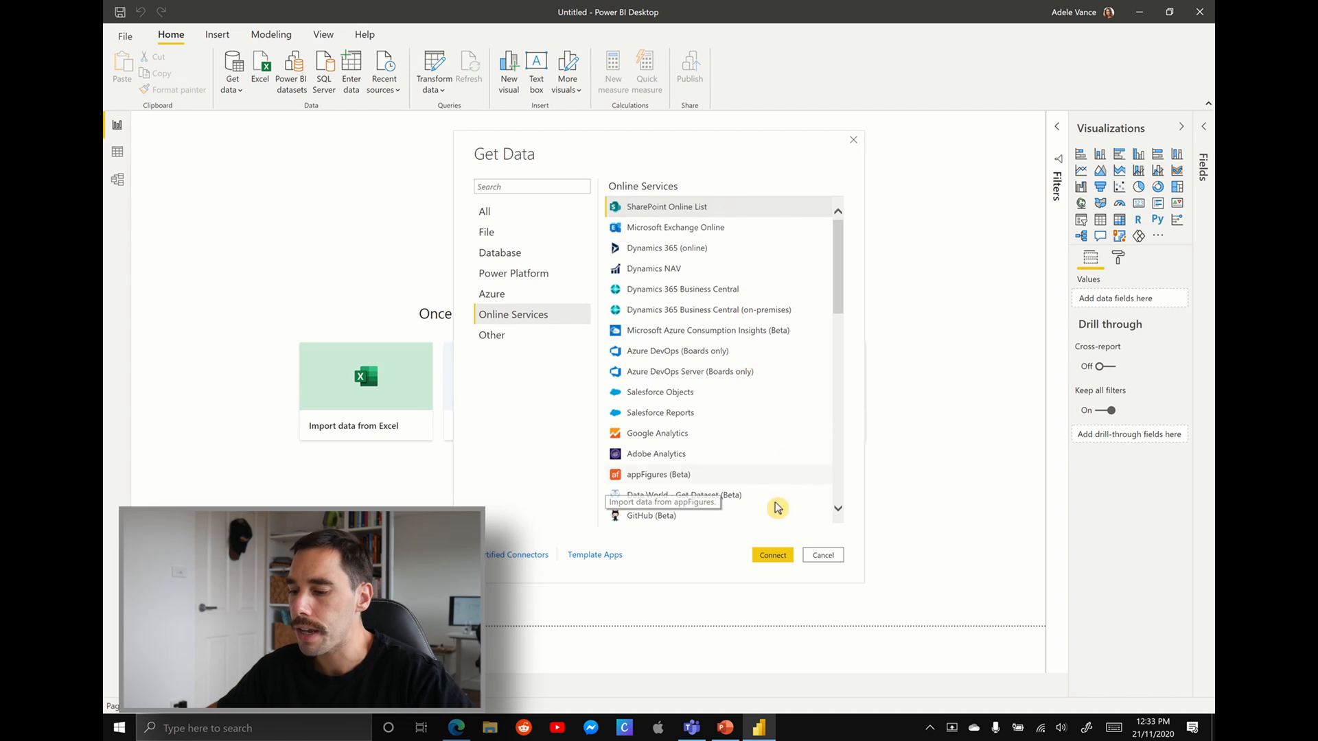
{"action": "left_click", "coordinate": [770, 554]}
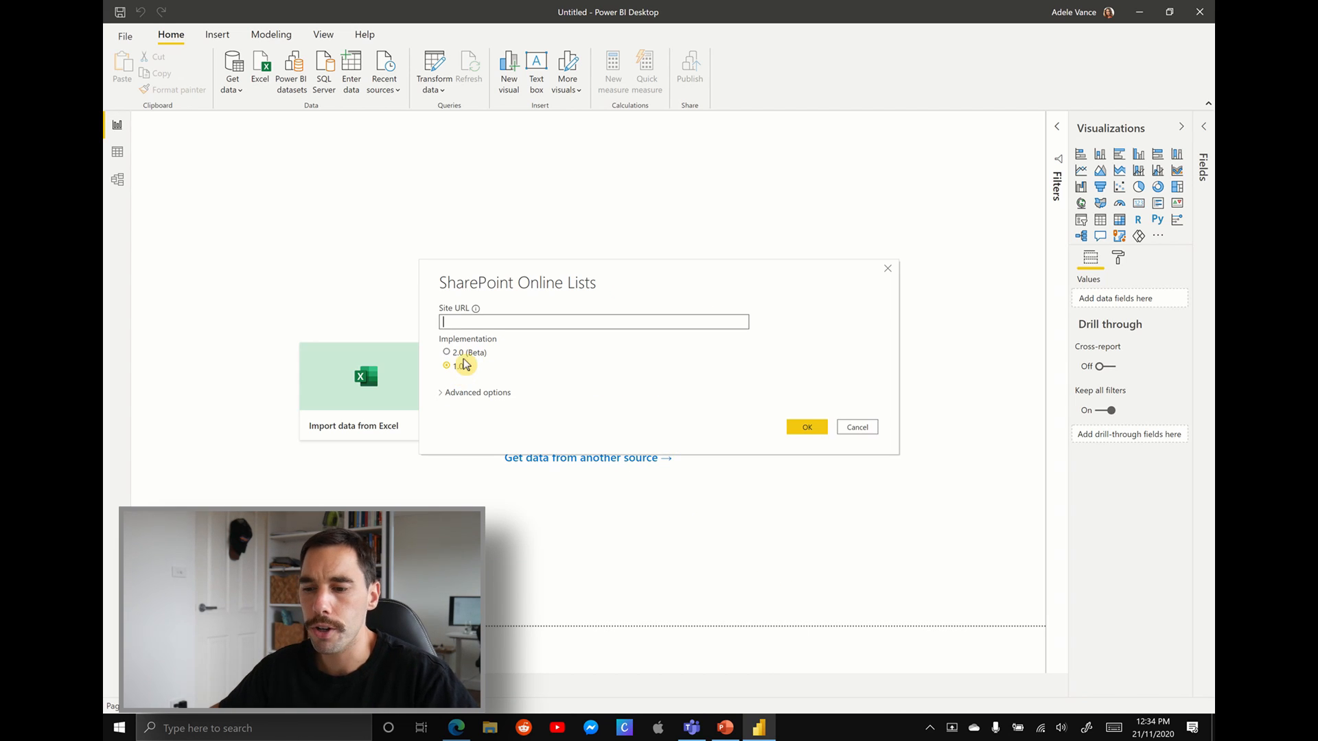
{"action": "left_click", "coordinate": [446, 352]}
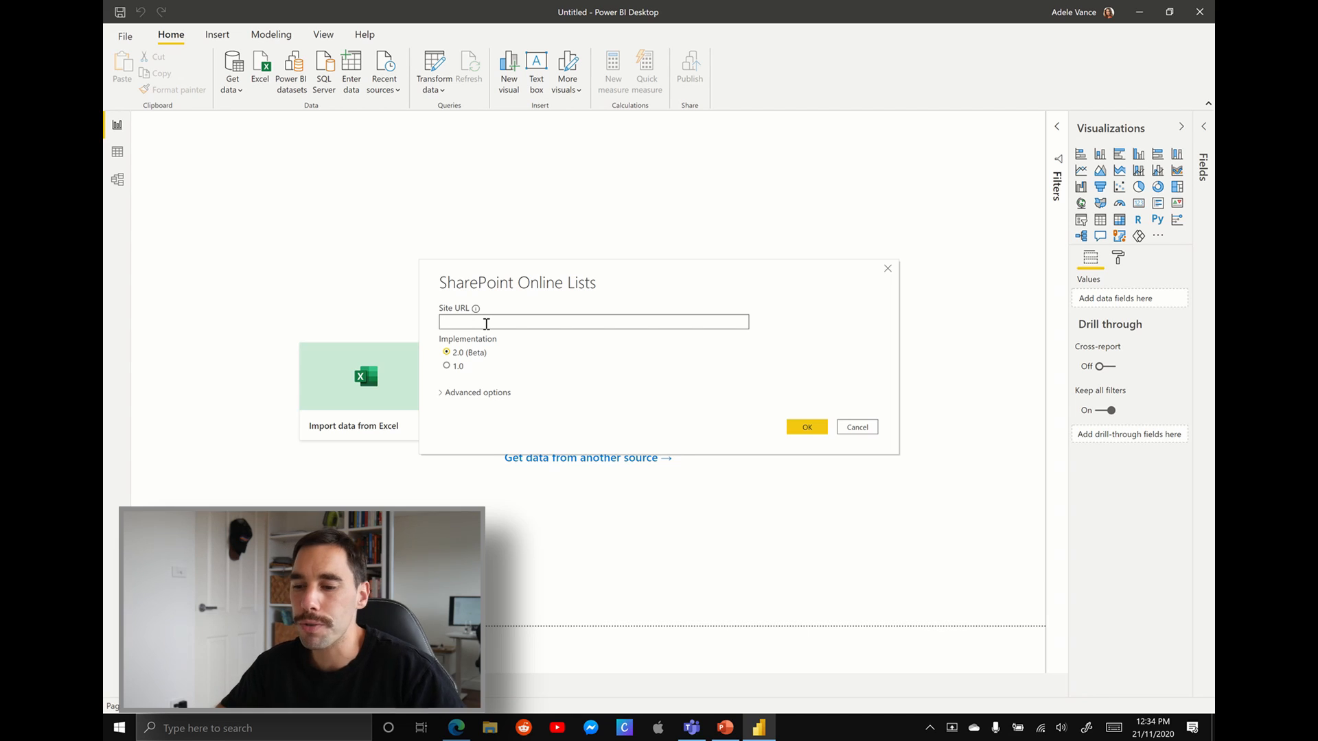
{"action": "type", "text": "https://m365x364398.sharepoint.com/sites/SalesAndMarketing/"}
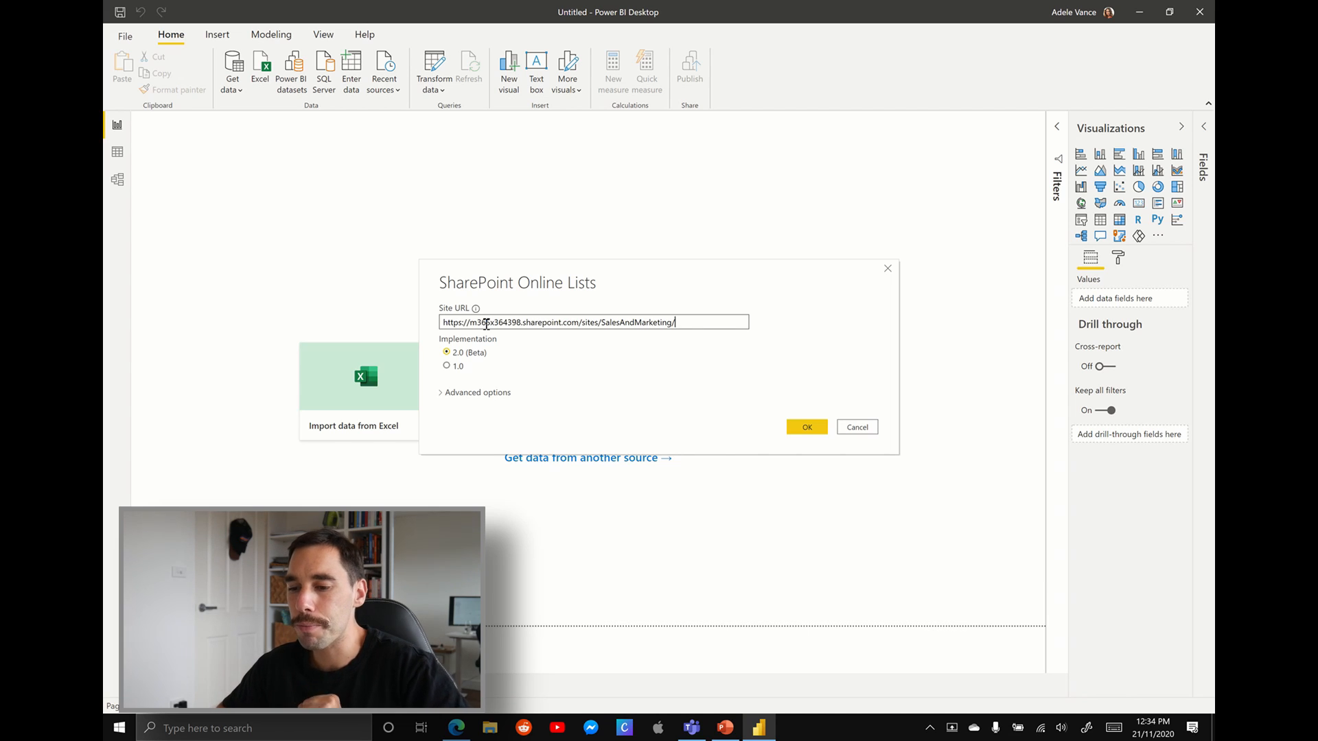
{"action": "mouse_move", "coordinate": [528, 288]}
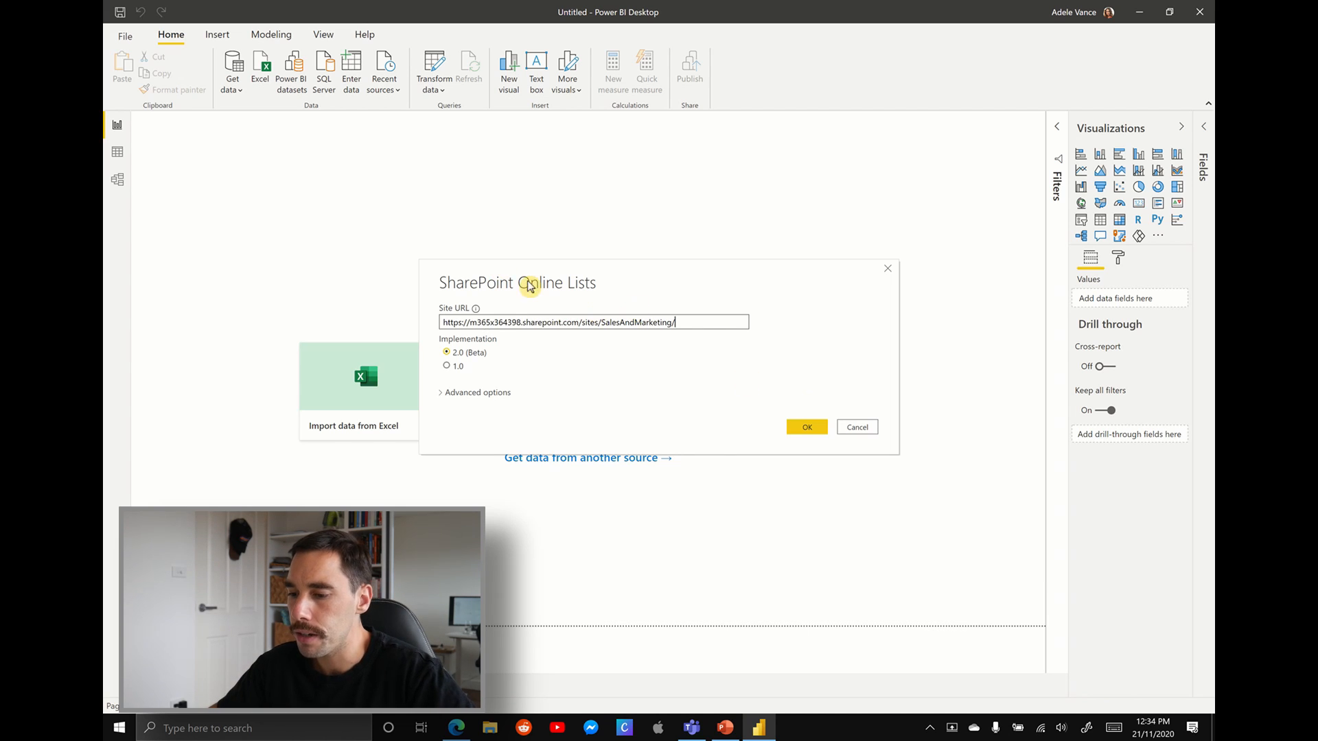
{"action": "mouse_move", "coordinate": [838, 415]}
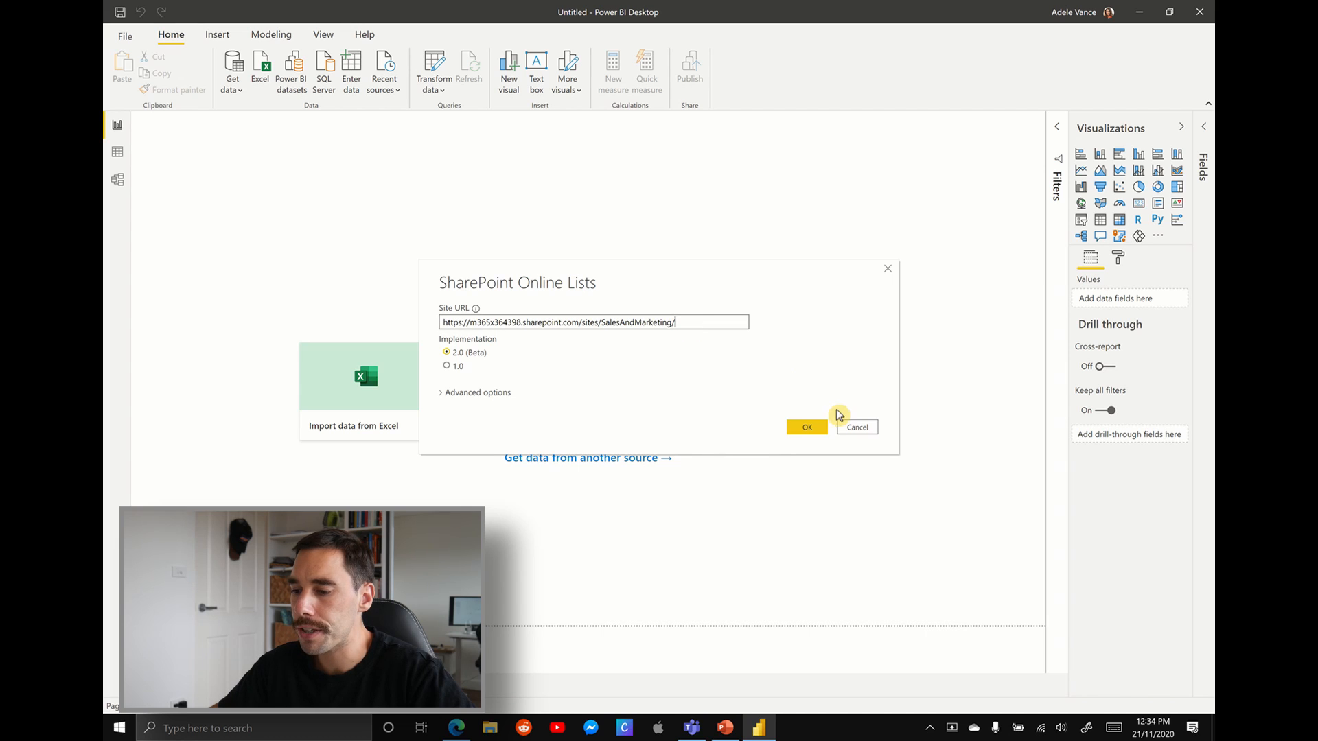
{"action": "left_click", "coordinate": [805, 427]}
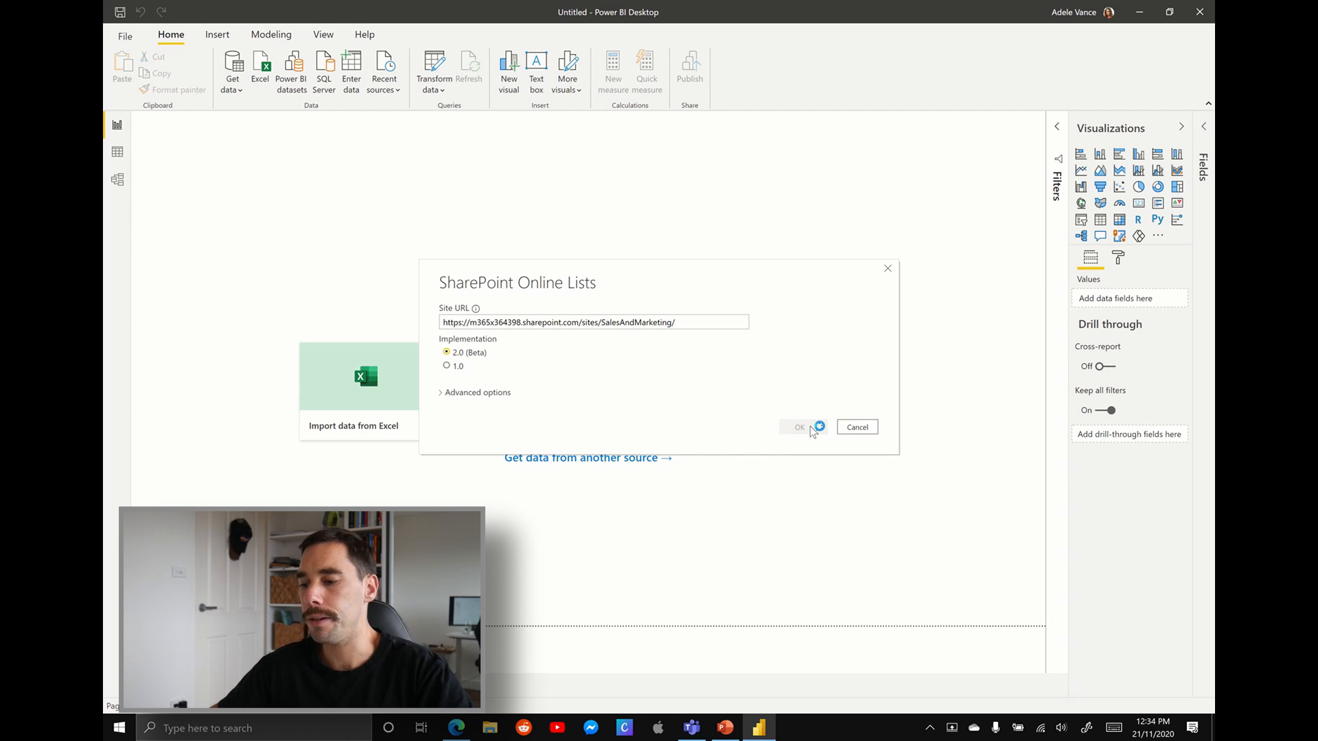
{"action": "left_click", "coordinate": [797, 427]}
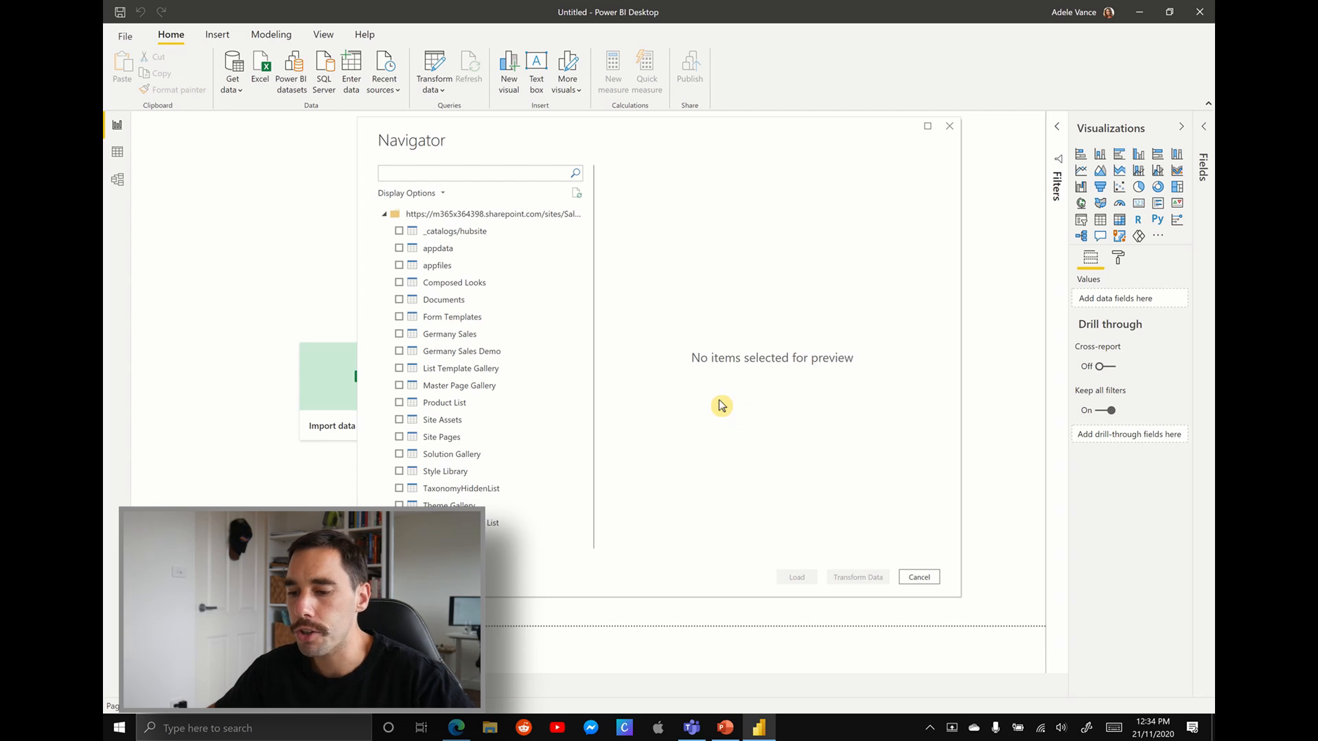
- Tick Germany Sales in the Navigator to preview its product and revenue rows
{"action": "left_click", "coordinate": [479, 173]}
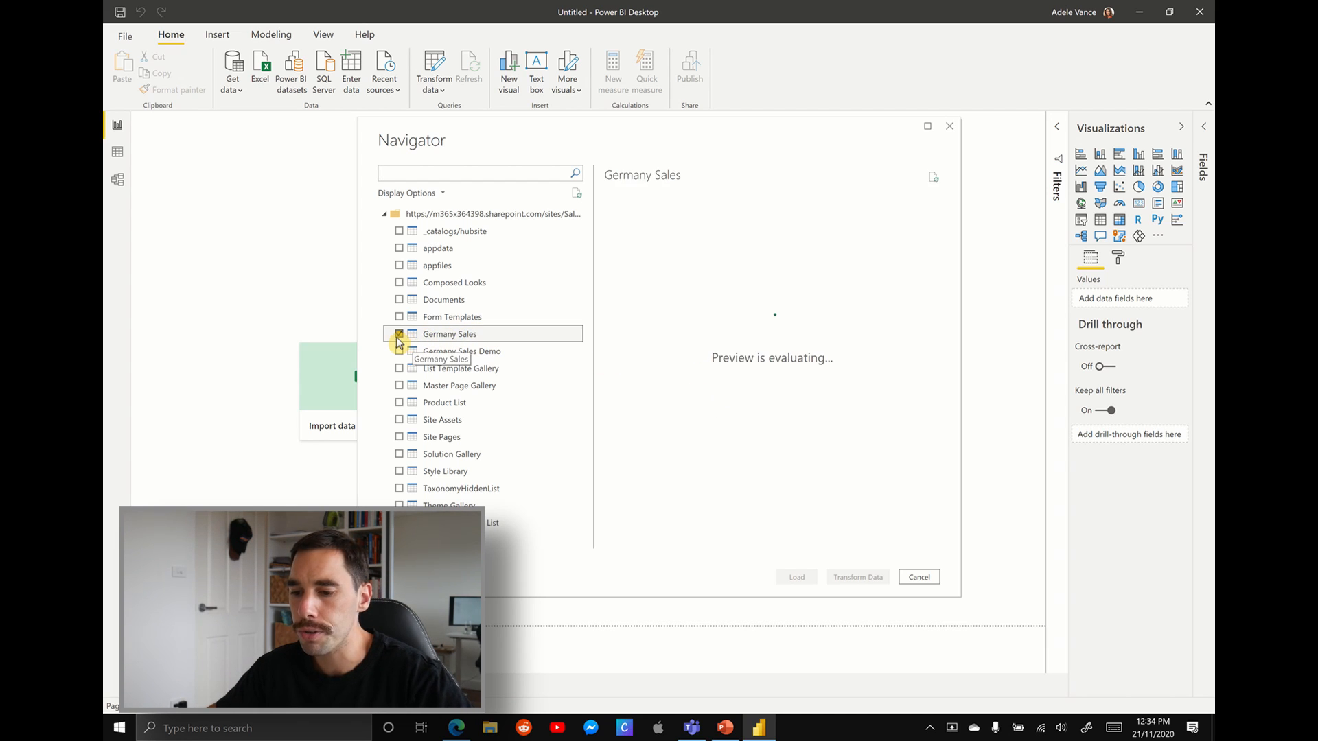
{"action": "left_click", "coordinate": [400, 333]}
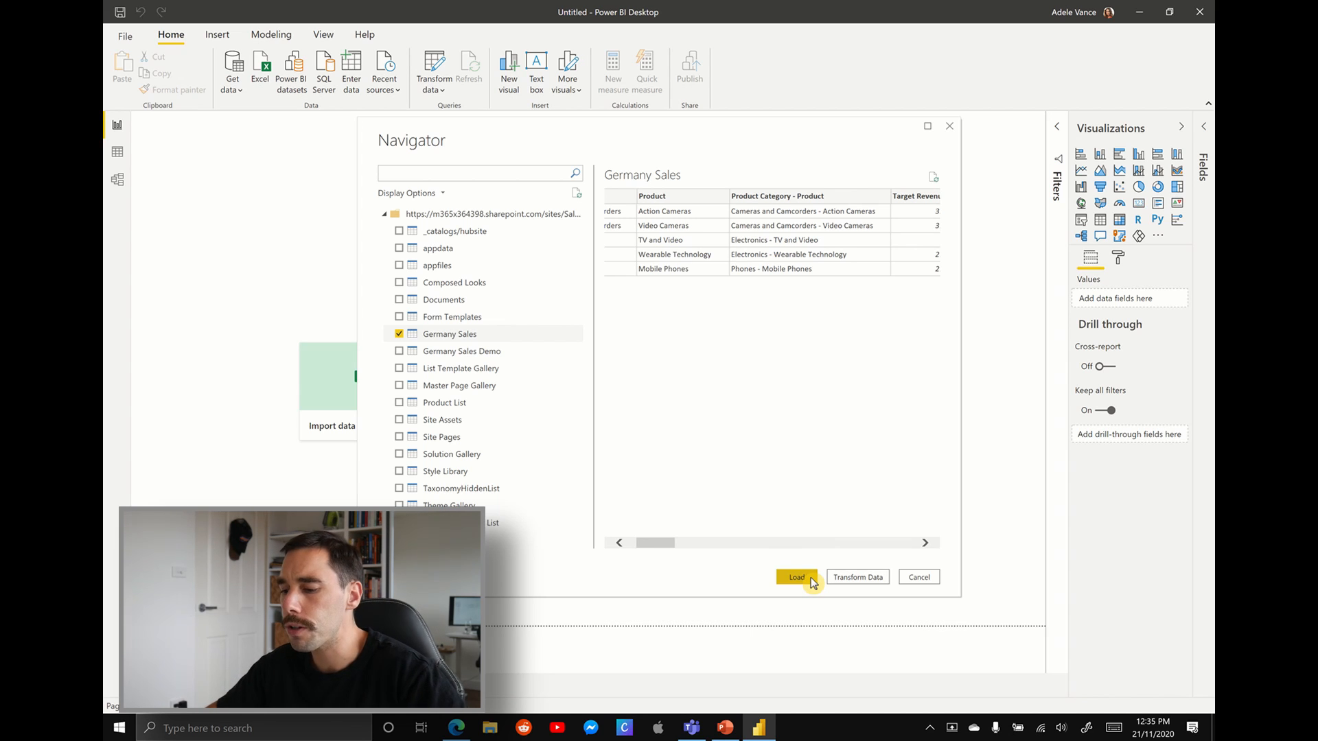
- Load the Germany Sales table so its fields appear in the Fields pane
{"action": "left_click", "coordinate": [797, 577]}
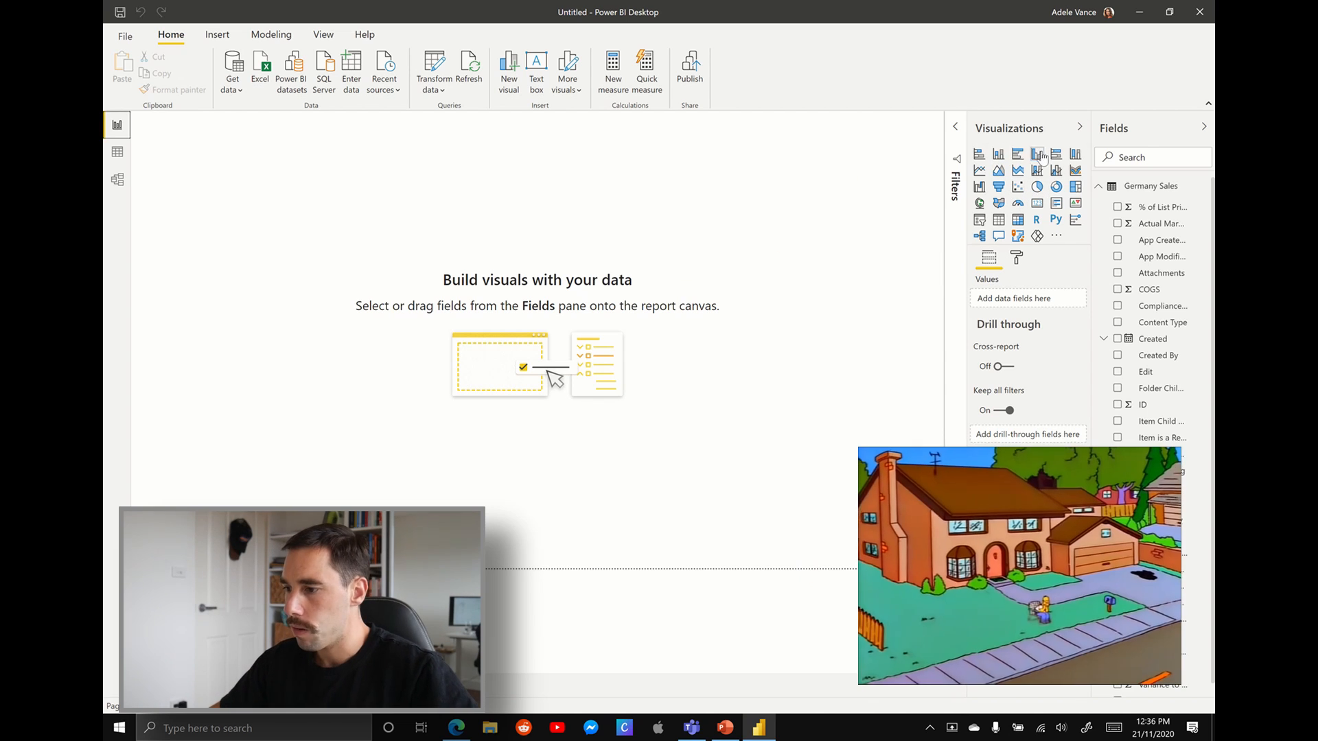
- Add a column chart plotting Target Revenue by Product
{"action": "left_click", "coordinate": [1070, 536]}
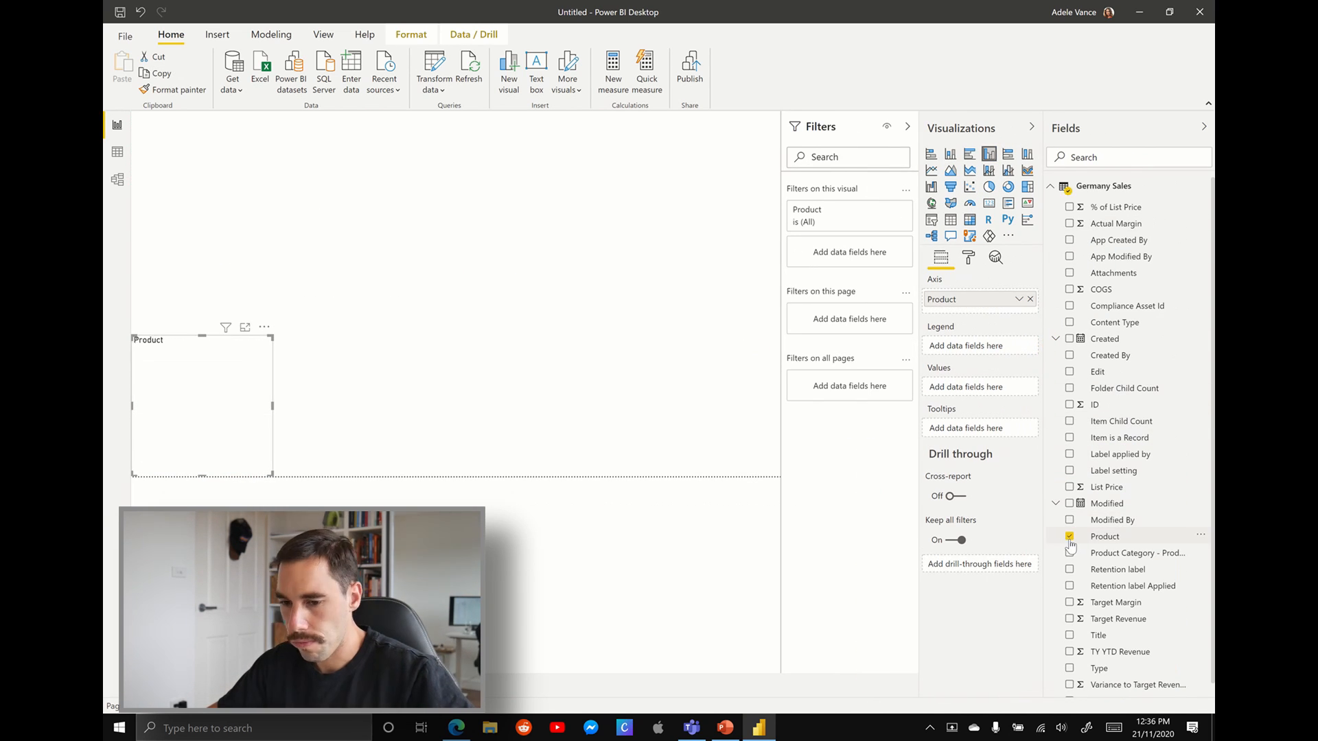
{"action": "left_click", "coordinate": [1071, 537]}
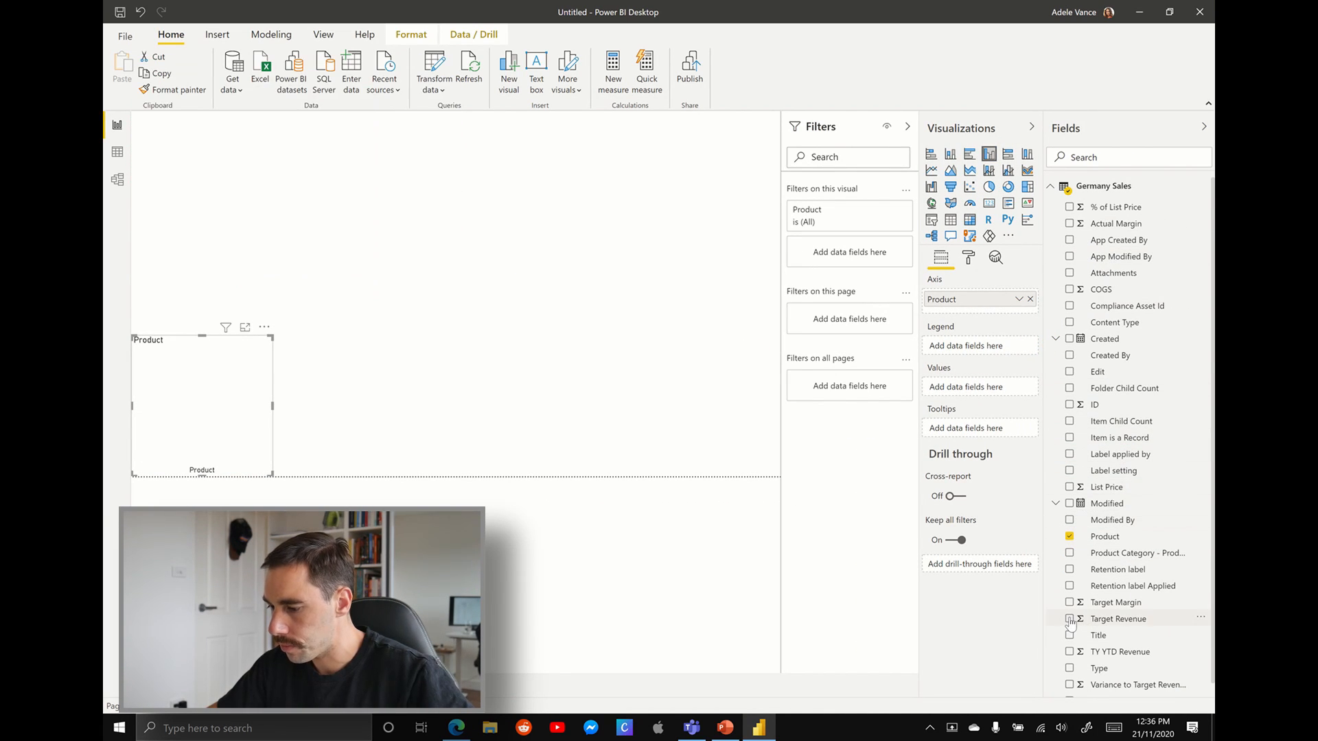
{"action": "left_click", "coordinate": [1070, 619]}
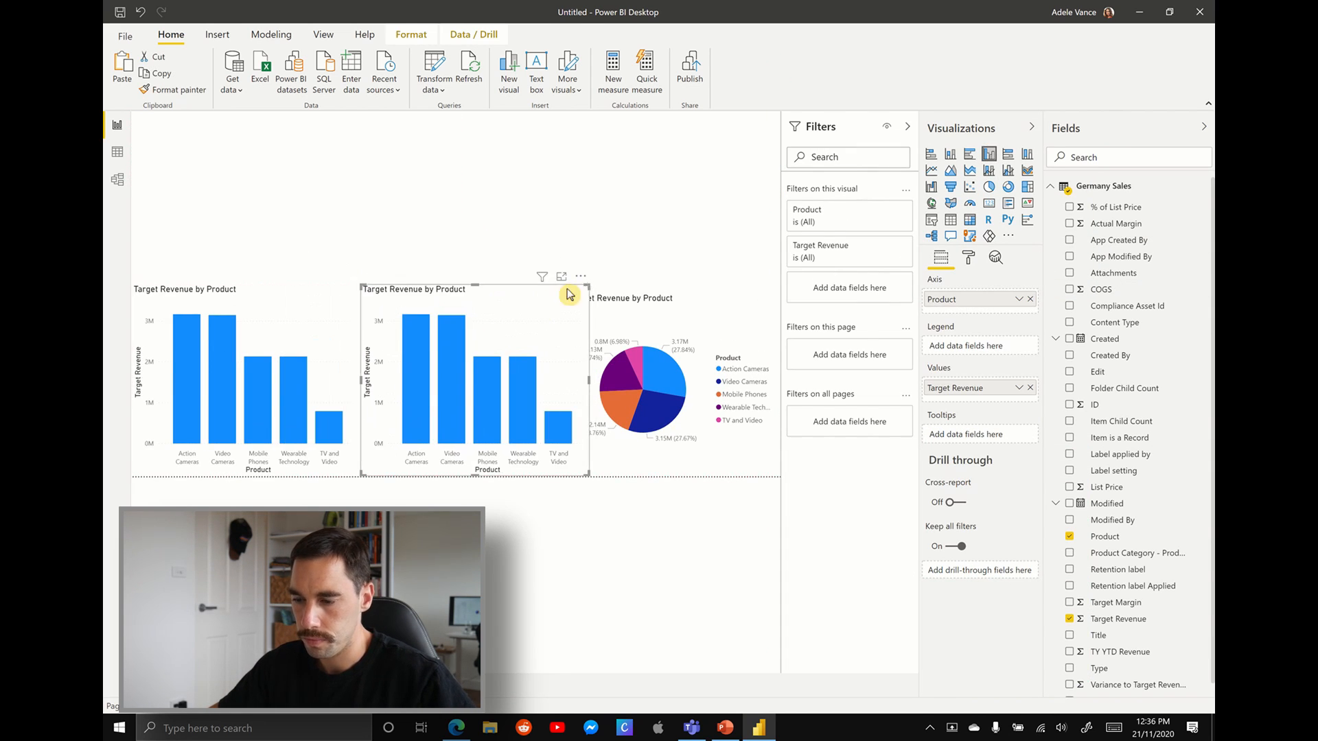
{"action": "left_click", "coordinate": [1070, 602]}
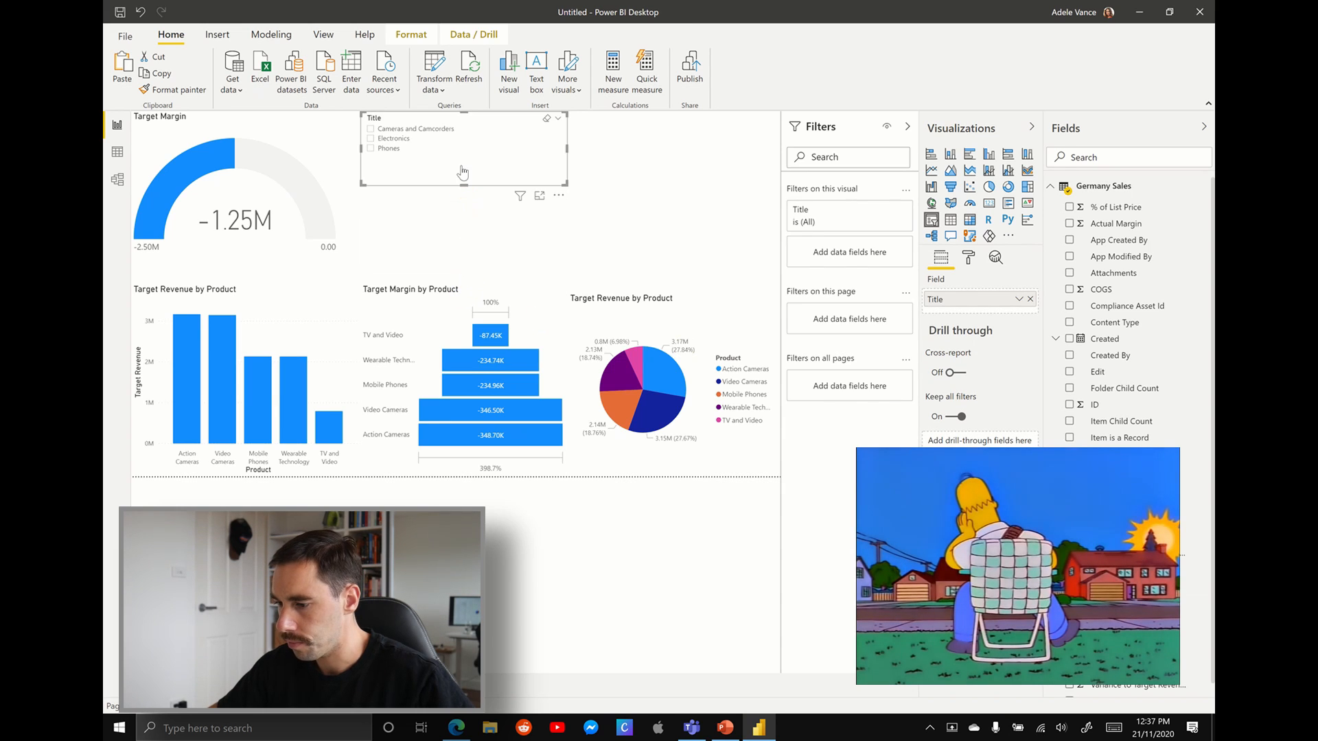
- Remove ID from the slicer, turn the COGS slicer into a table, and add Actual Margin to the pie chart
{"action": "left_click", "coordinate": [1071, 322]}
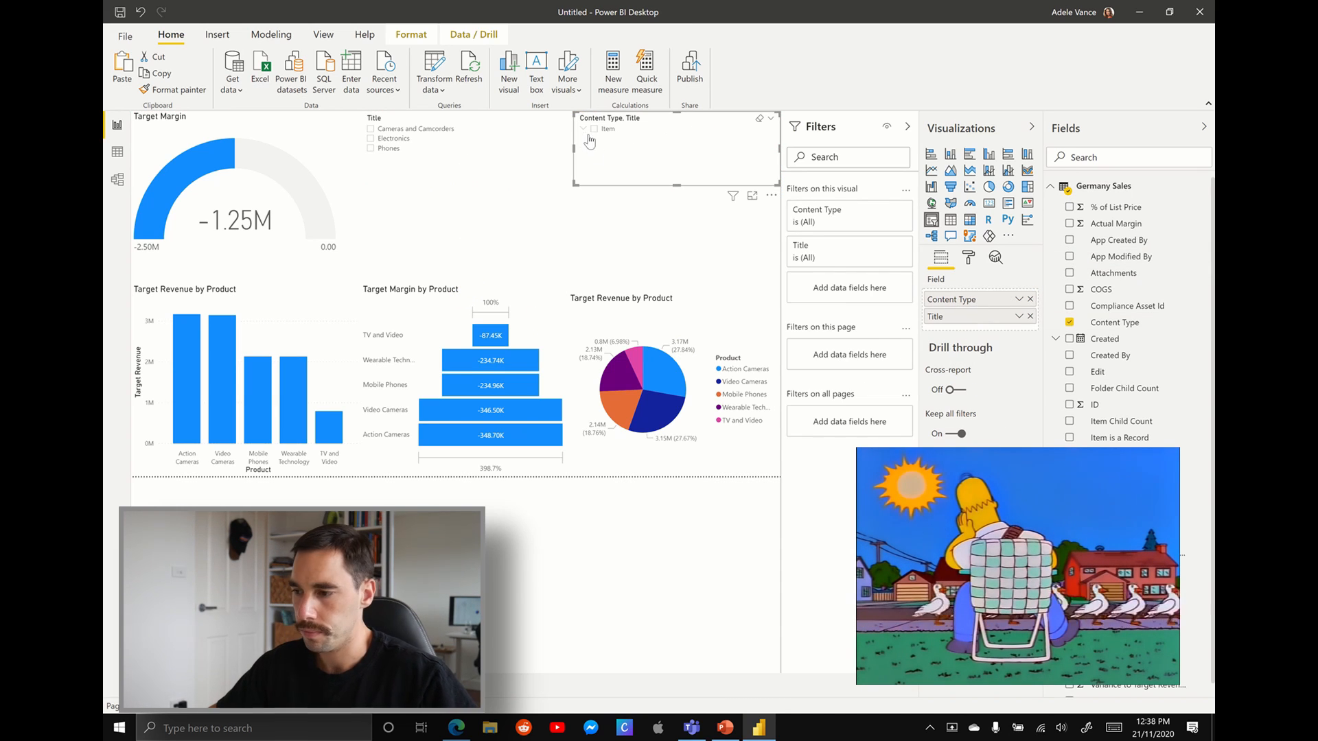
{"action": "left_click", "coordinate": [1030, 316]}
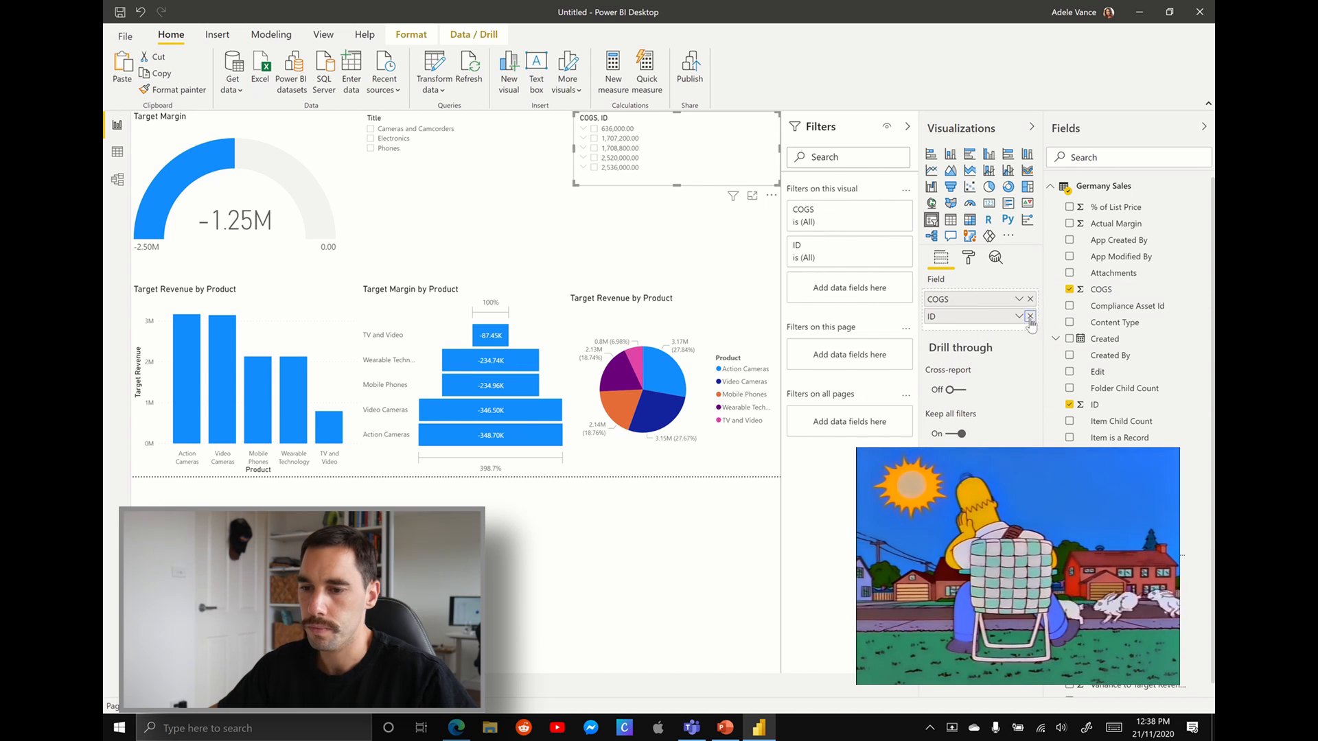
{"action": "left_click", "coordinate": [1030, 316]}
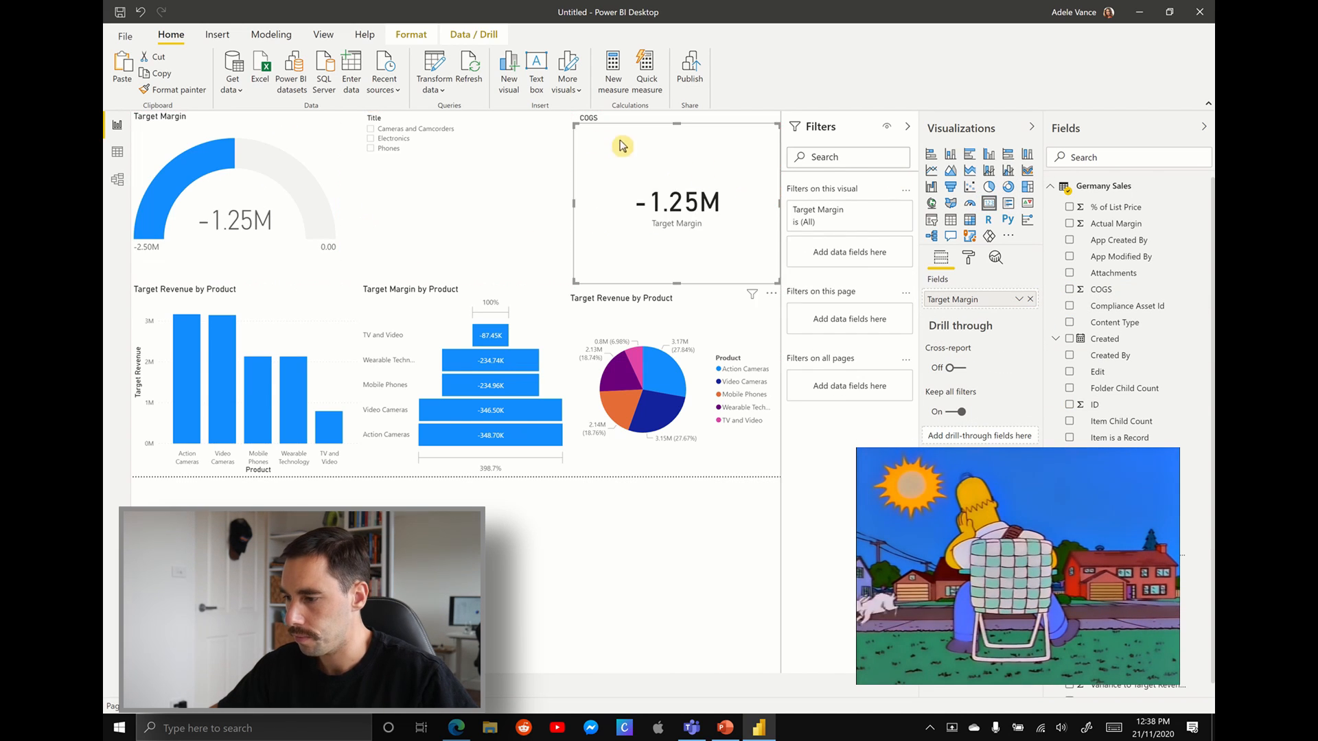
{"action": "left_click", "coordinate": [1070, 289]}
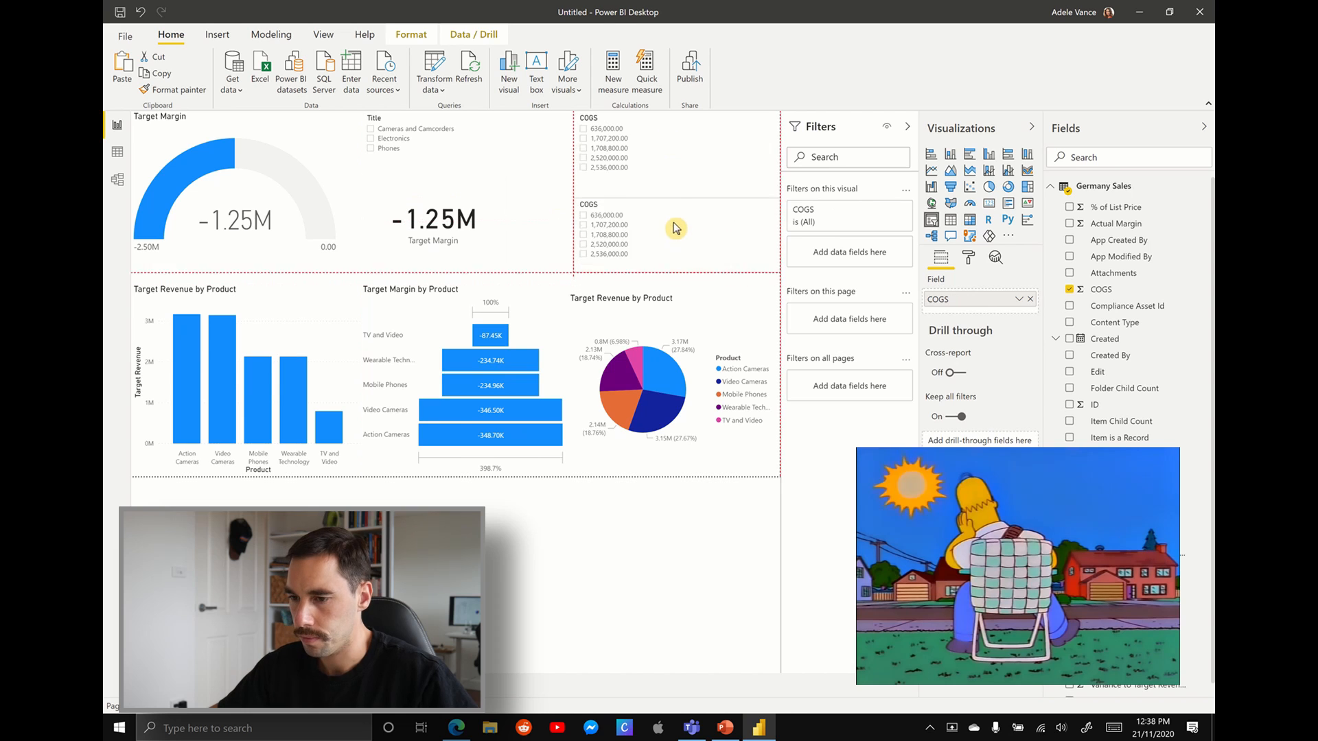
{"action": "left_click", "coordinate": [634, 227]}
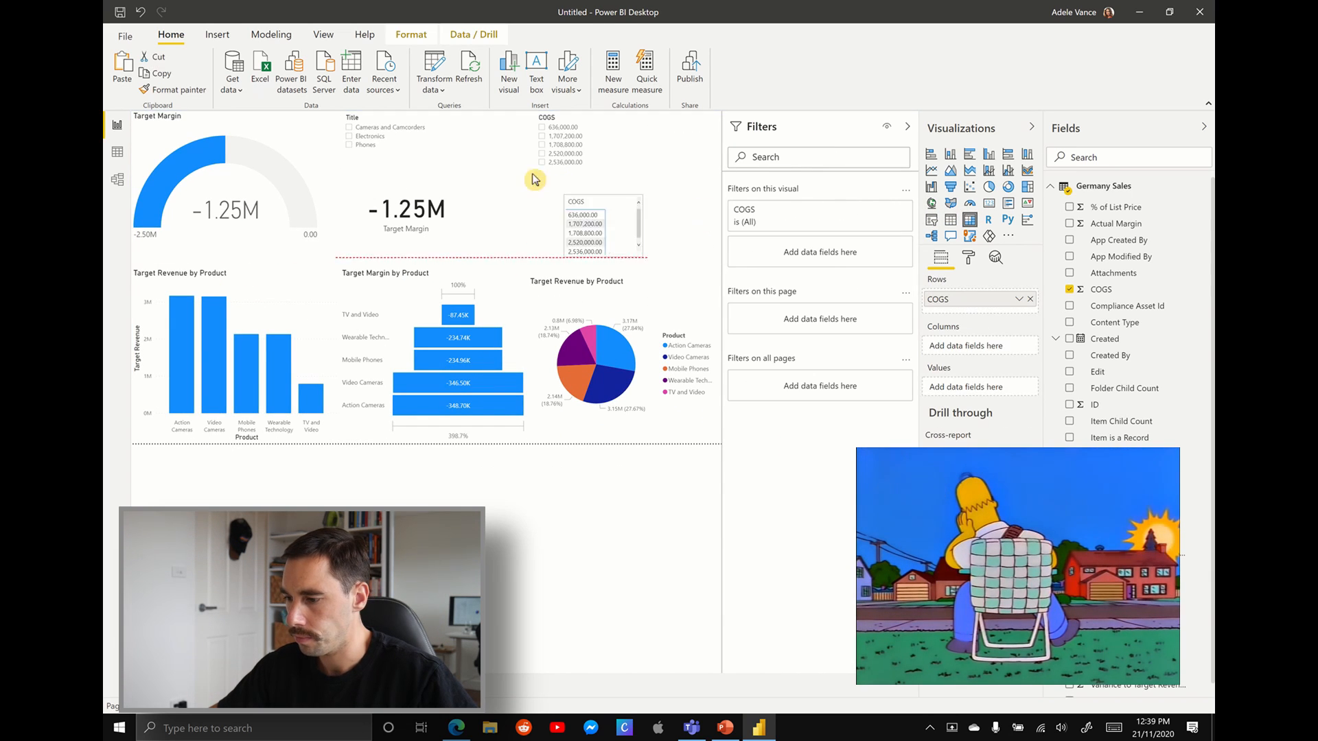
{"action": "left_click", "coordinate": [1071, 306]}
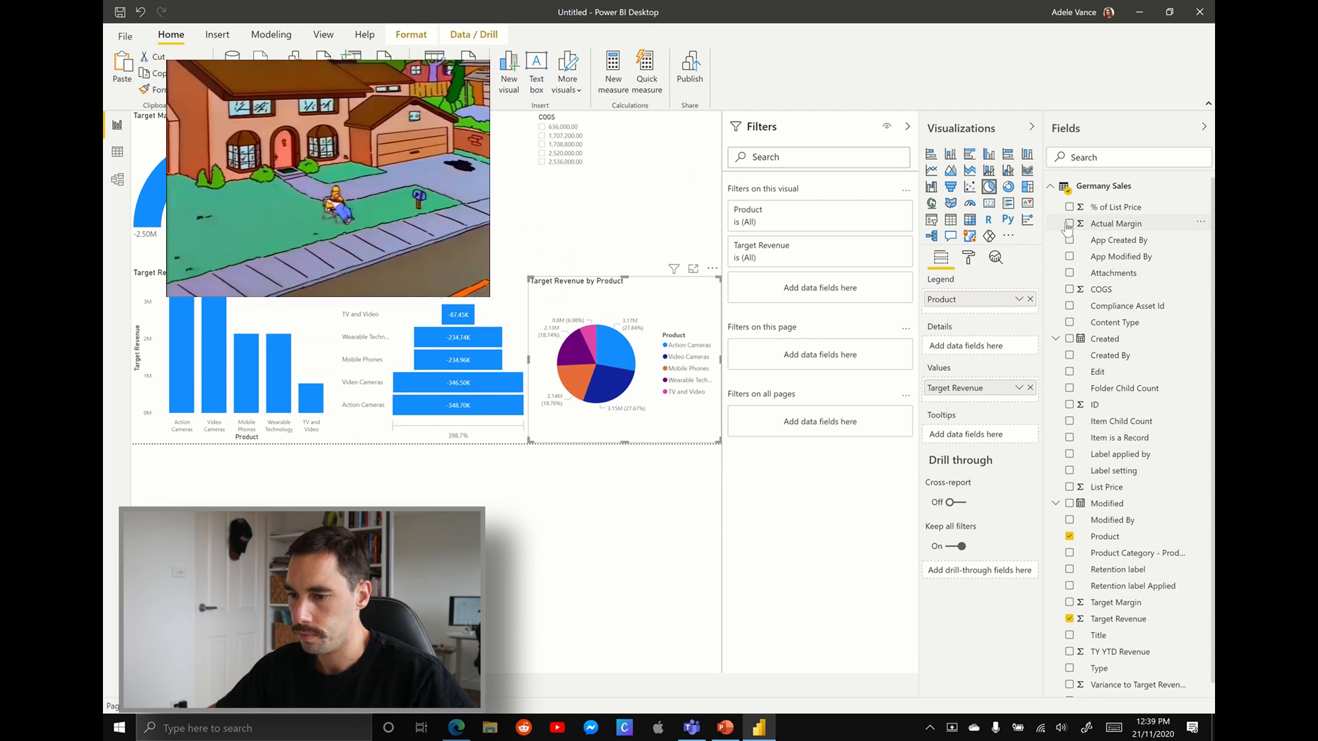
{"action": "left_click", "coordinate": [1071, 224]}
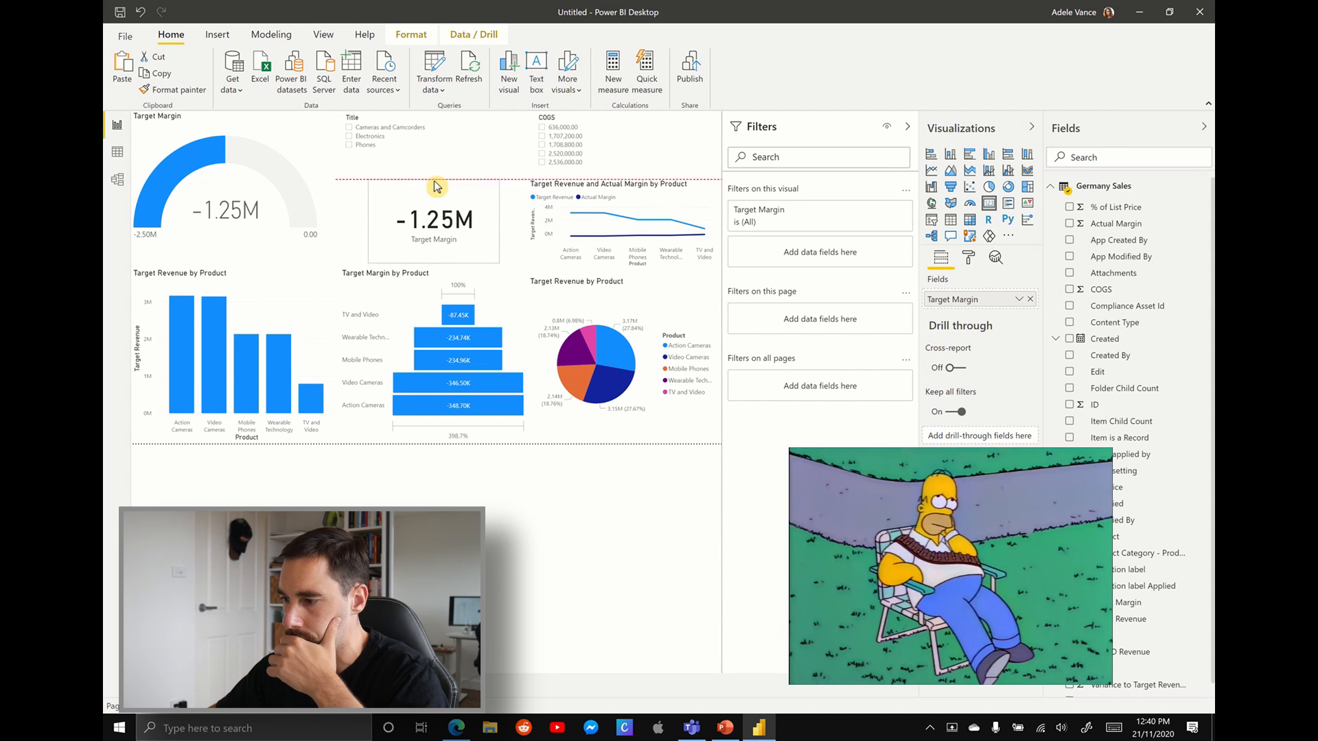
- Deselect the Target Margin card by selecting an empty canvas area
{"action": "left_click", "coordinate": [565, 480]}
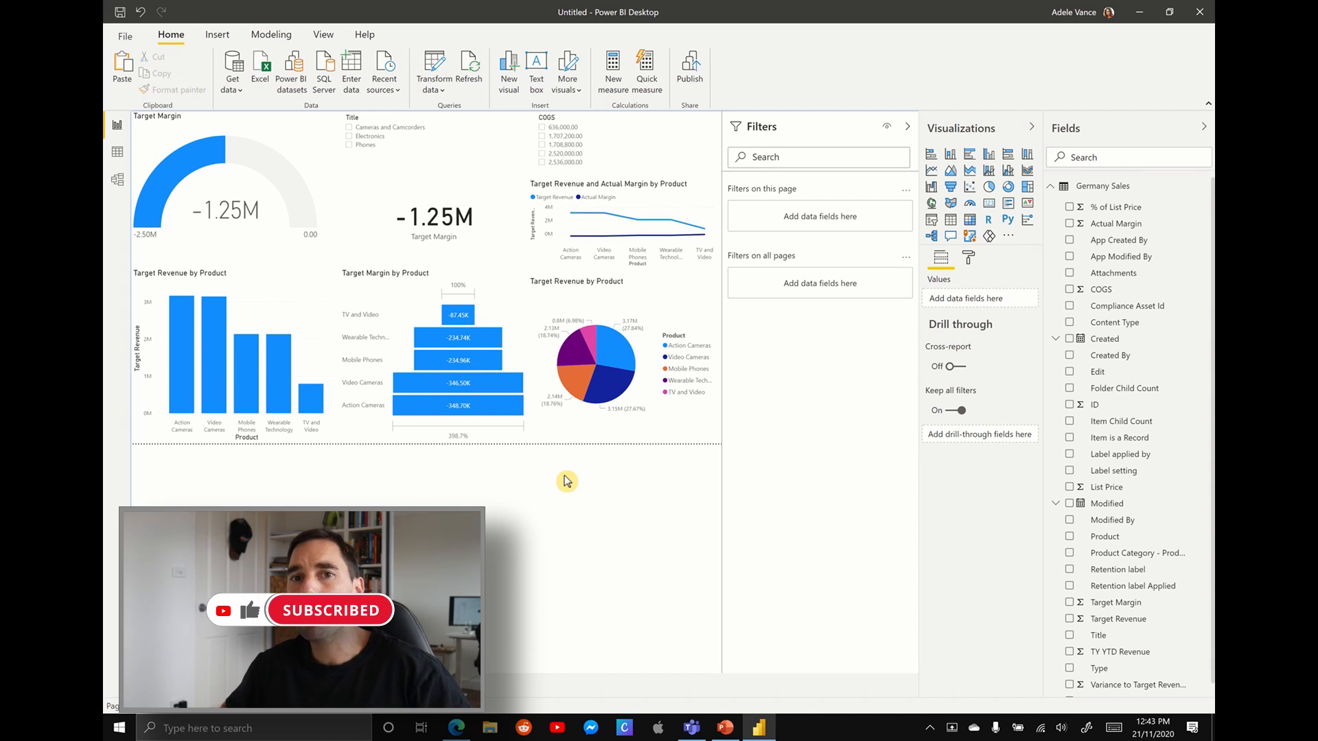
{"action": "mouse_move", "coordinate": [587, 104]}
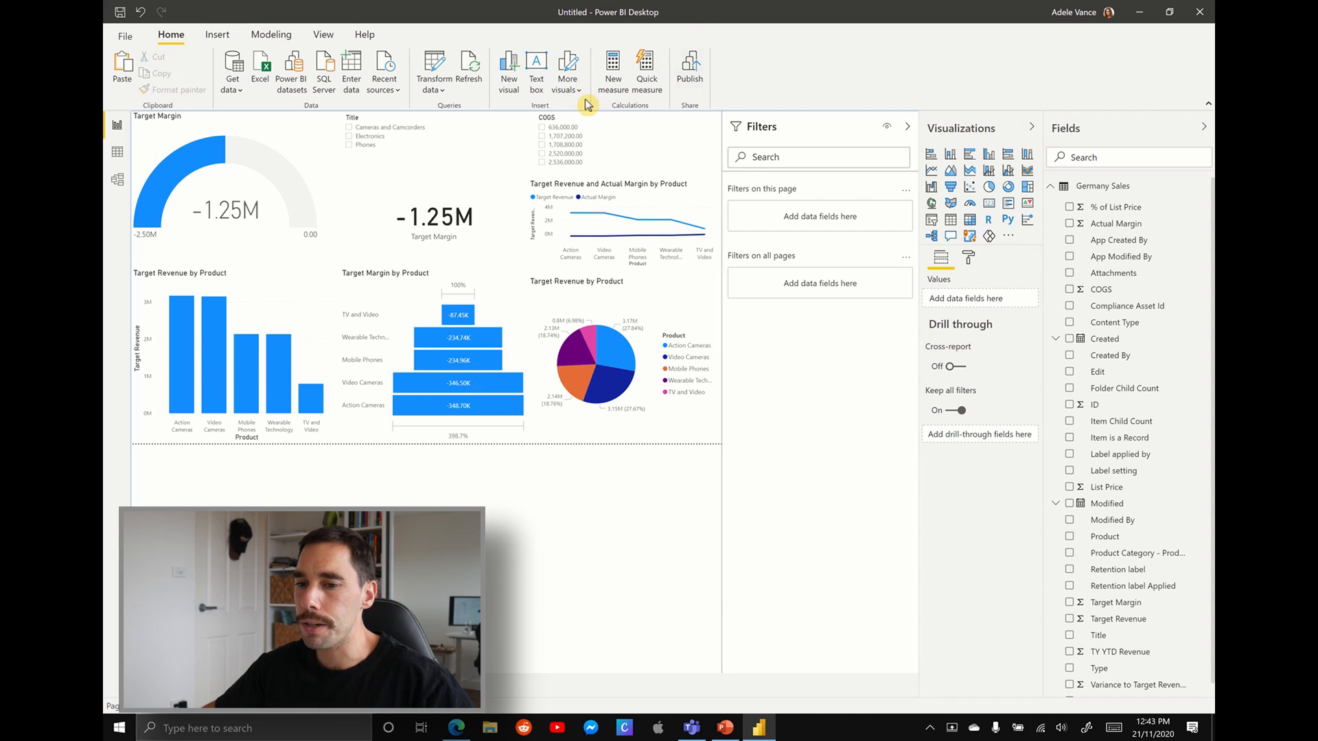
{"action": "mouse_move", "coordinate": [748, 90]}
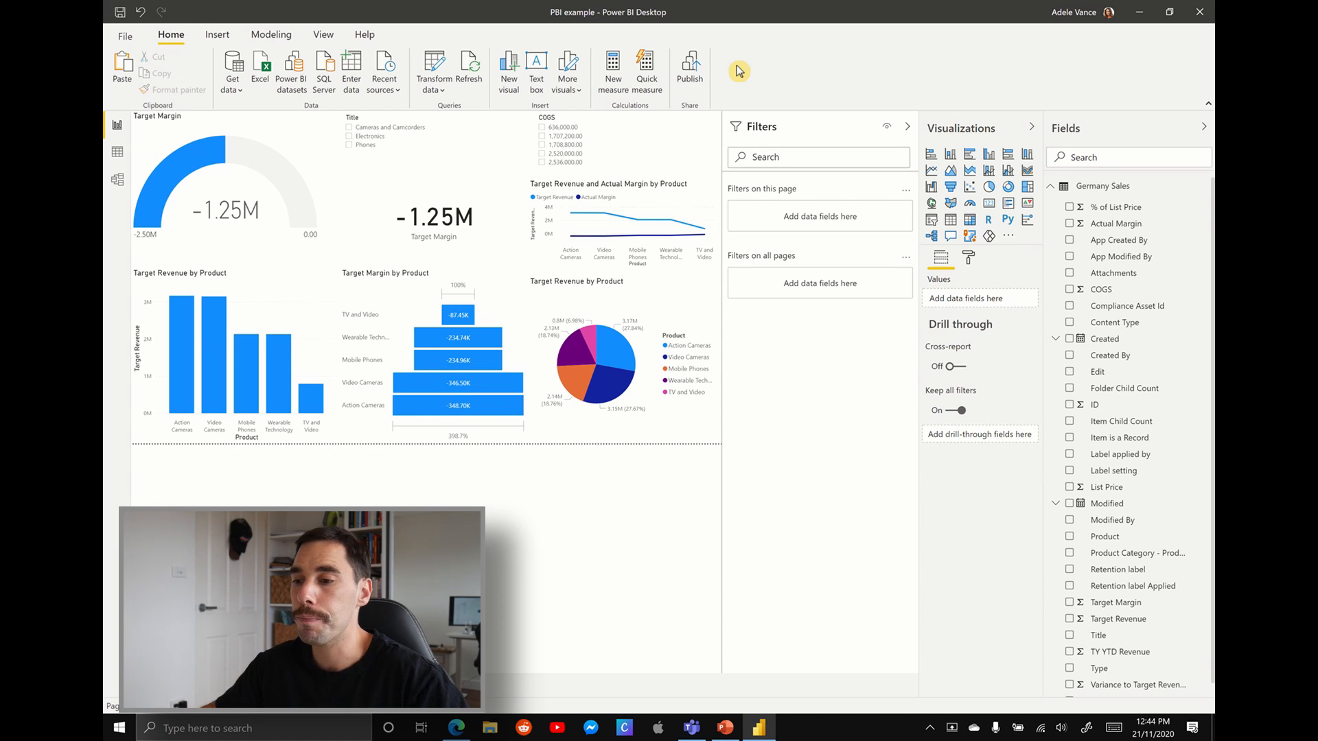
- Publish the report to the Sales and Marketing workspace
{"action": "left_click", "coordinate": [689, 67]}
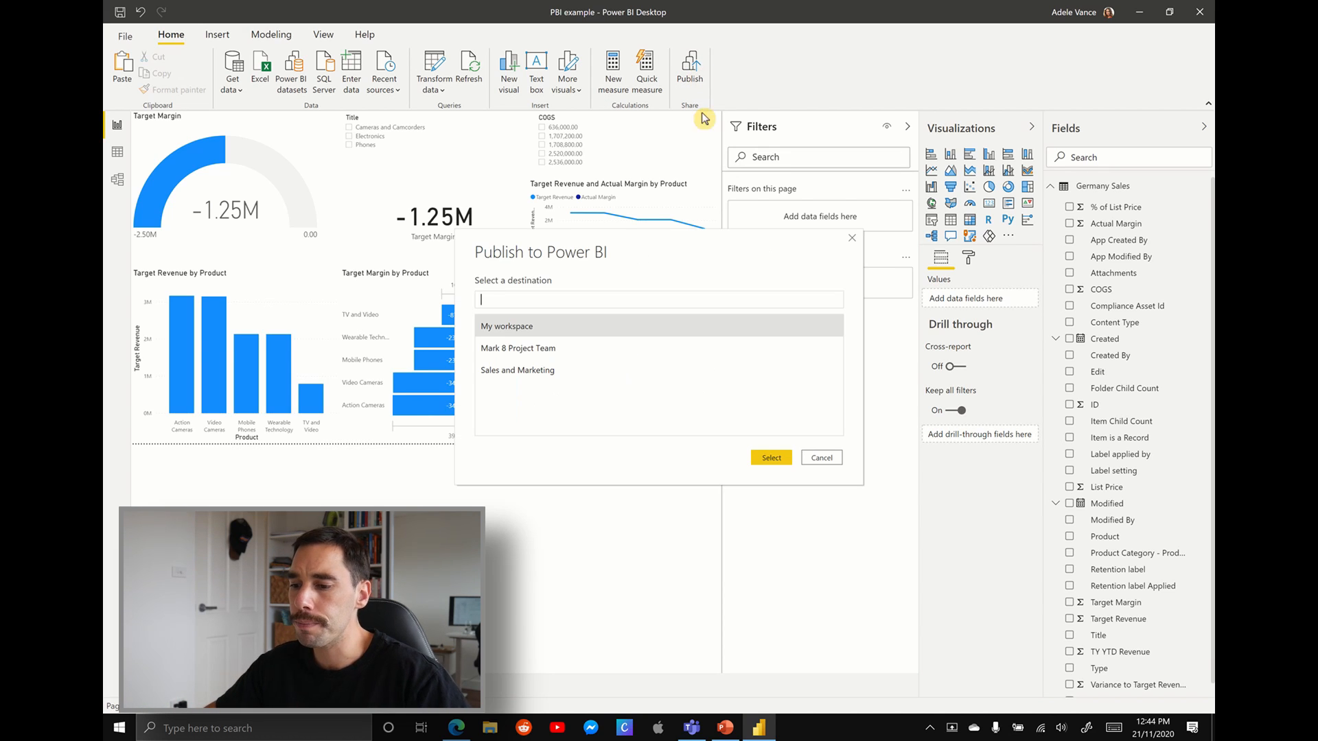
{"action": "mouse_move", "coordinate": [613, 259]}
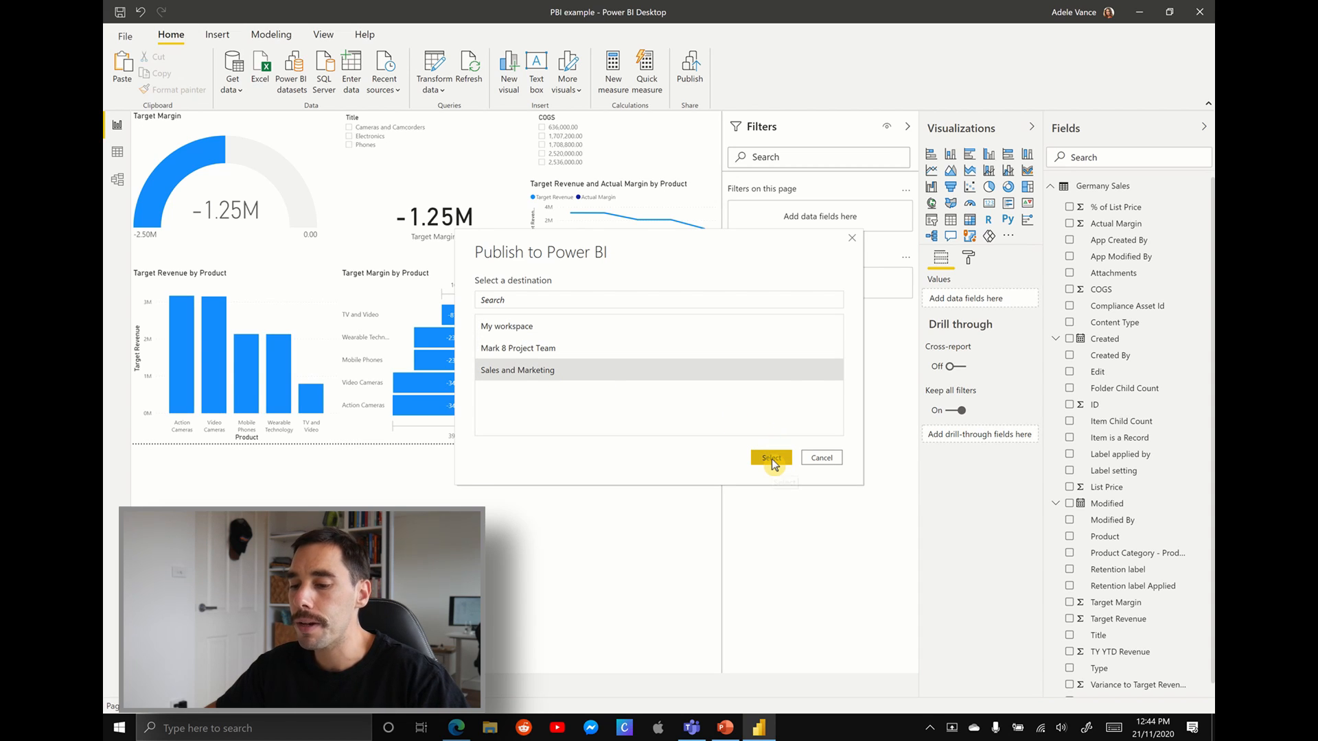
{"action": "left_click", "coordinate": [769, 458]}
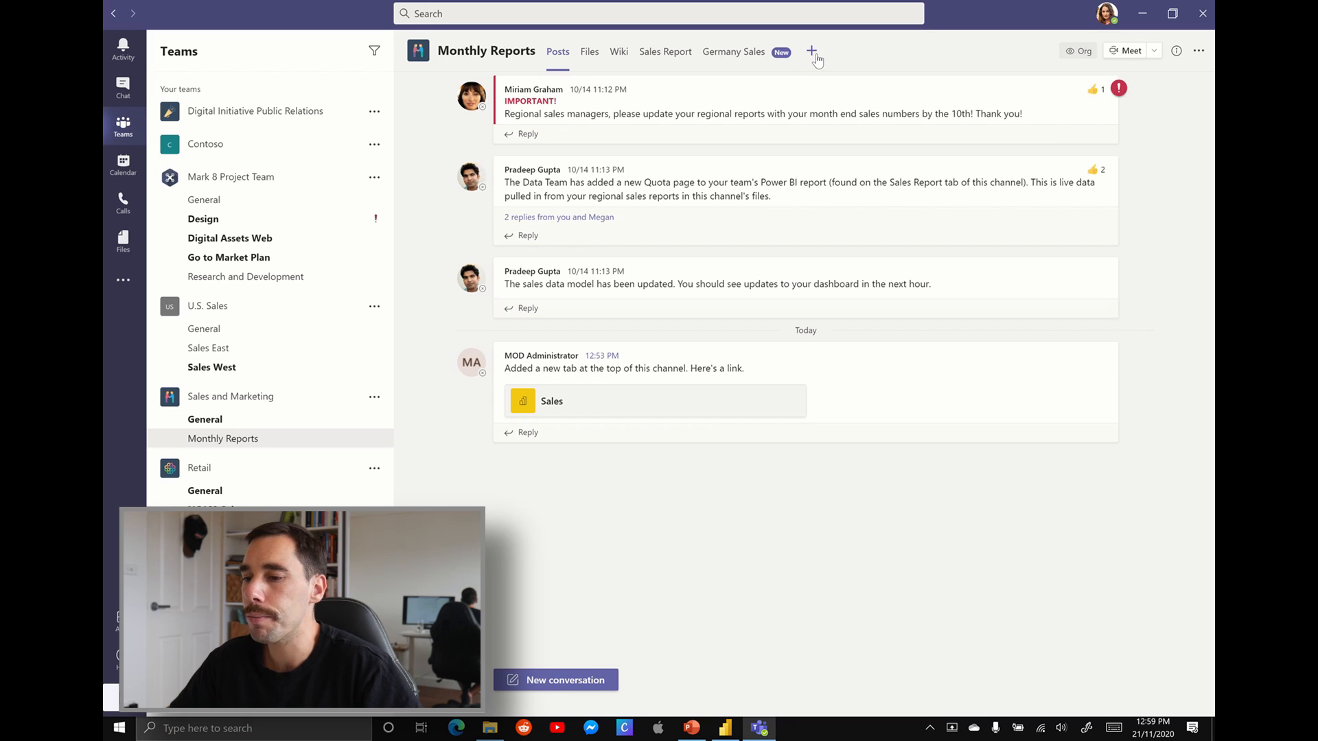
- Add a Power BI tab to Monthly Reports showing the PBI example report
{"action": "left_click", "coordinate": [812, 50]}
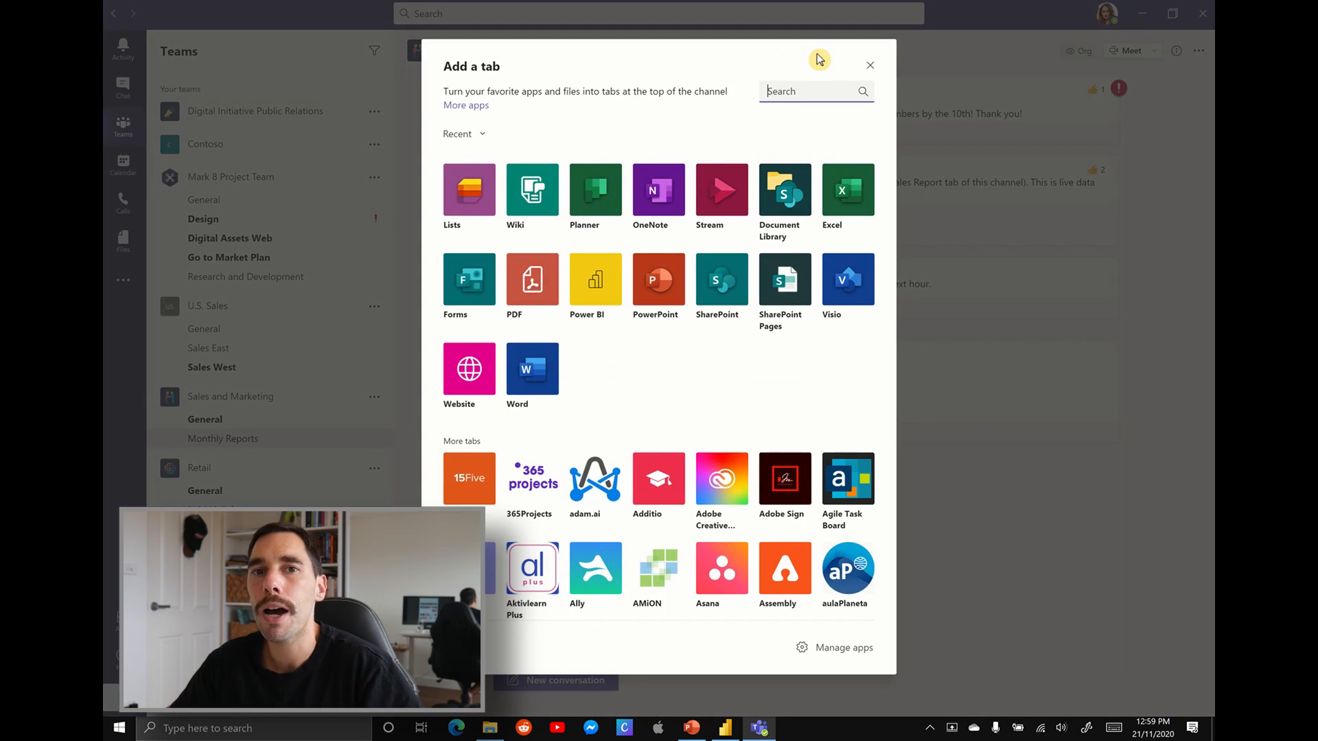
{"action": "mouse_move", "coordinate": [775, 146]}
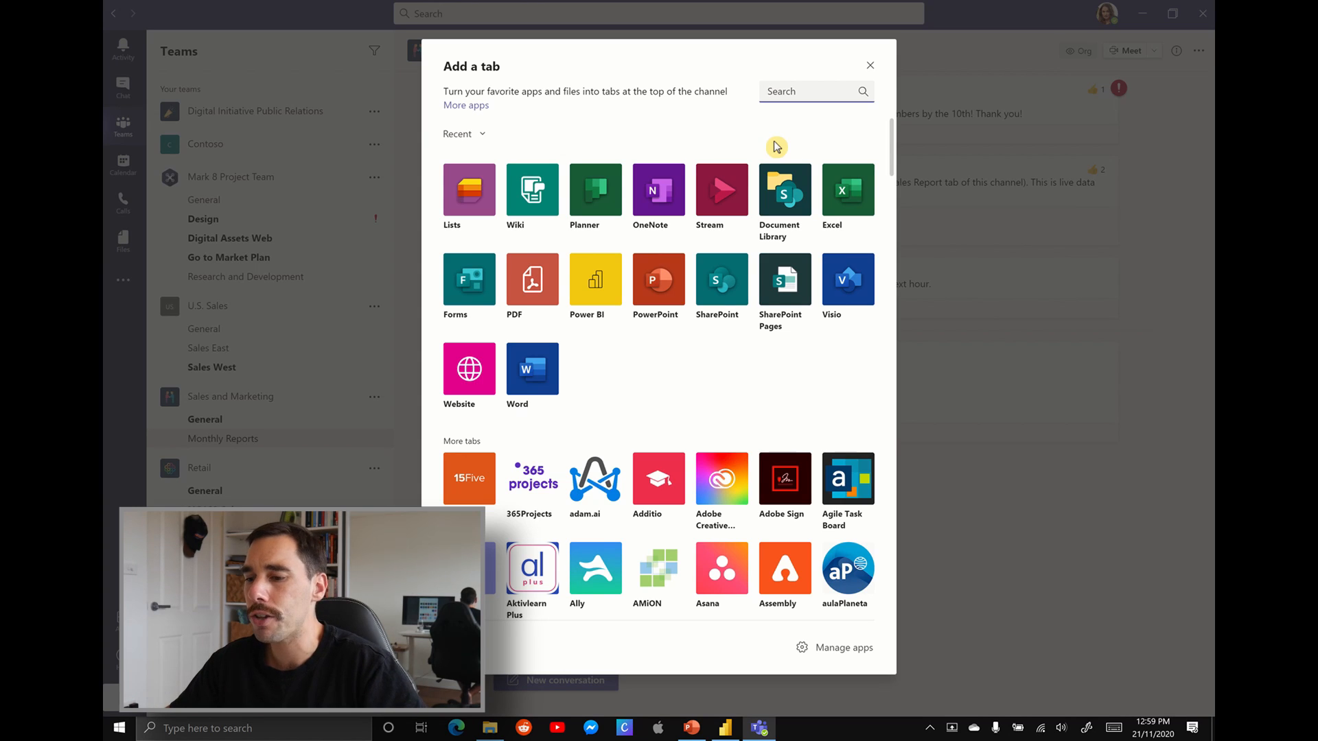
{"action": "mouse_move", "coordinate": [594, 280]}
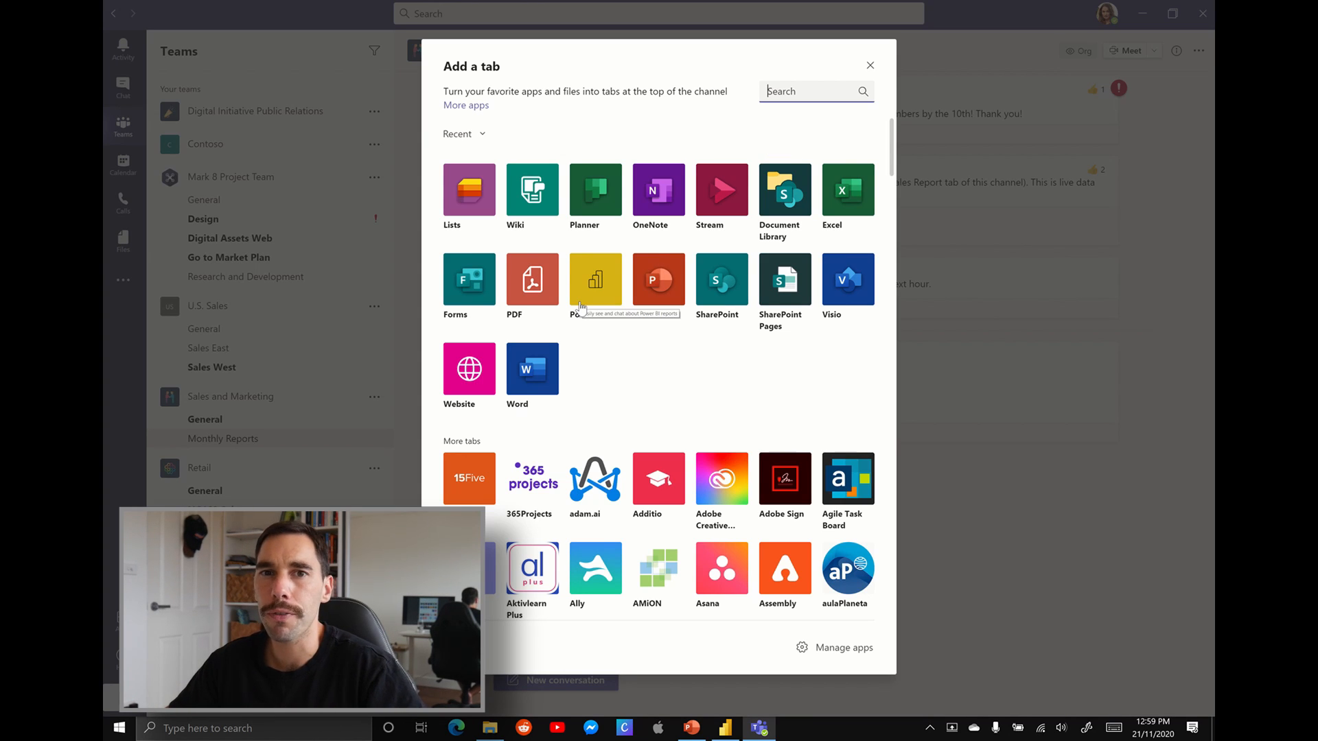
{"action": "mouse_move", "coordinate": [595, 282]}
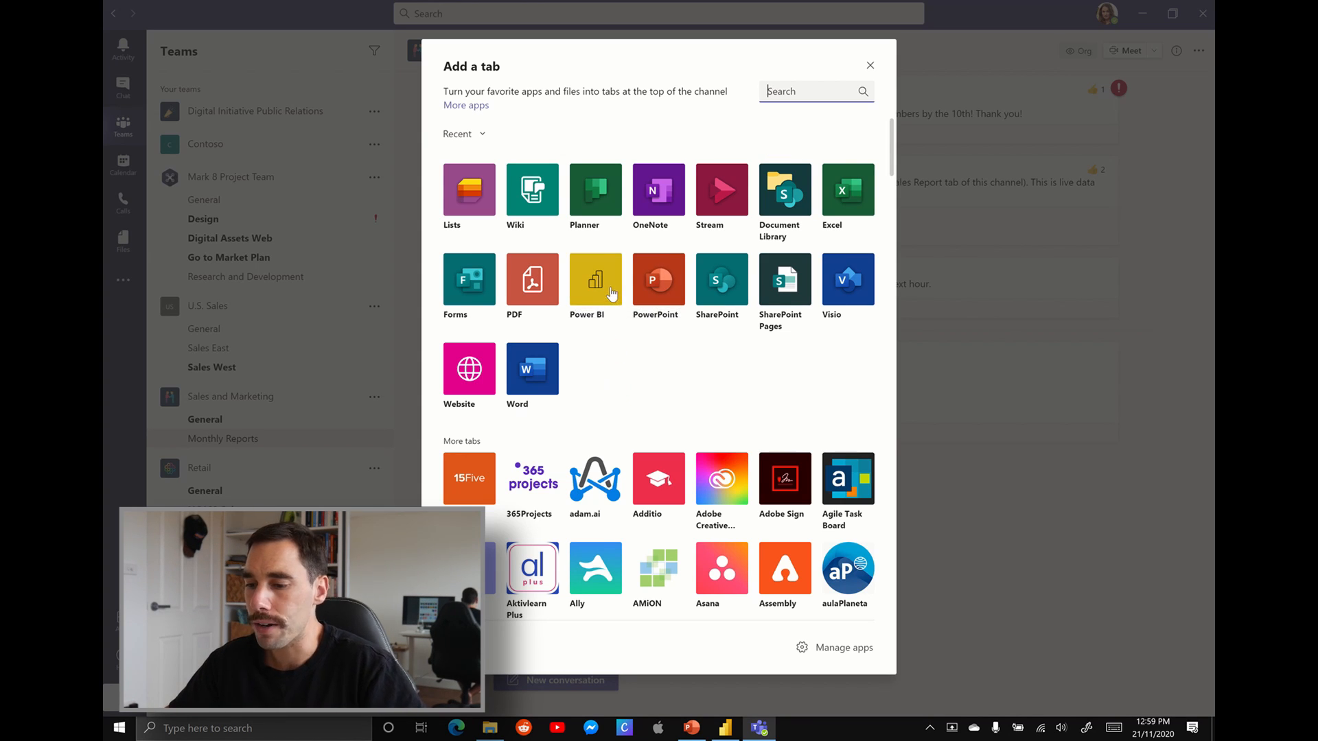
{"action": "left_click", "coordinate": [595, 280]}
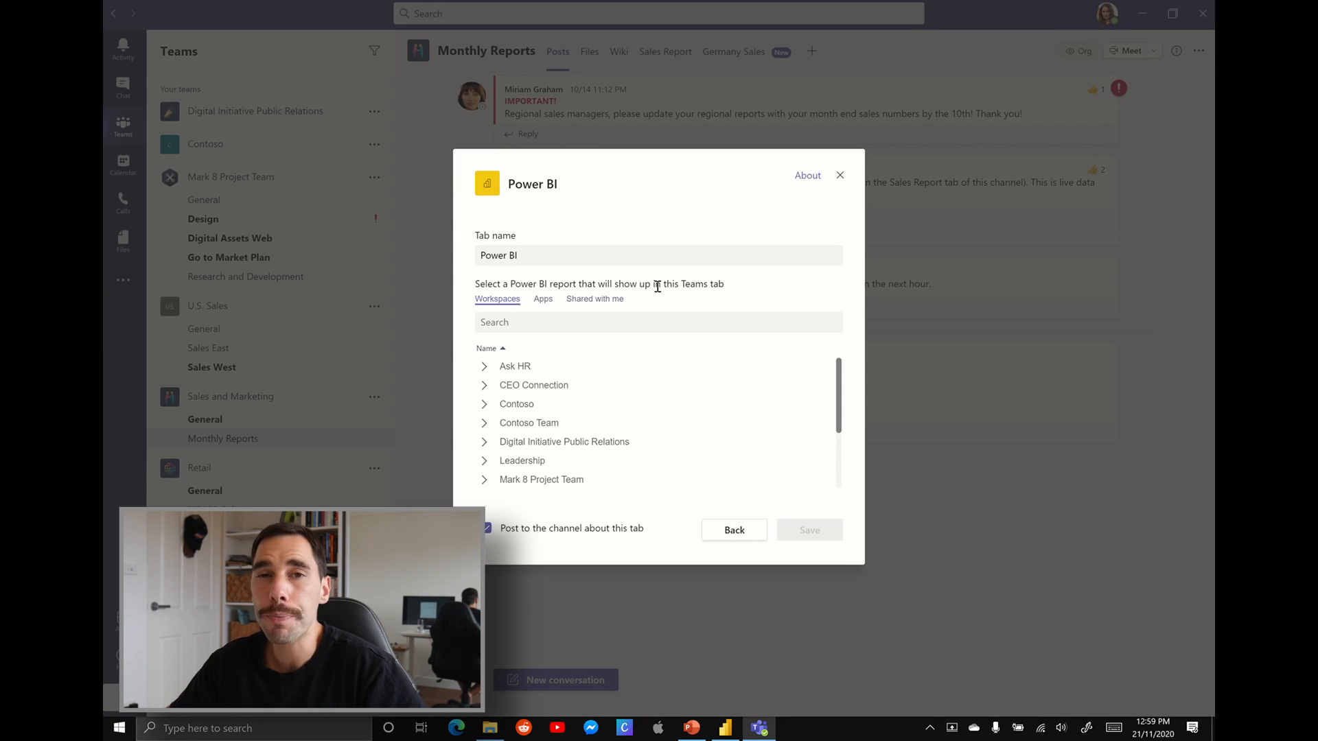
{"action": "scroll", "scroll_direction": "down", "scroll_amount": 3}
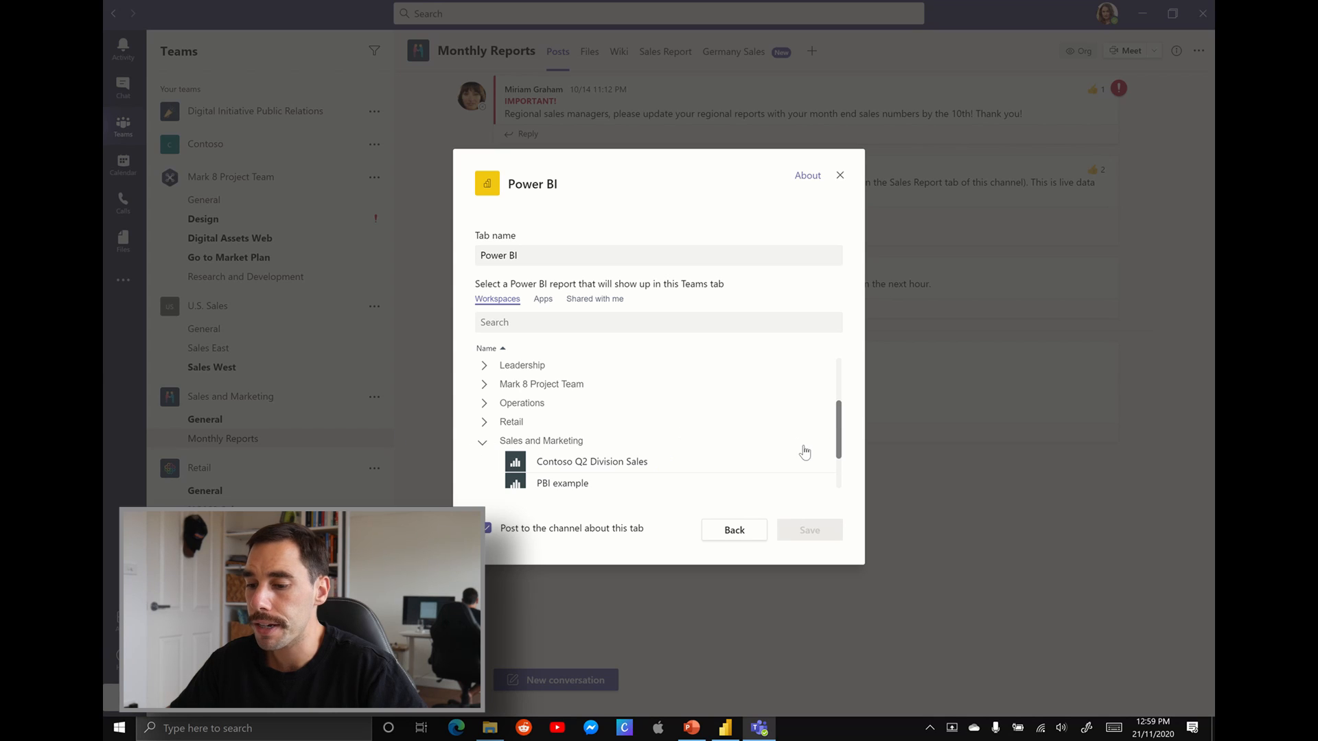
{"action": "scroll", "scroll_direction": "down", "scroll_amount": 3}
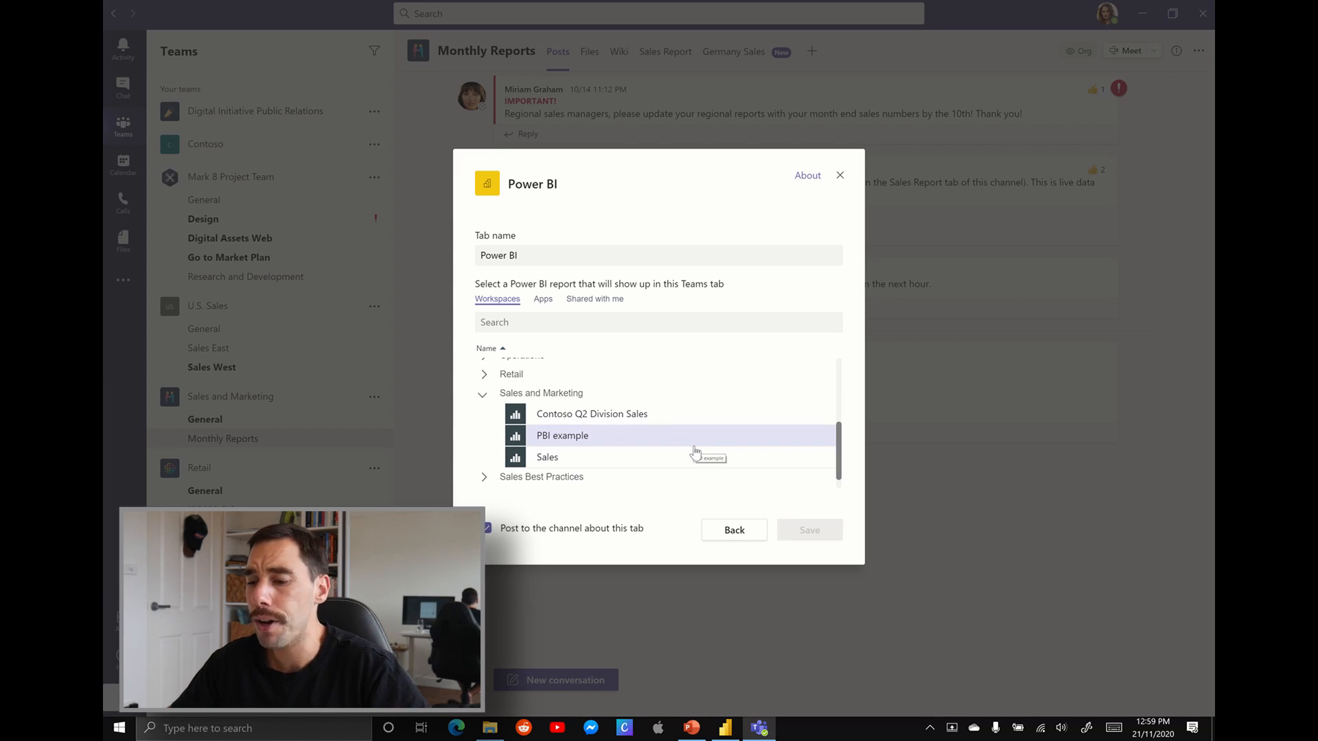
{"action": "left_click", "coordinate": [562, 435]}
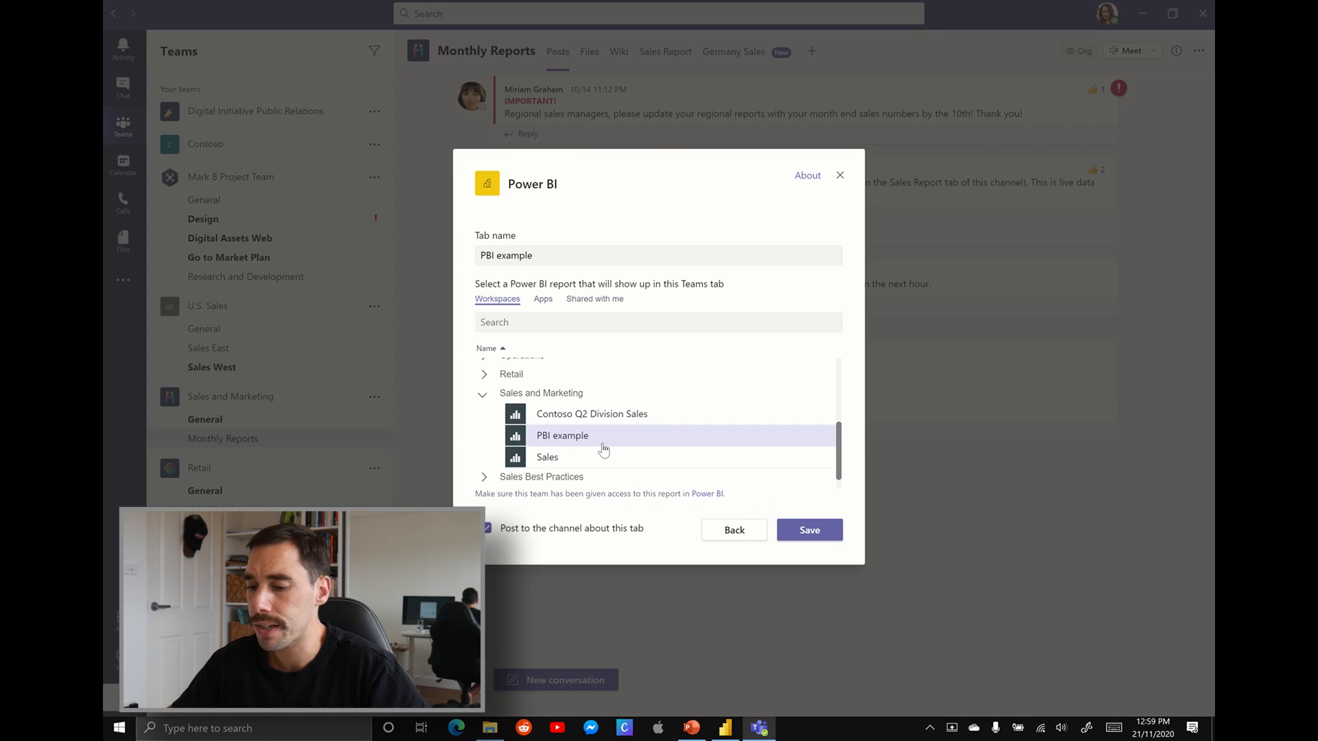
{"action": "mouse_move", "coordinate": [609, 544]}
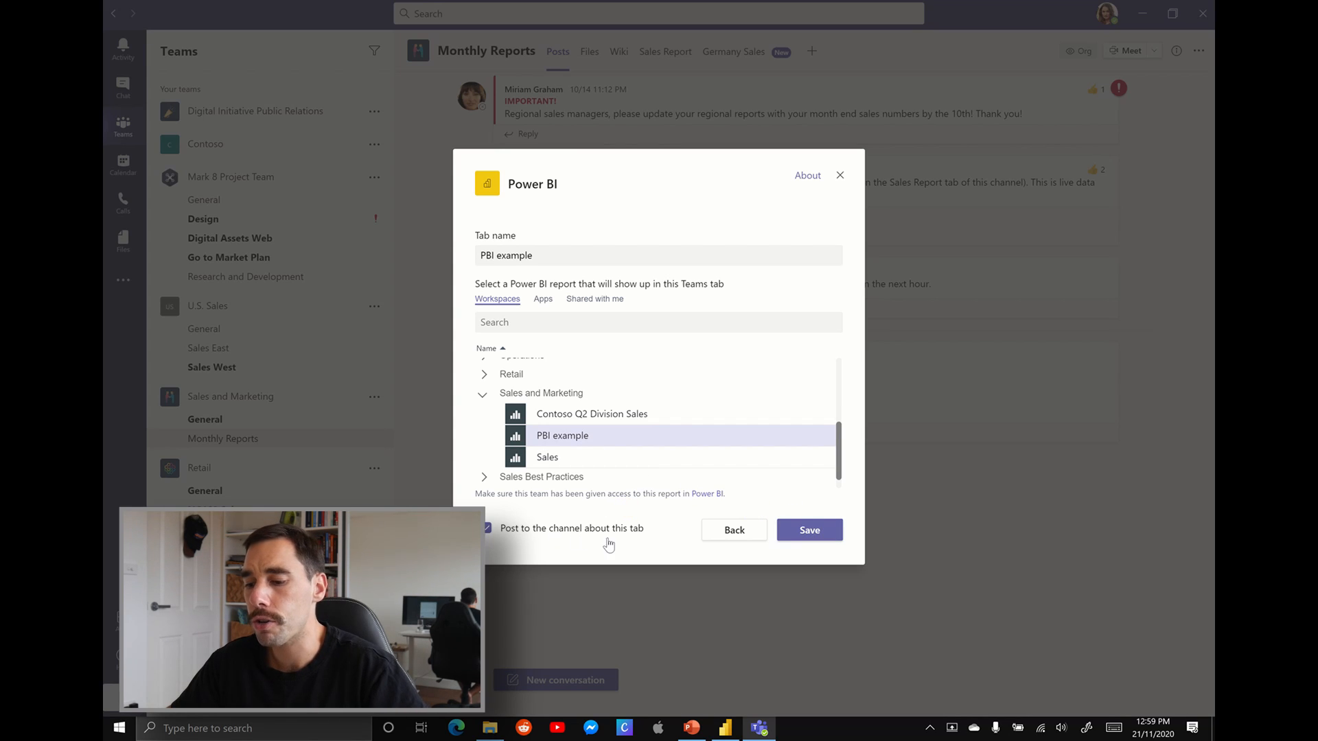
{"action": "left_click", "coordinate": [808, 529]}
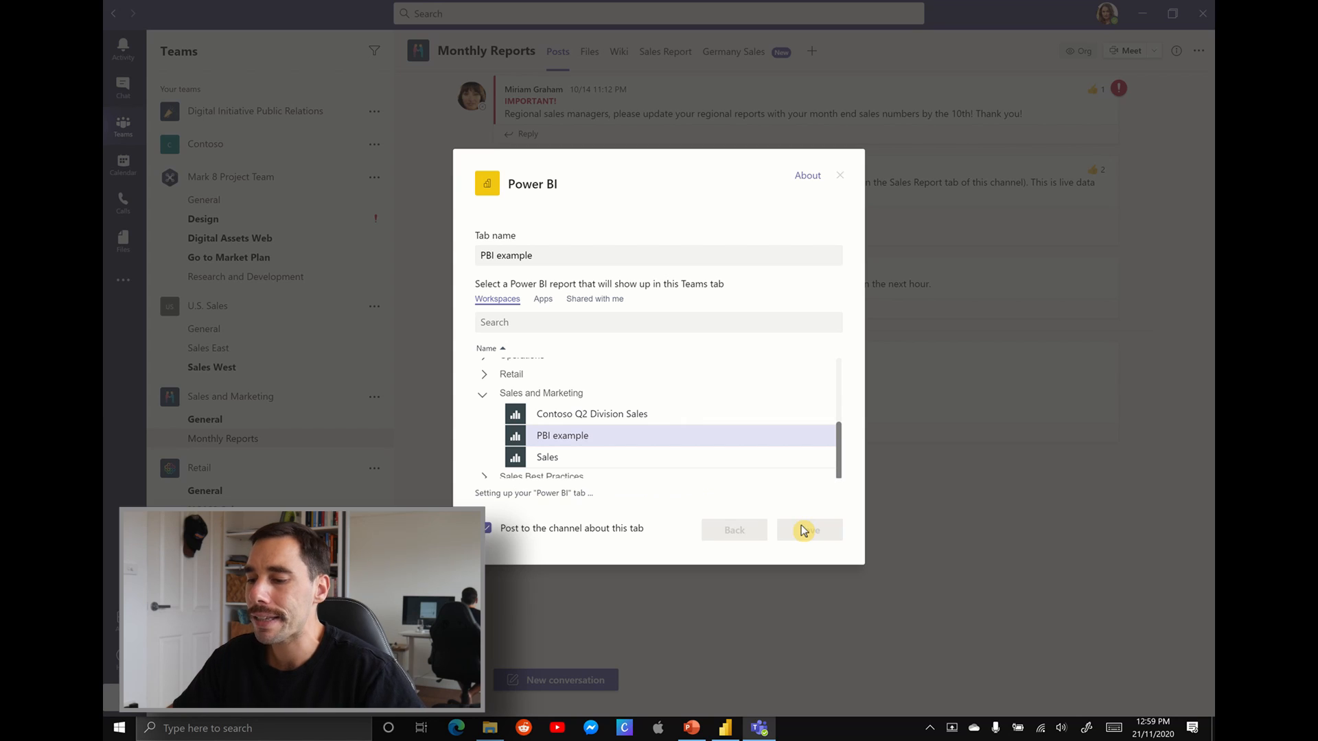
{"action": "left_click", "coordinate": [808, 530]}
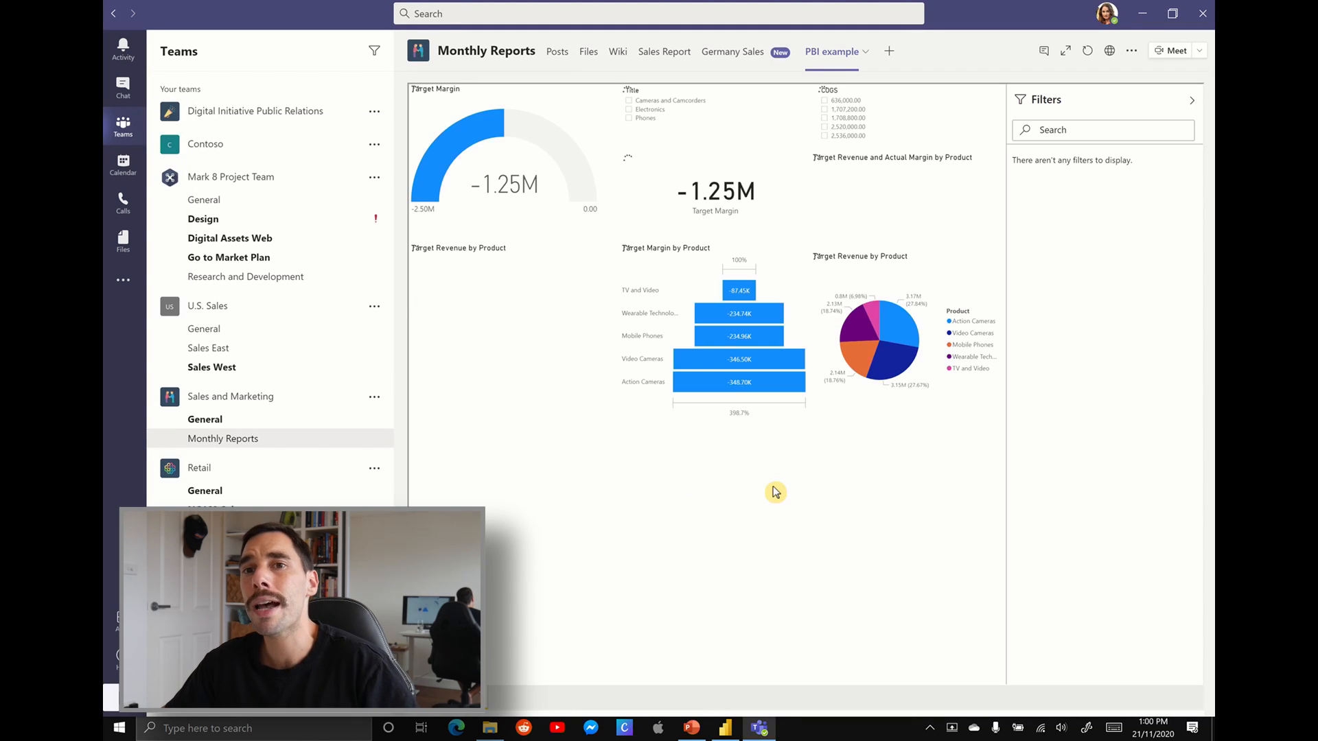
{"action": "left_click", "coordinate": [732, 52]}
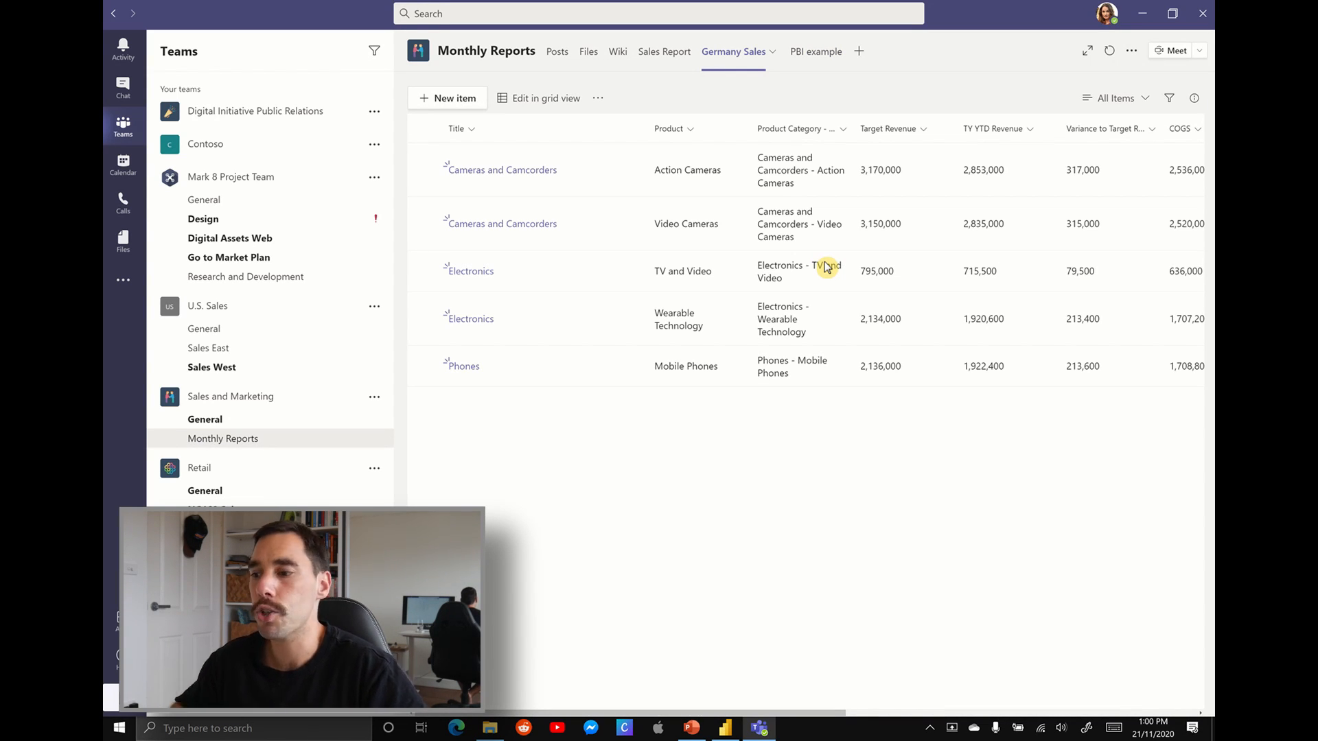
{"action": "mouse_move", "coordinate": [814, 51]}
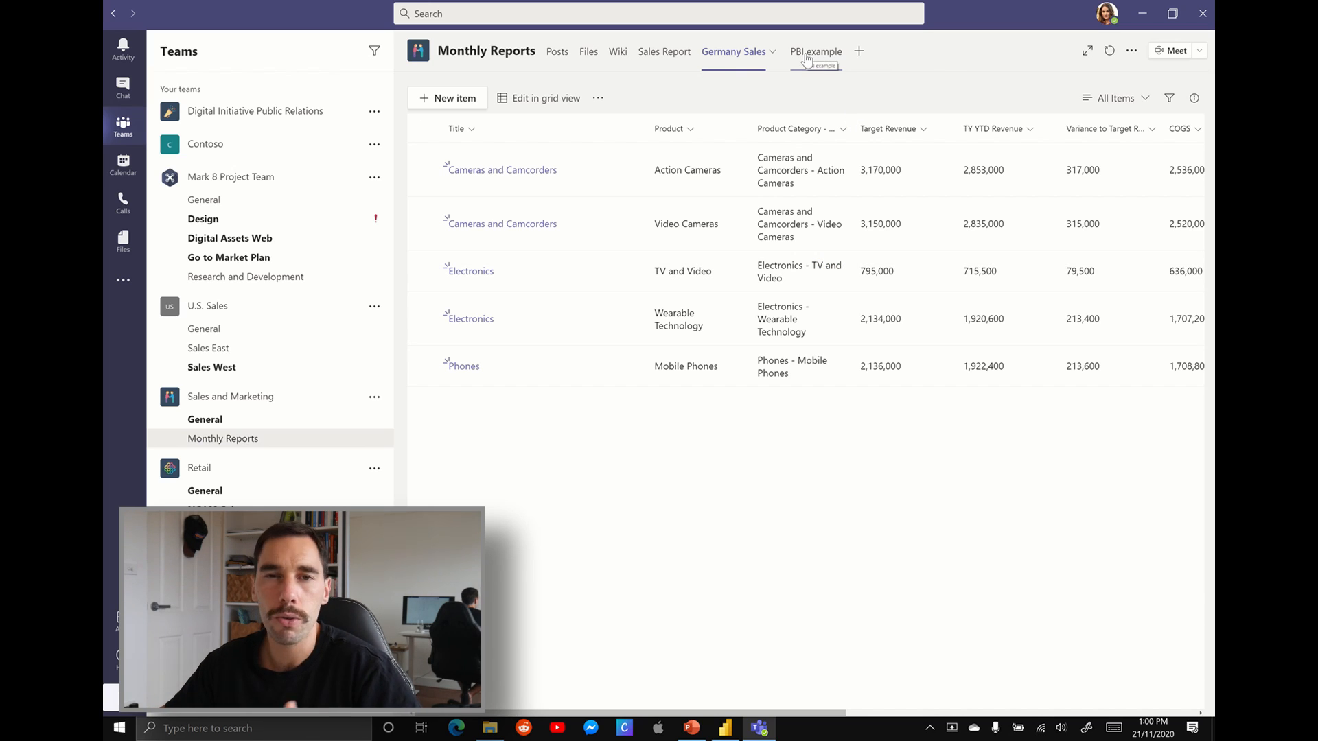
{"action": "mouse_move", "coordinate": [905, 59]}
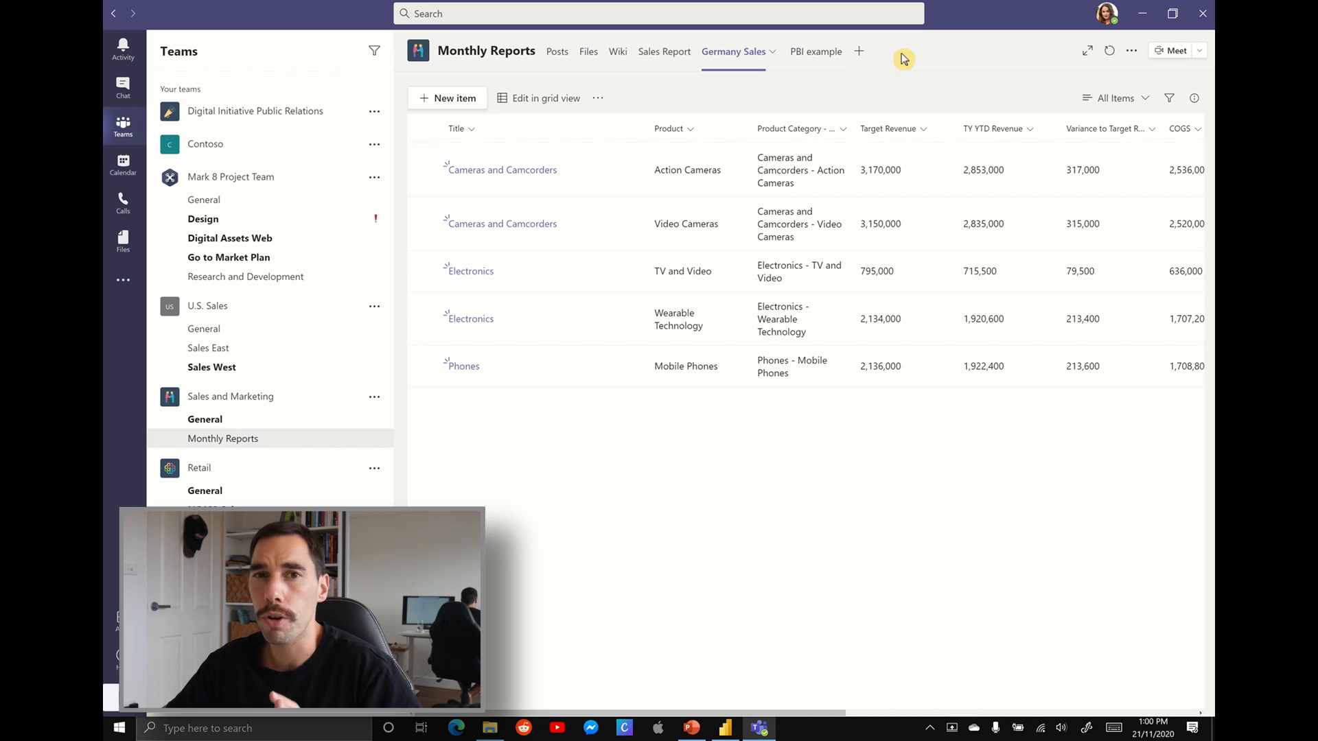
{"action": "mouse_move", "coordinate": [831, 67]}
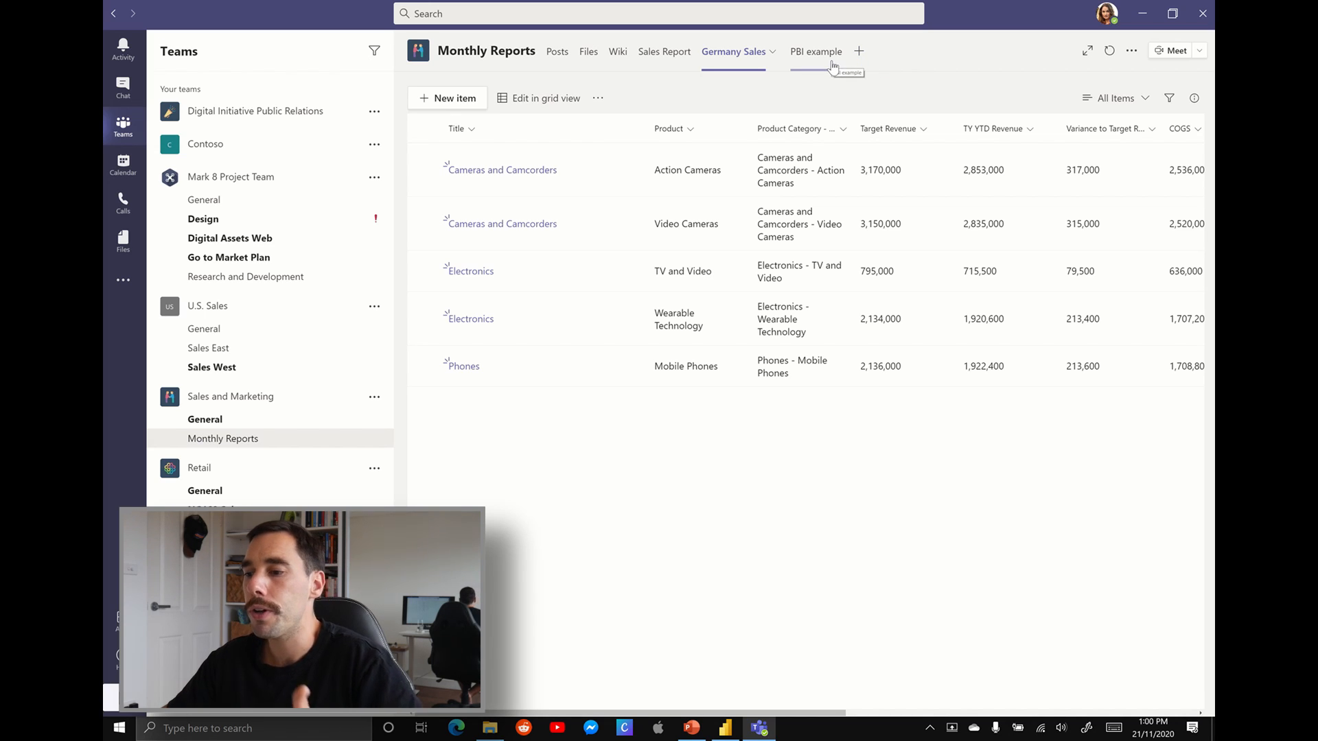
{"action": "left_click", "coordinate": [802, 51]}
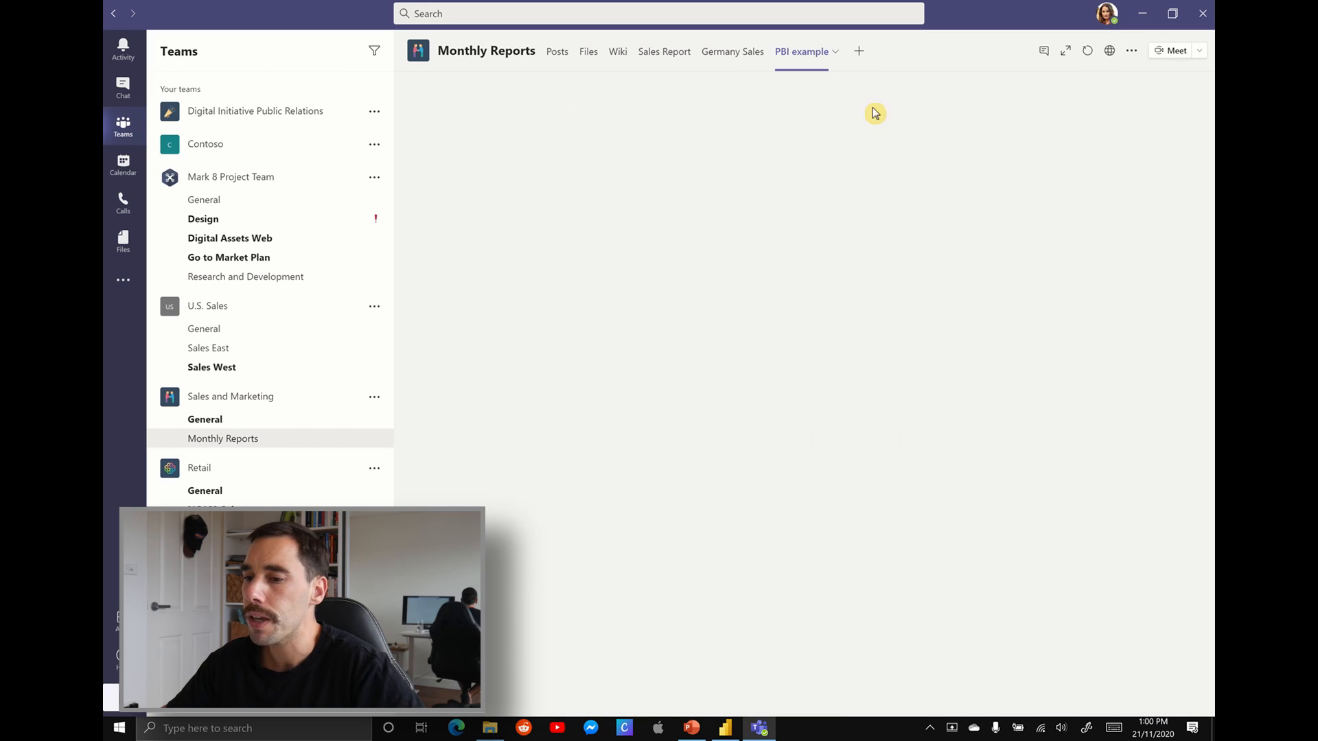